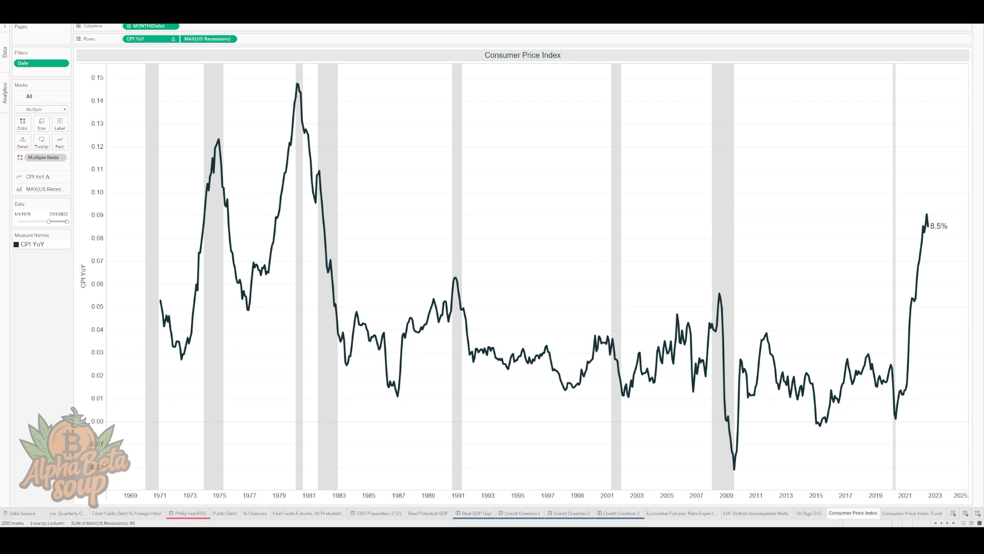
Show the 'Projected CPI If No Prices Change' sheet with CPI peaking at 9.1% in June 2022
left_click(547, 242)
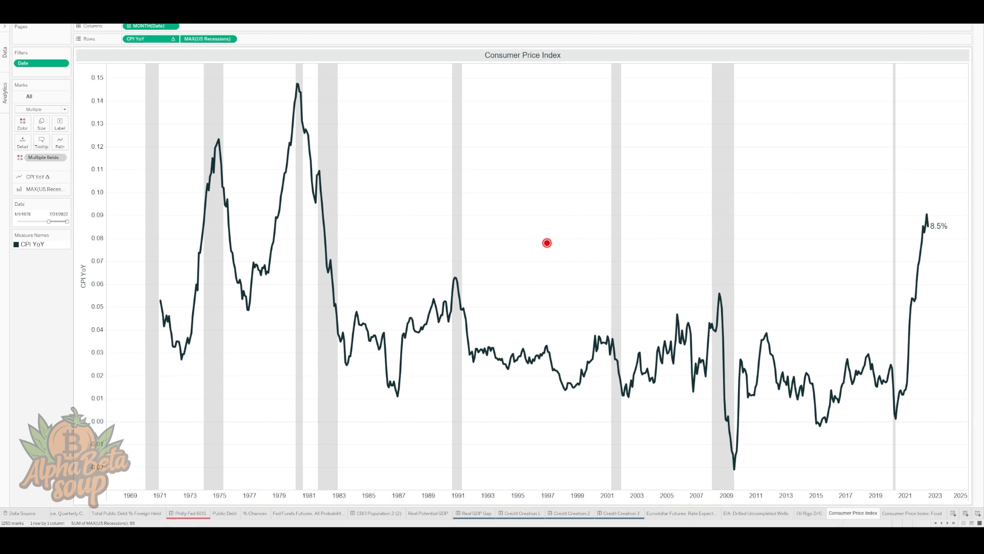
mouse_move(849, 148)
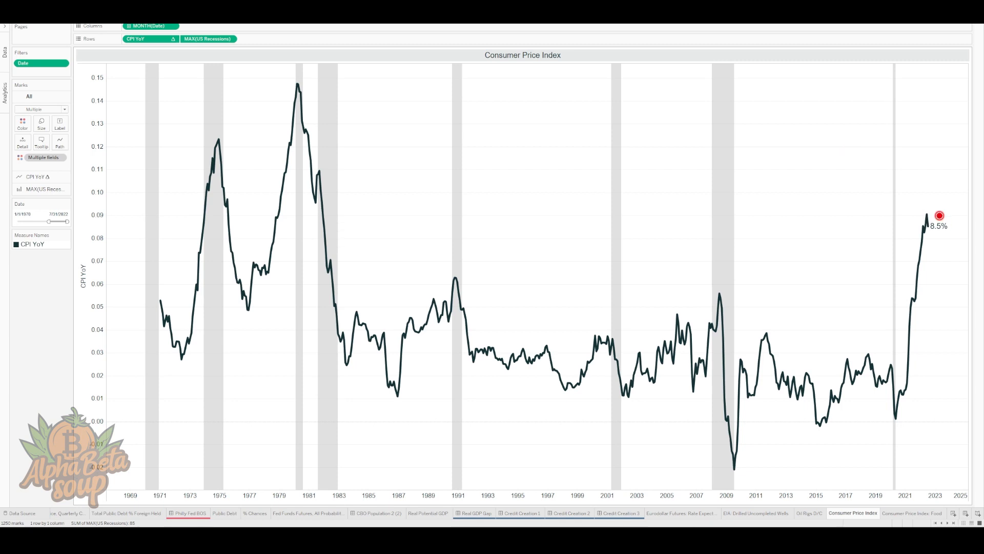
mouse_move(927, 226)
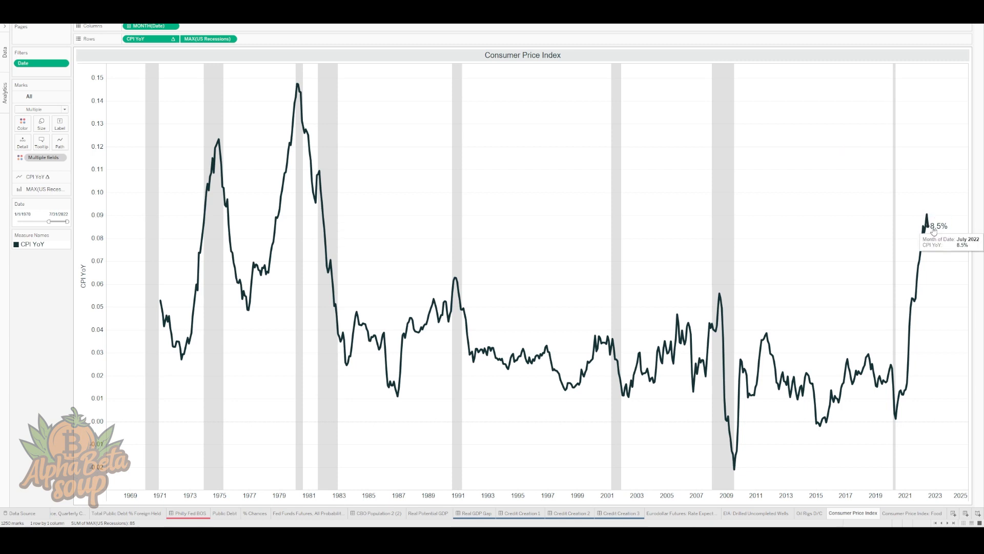
mouse_move(927, 215)
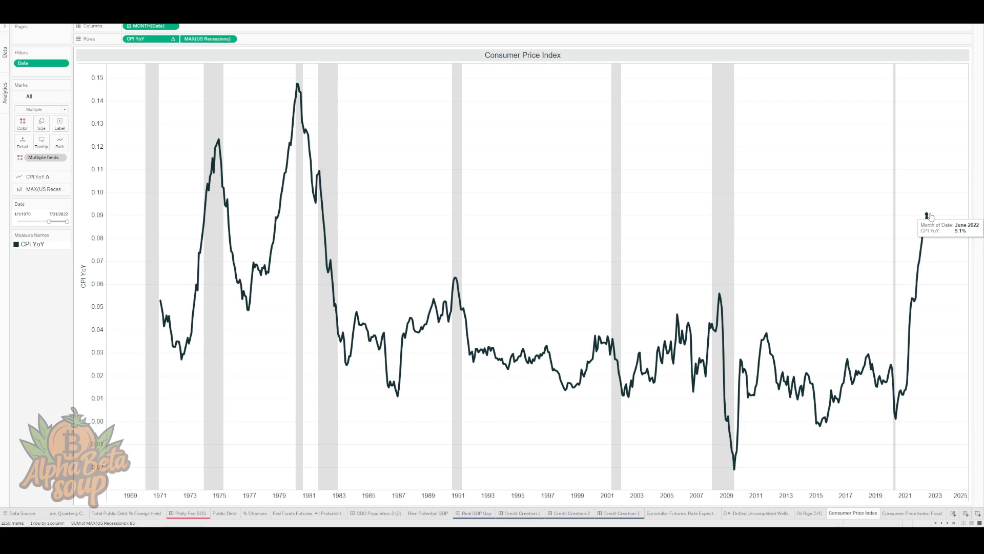
mouse_move(321, 219)
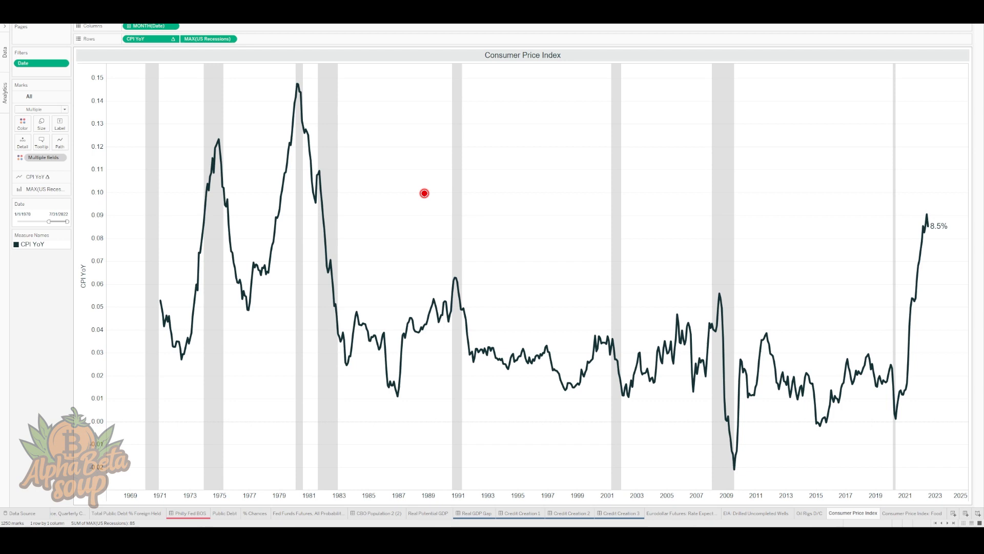
mouse_move(46, 306)
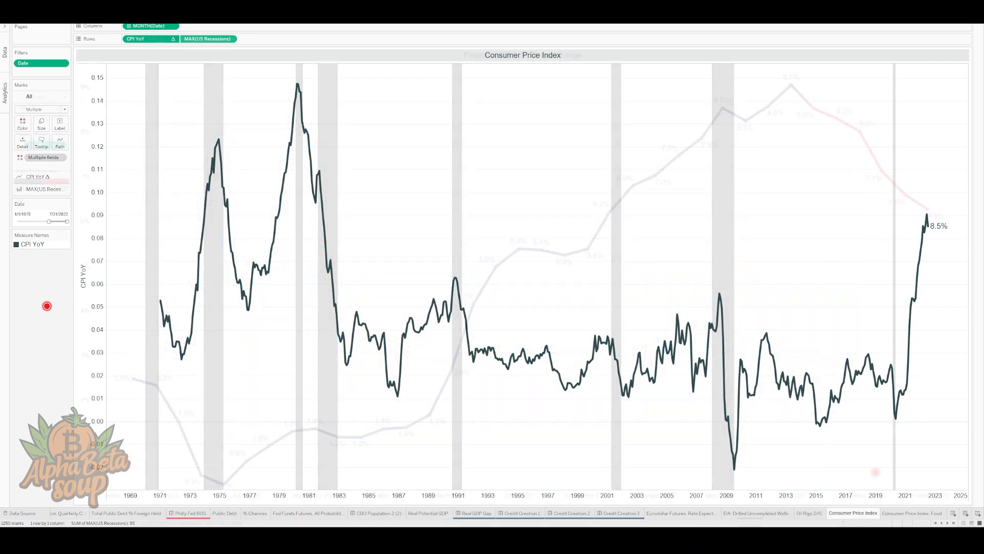
left_click(74, 513)
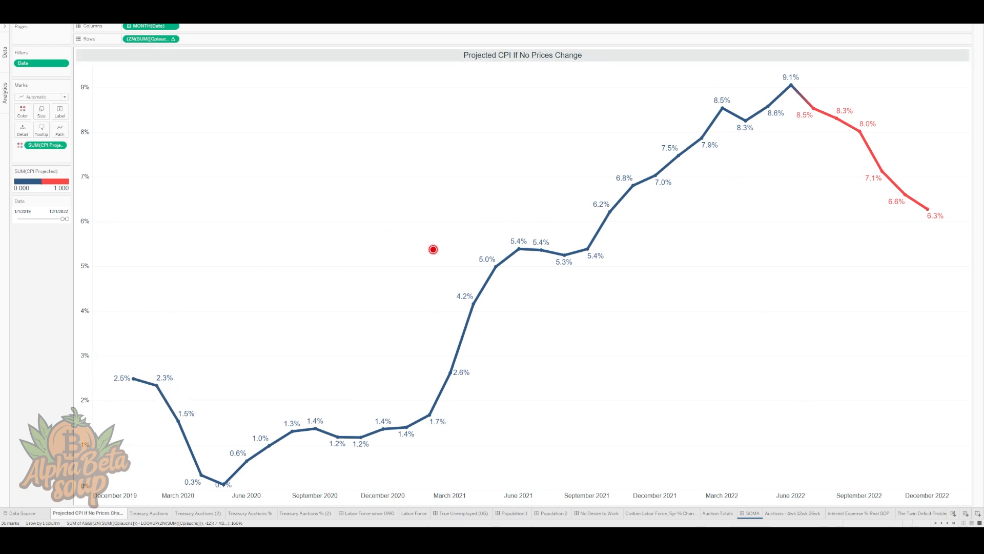
mouse_move(134, 395)
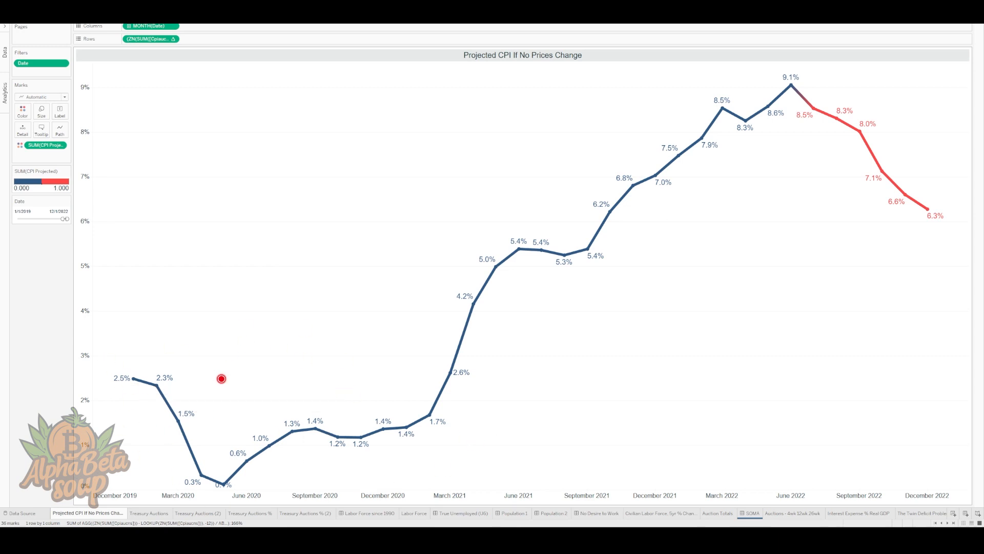
mouse_move(251, 363)
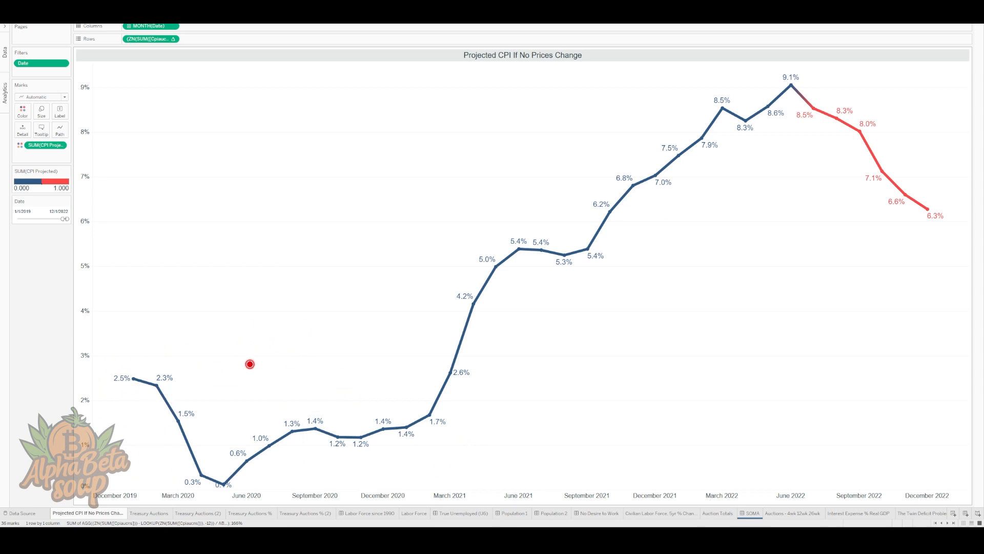
mouse_move(188, 373)
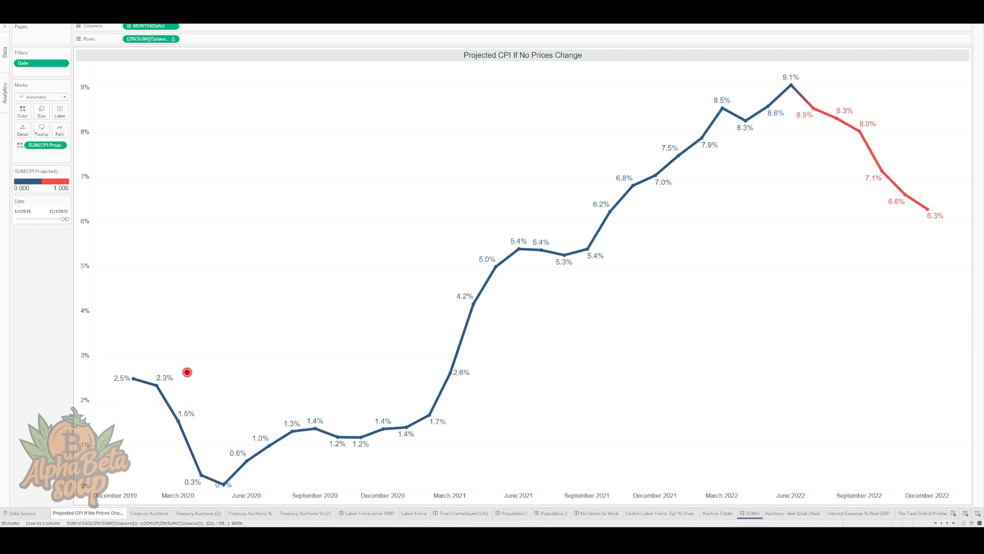
mouse_move(143, 396)
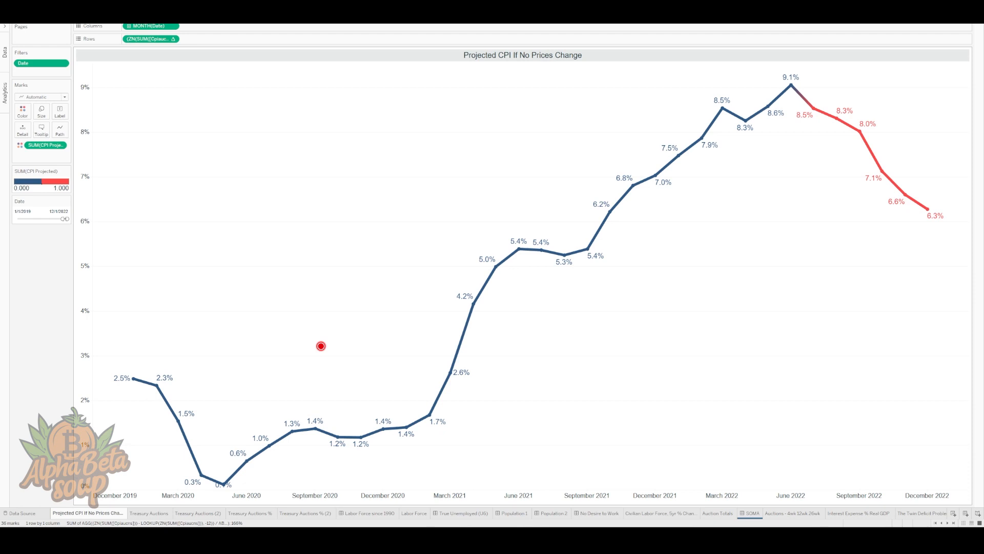
mouse_move(798, 68)
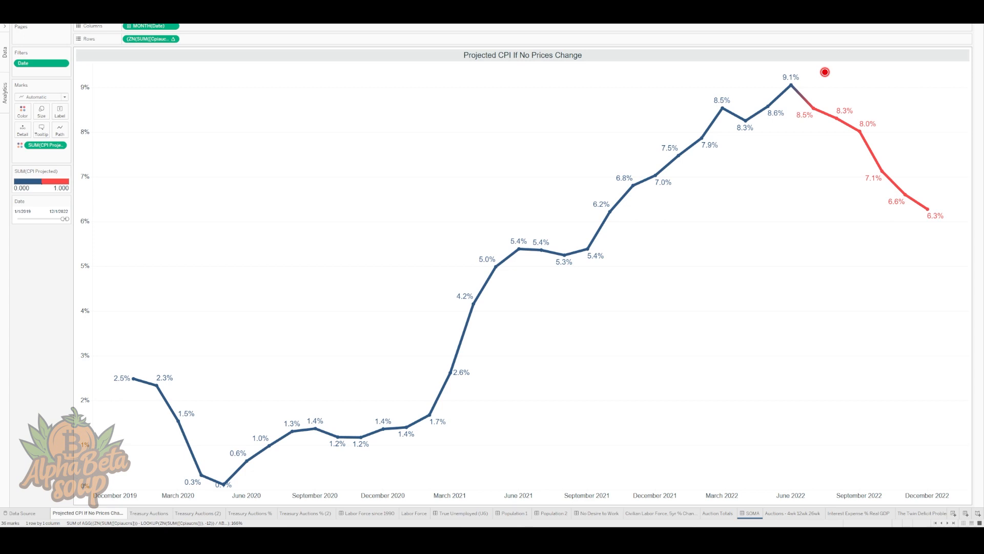
mouse_move(841, 125)
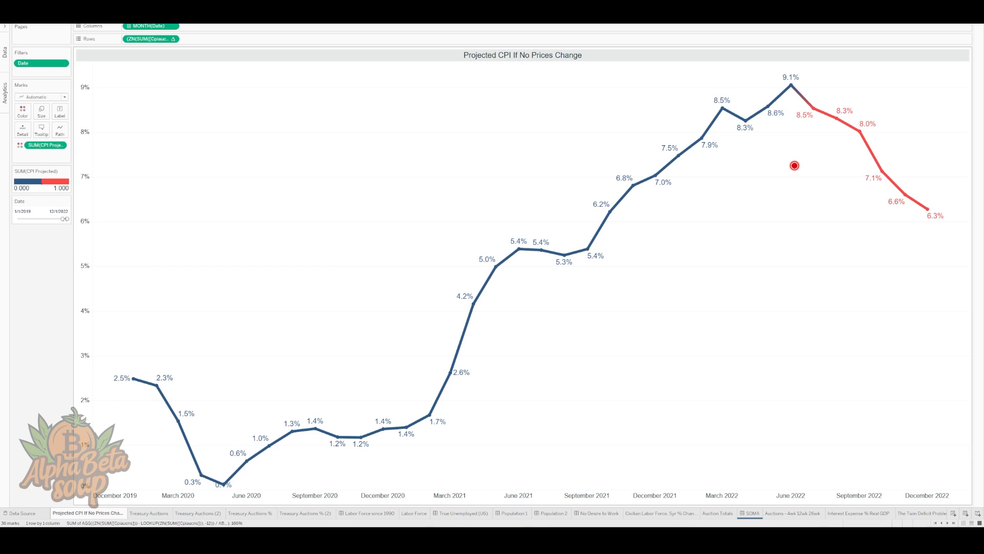
mouse_move(930, 218)
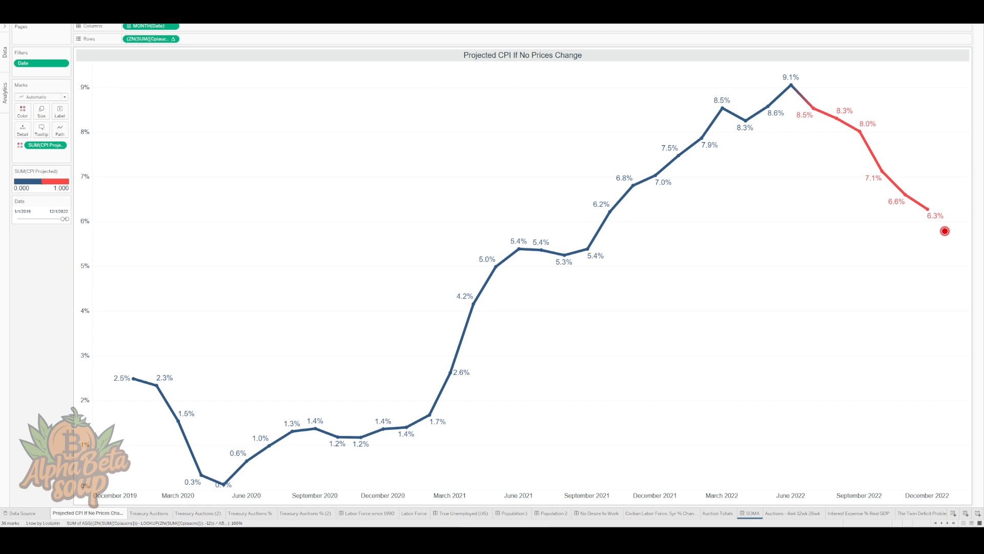
Show the 'Consumer Price Index: Food' sheet with protein-rich food at 10.9% YoY
left_click(914, 513)
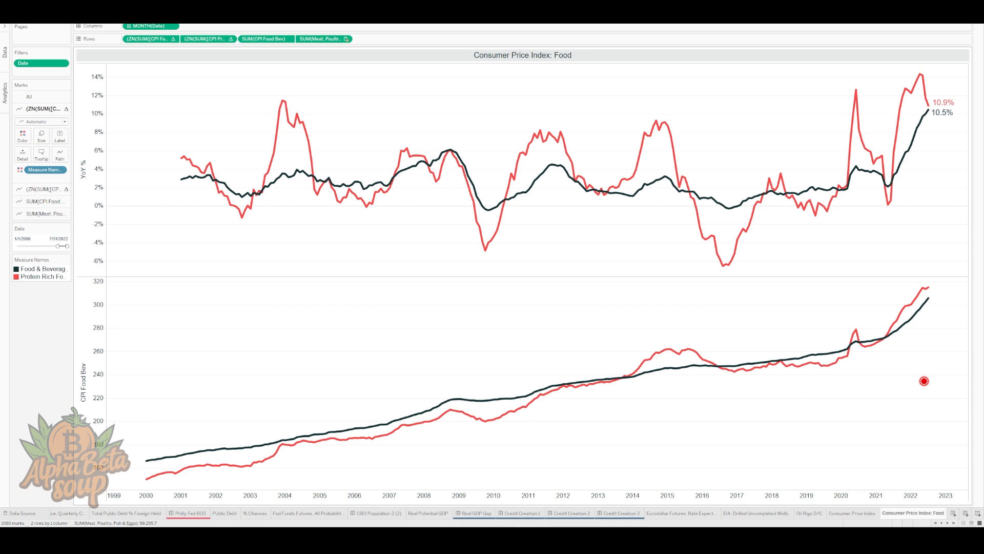
mouse_move(281, 238)
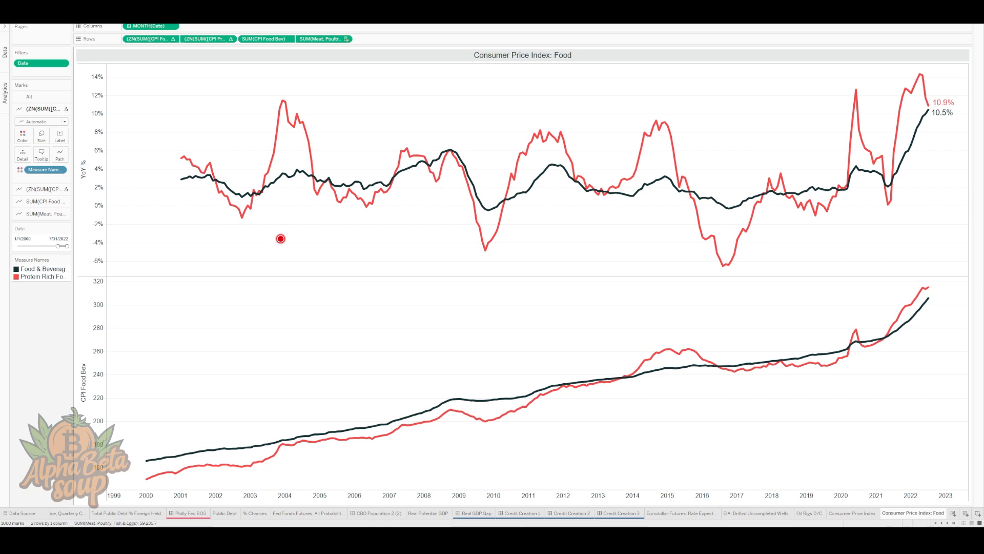
mouse_move(338, 167)
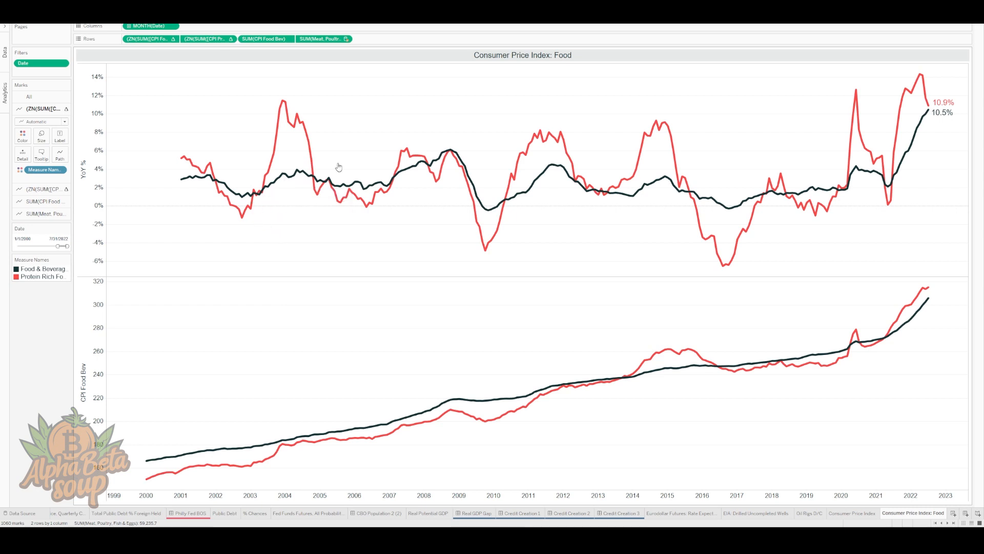
left_click(538, 95)
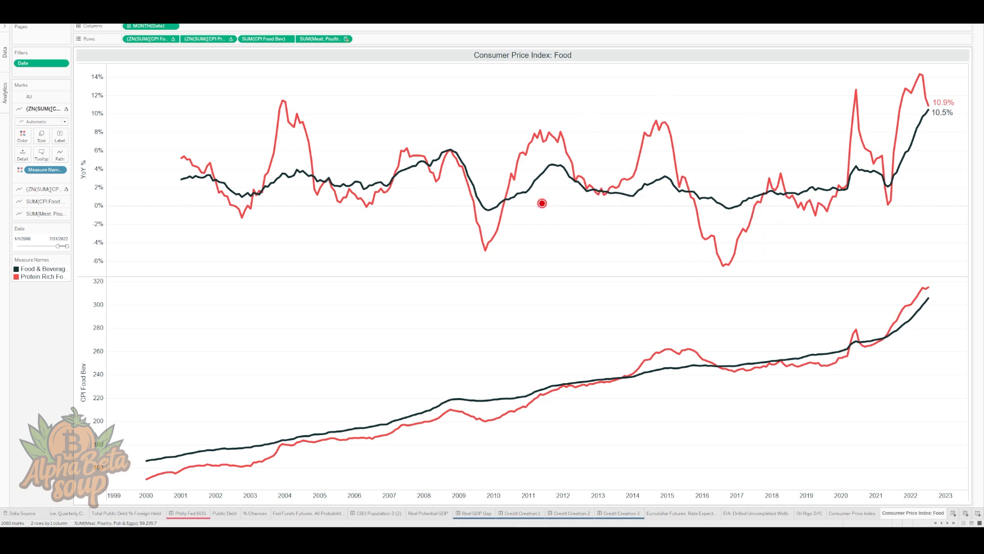
mouse_move(571, 203)
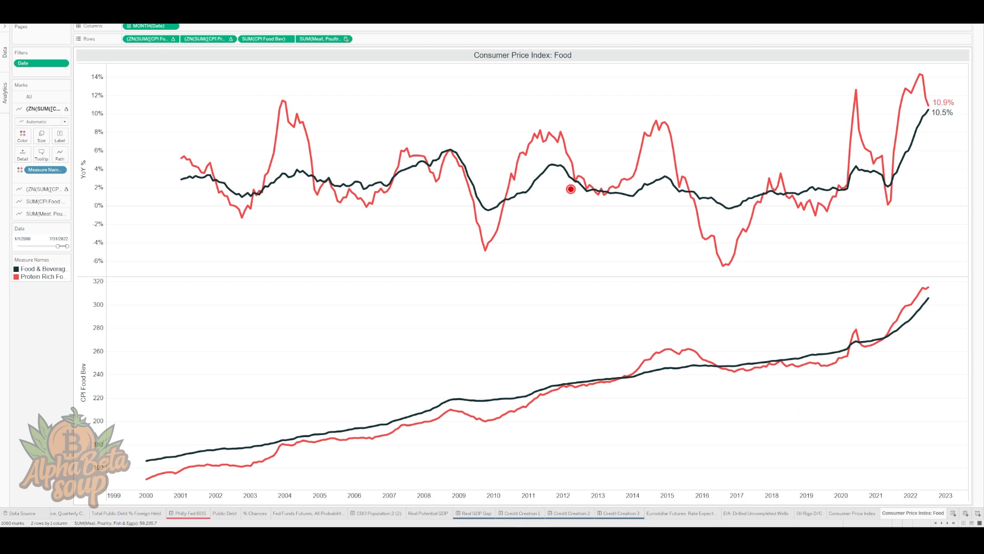
mouse_move(949, 133)
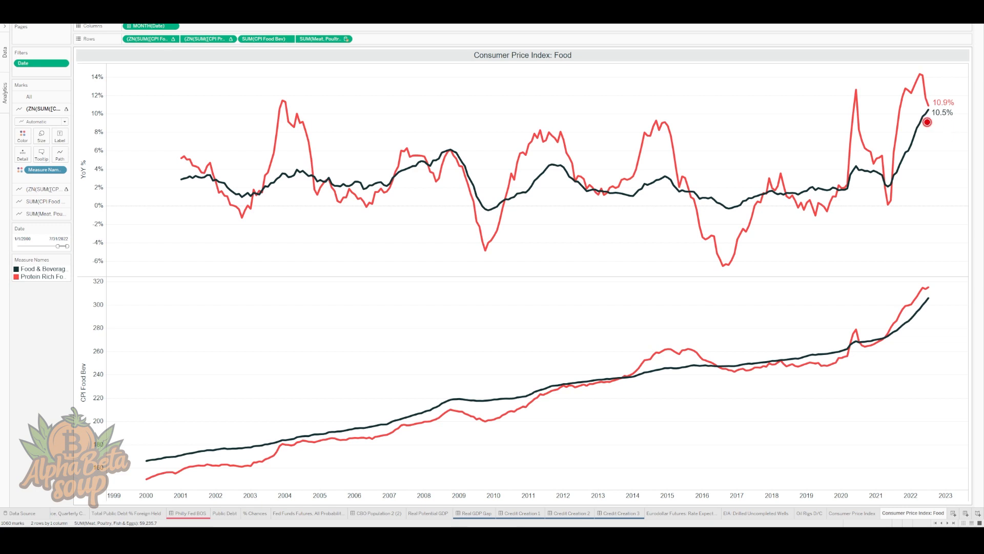
mouse_move(923, 113)
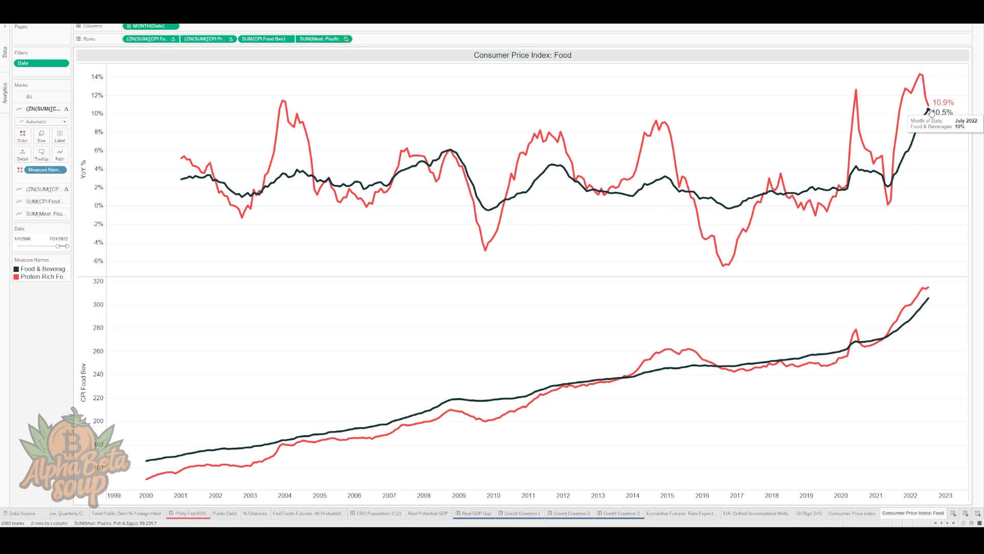
mouse_move(927, 112)
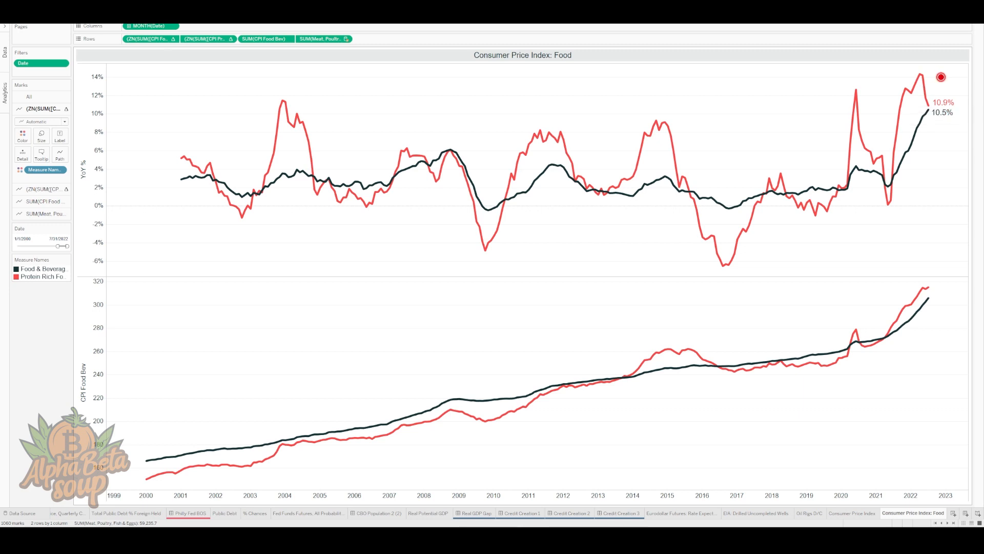
mouse_move(931, 108)
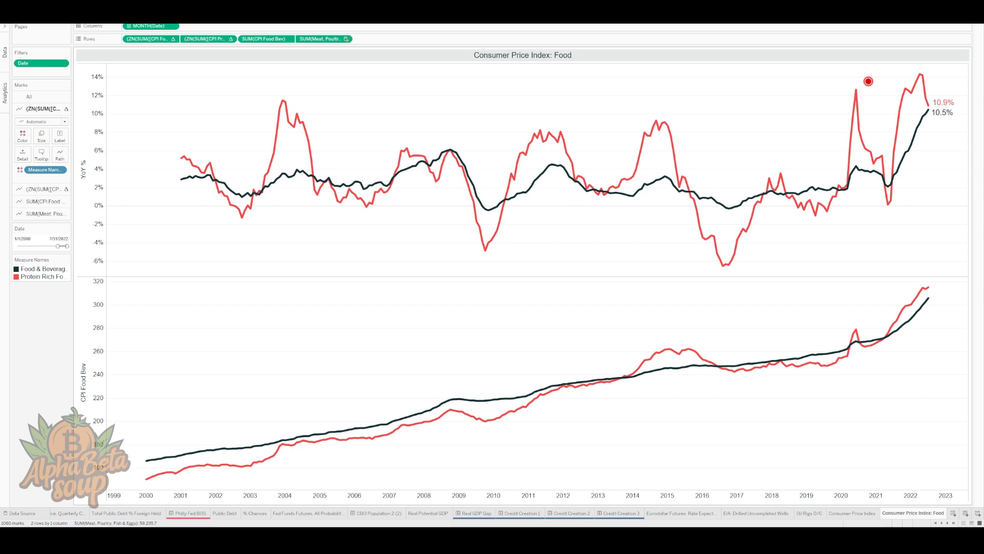
mouse_move(925, 111)
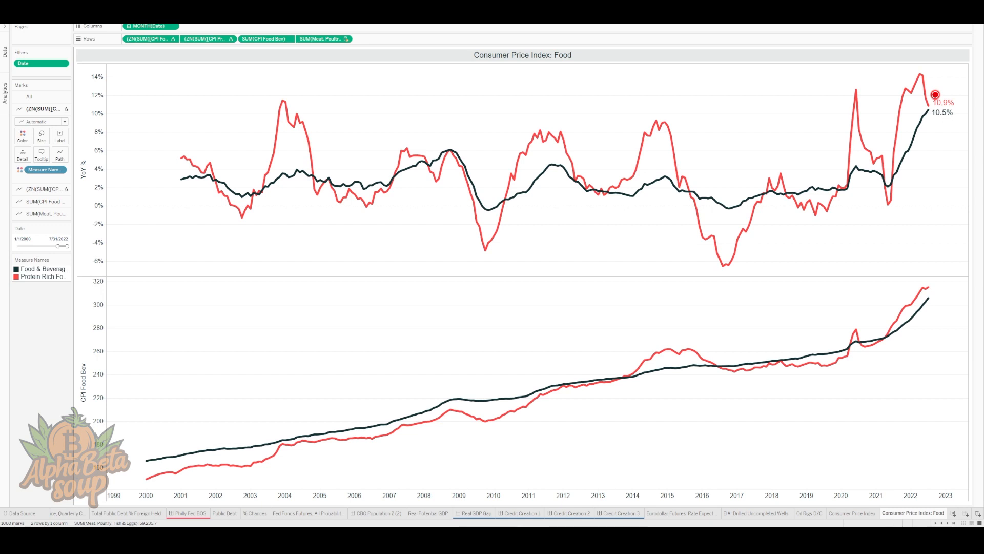
mouse_move(929, 289)
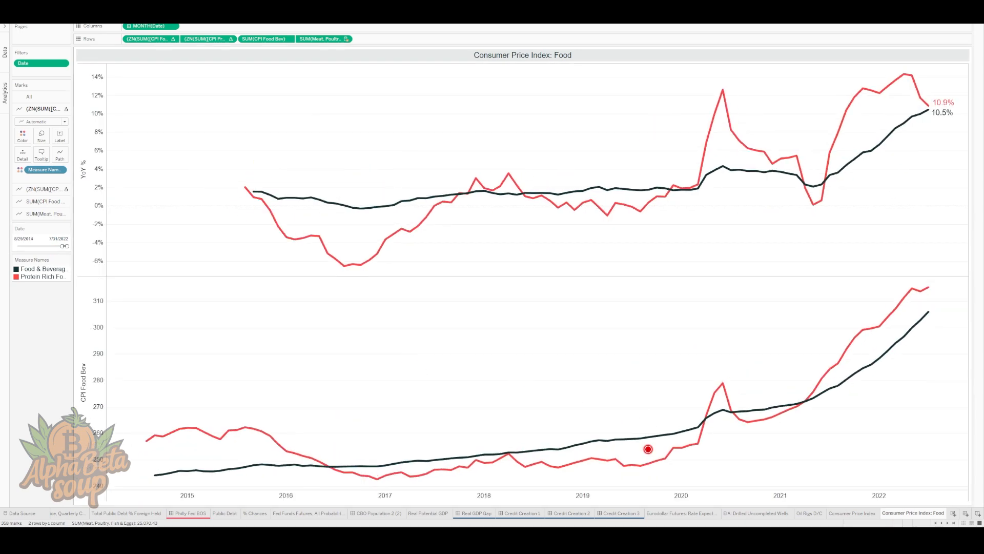
mouse_move(926, 313)
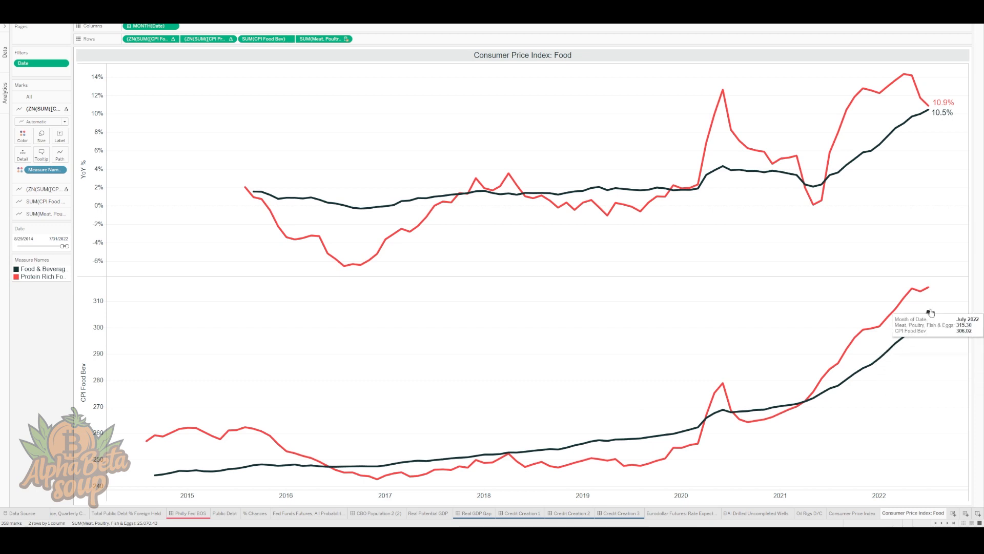
mouse_move(931, 314)
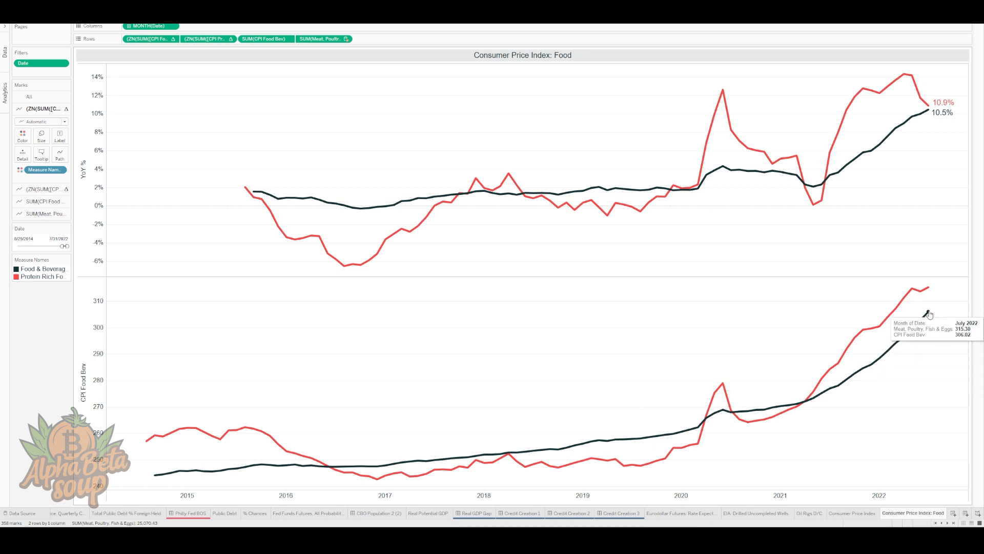
left_click(925, 327)
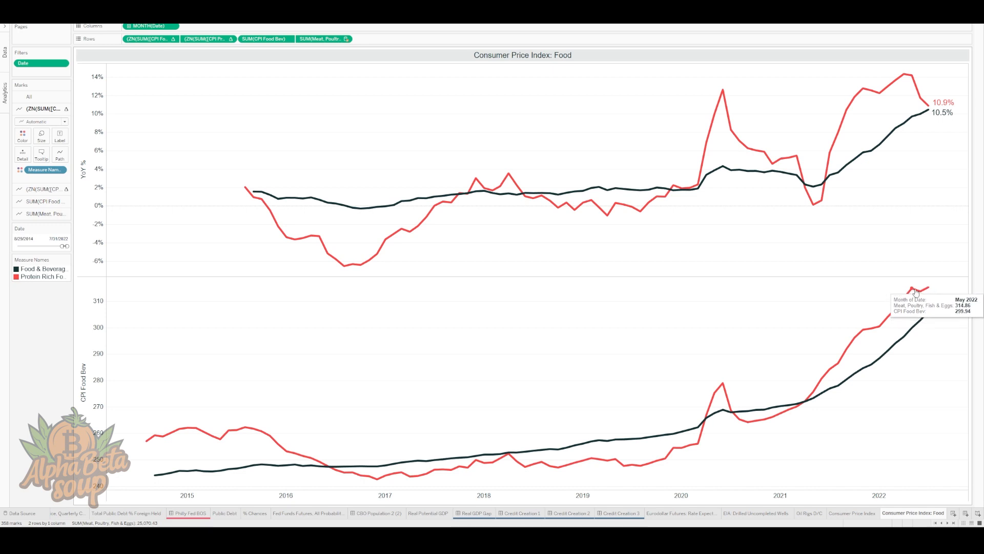
mouse_move(926, 294)
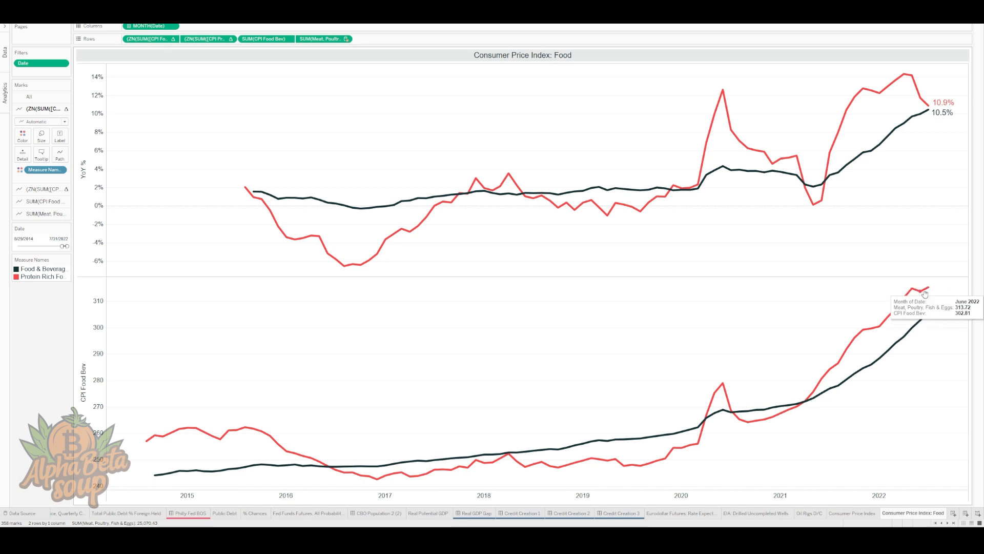
mouse_move(911, 290)
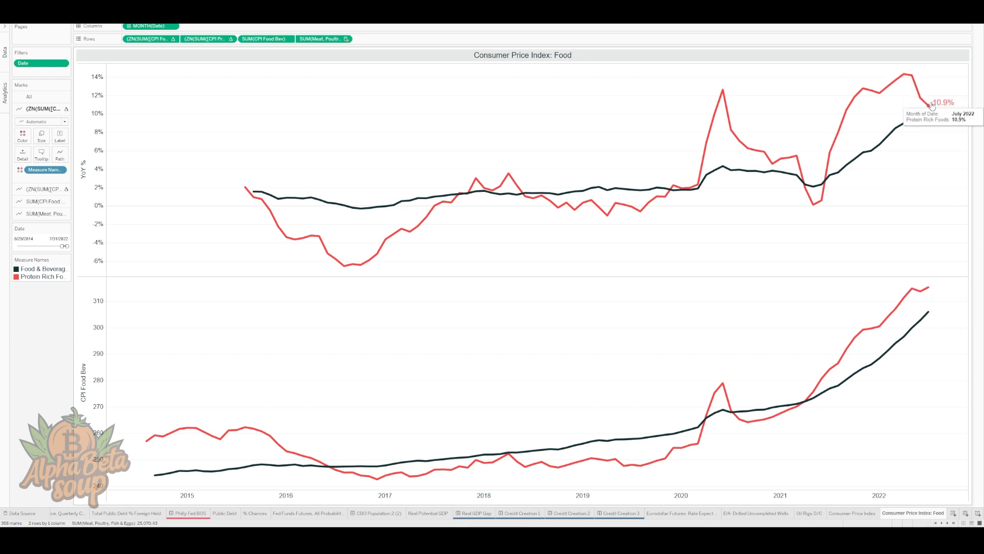
mouse_move(917, 295)
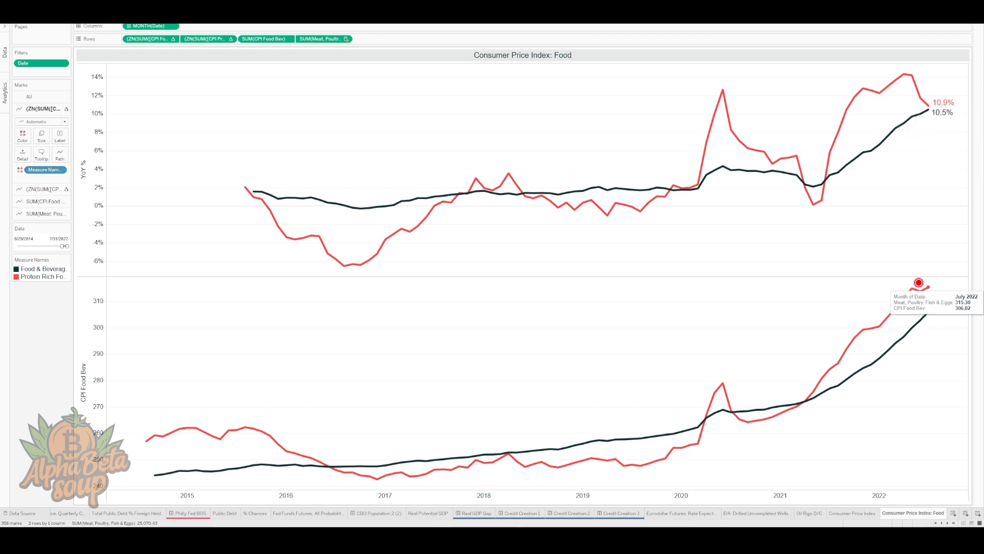
mouse_move(920, 293)
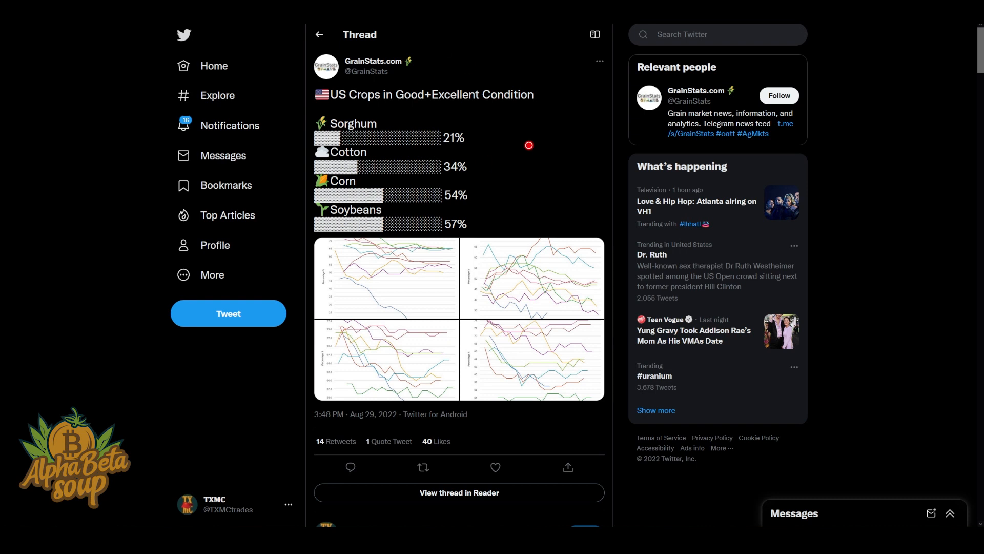
mouse_move(476, 140)
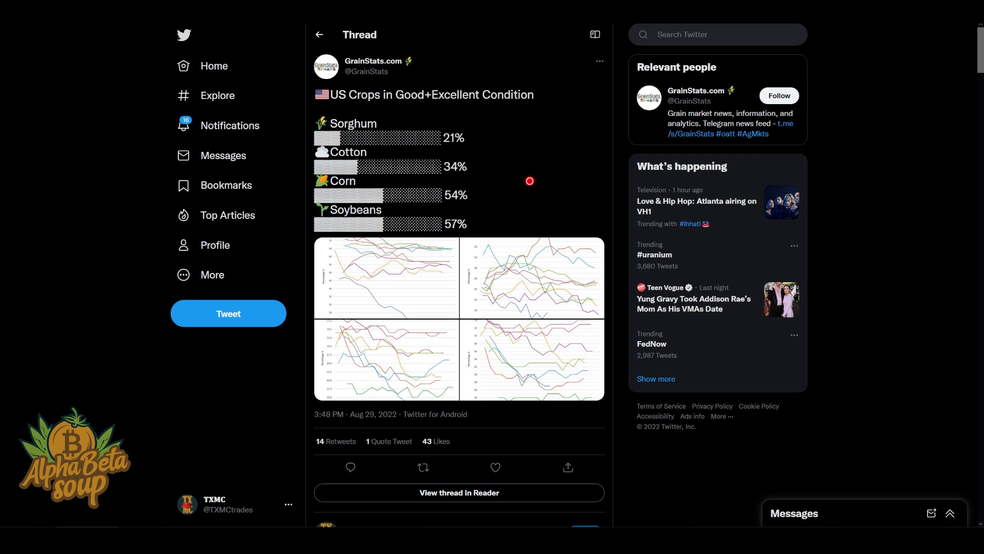
Show the GrainStats crop-condition thread enlarged to the Sorghum Good+Excellent chart
double_click(340, 180)
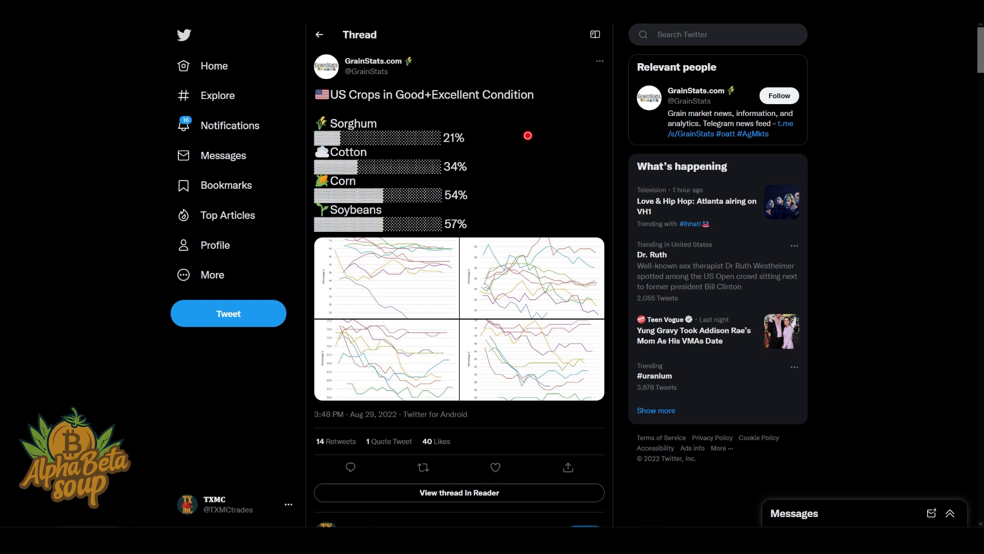
double_click(342, 181)
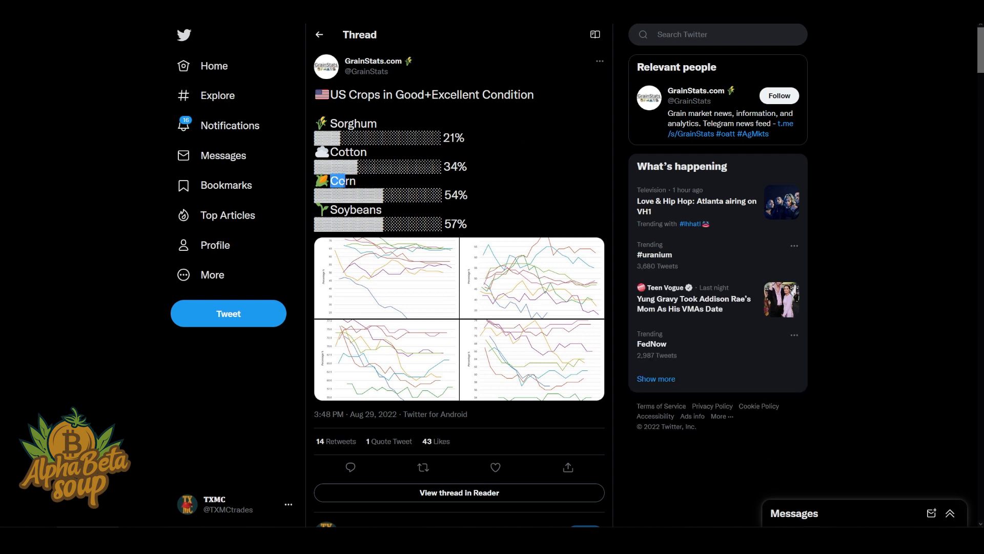
left_click(495, 197)
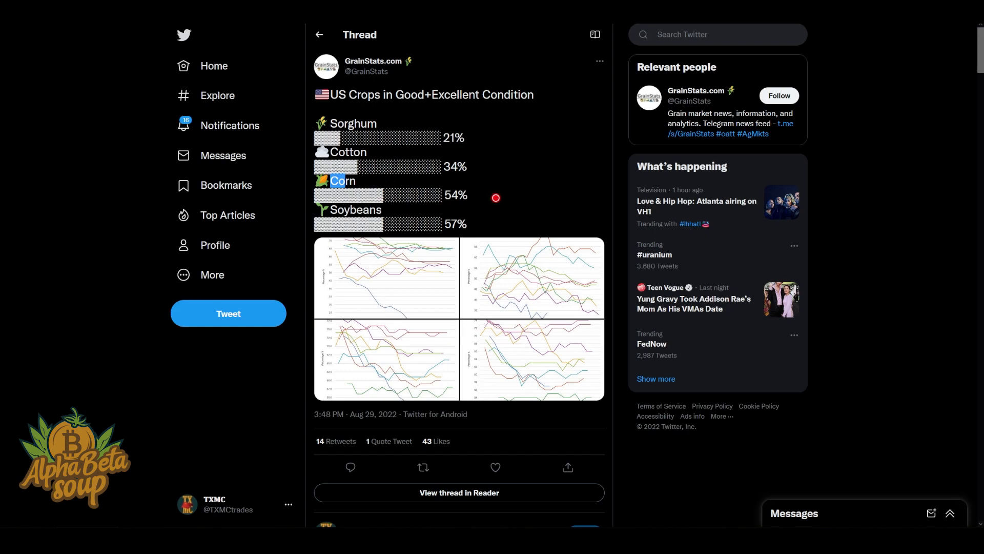
left_click(386, 277)
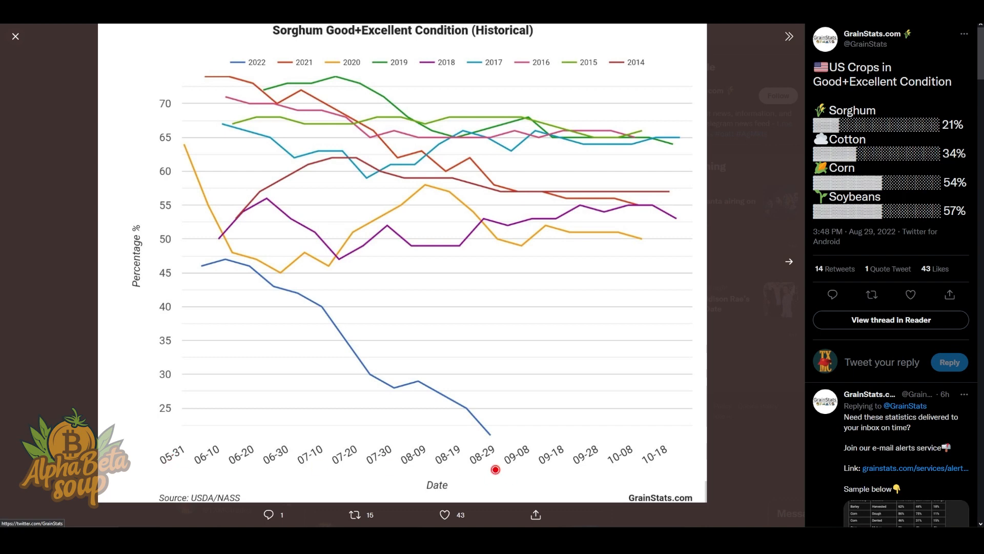
mouse_move(541, 205)
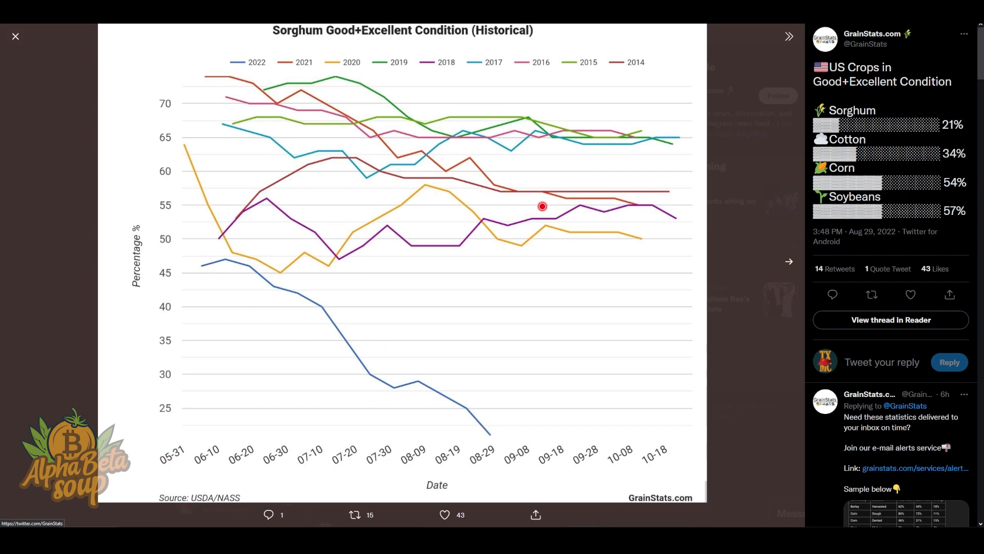
Step through the cotton, corn and soybeans Good+Excellent condition charts
left_click(789, 261)
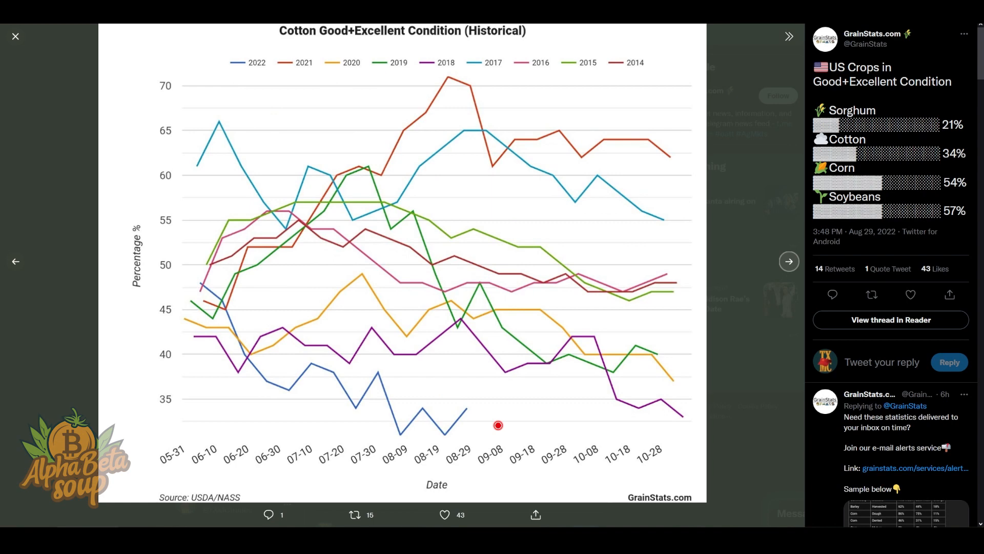
mouse_move(352, 420)
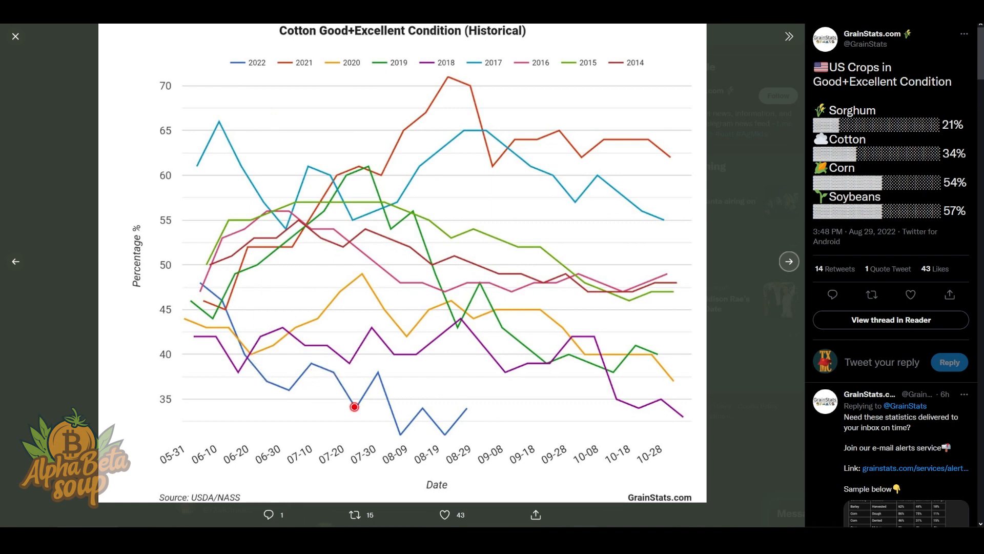
mouse_move(630, 184)
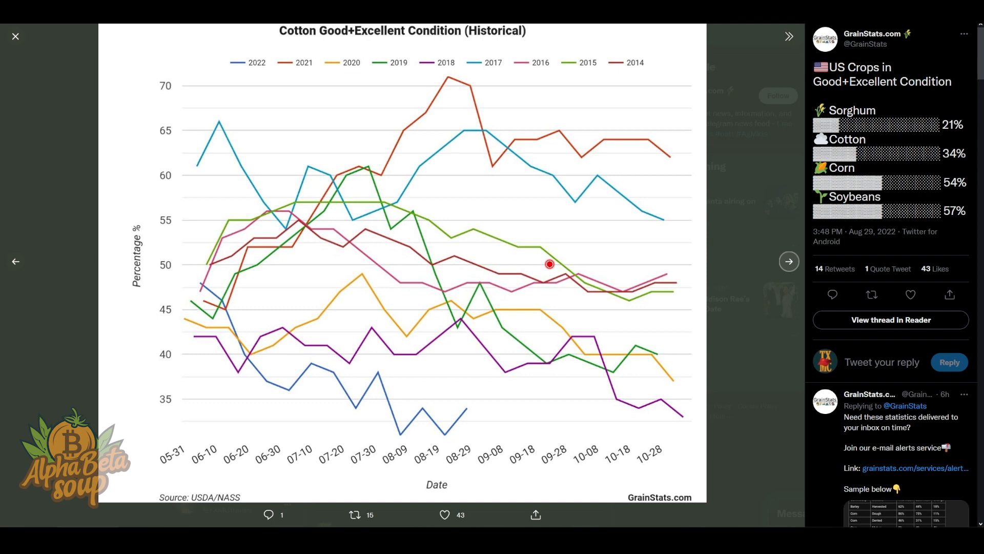
left_click(790, 262)
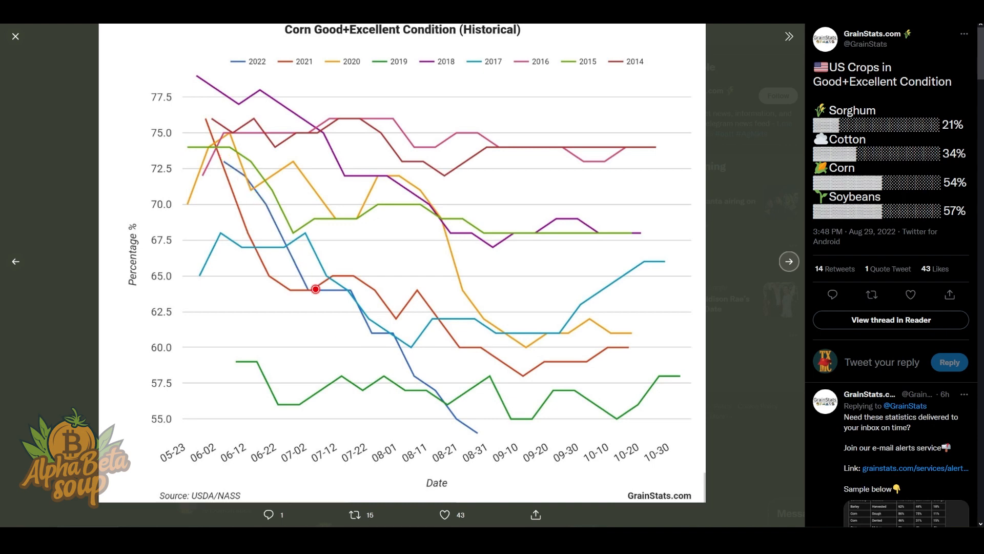
mouse_move(548, 140)
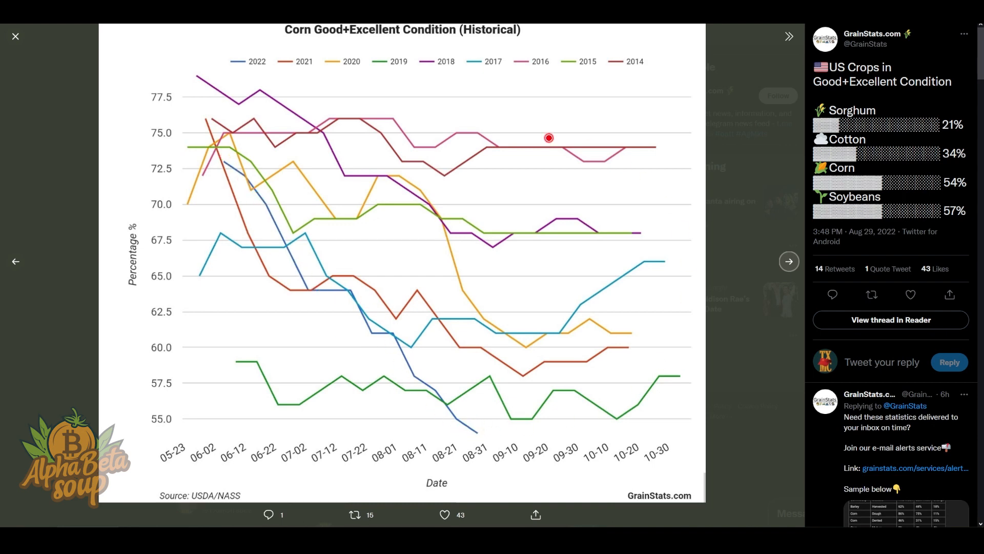
mouse_move(453, 427)
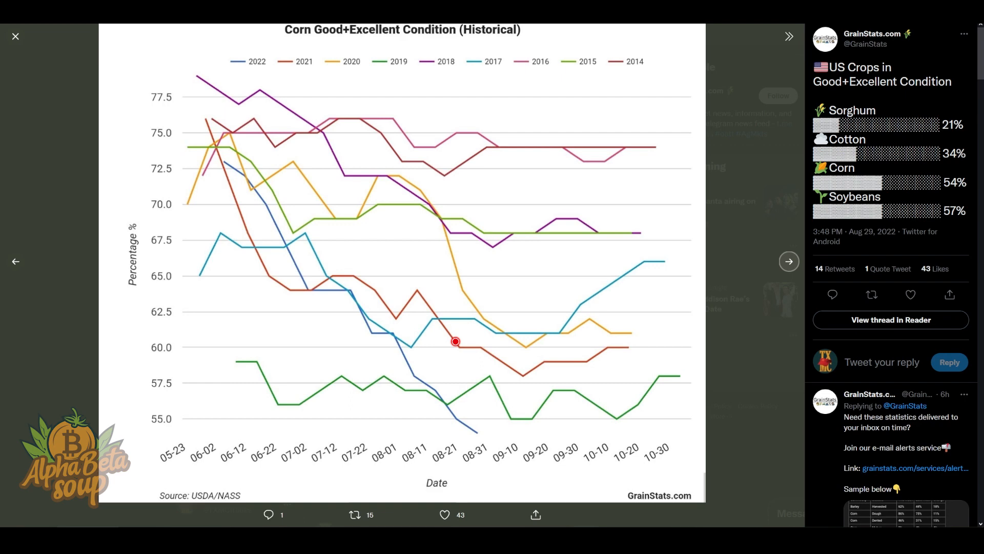
left_click(790, 262)
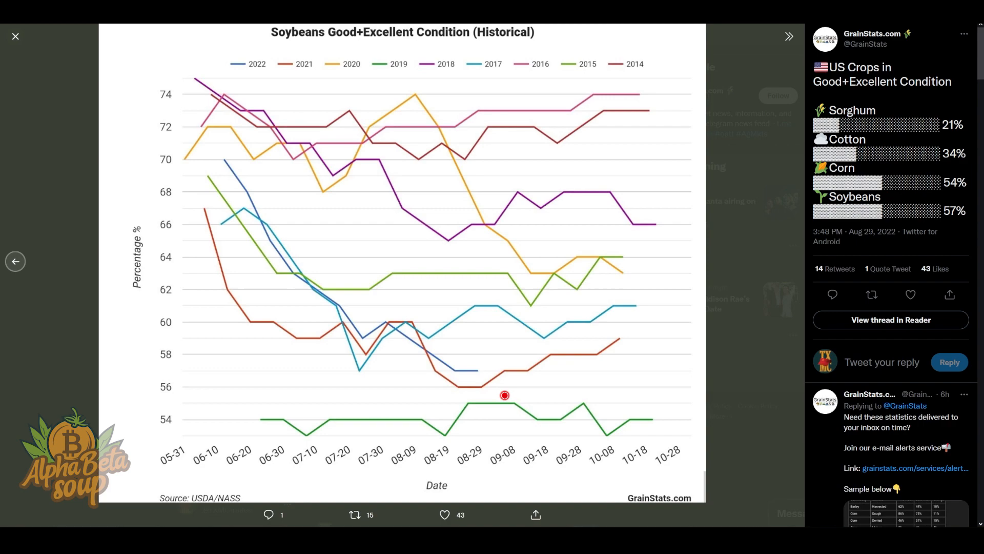
mouse_move(492, 367)
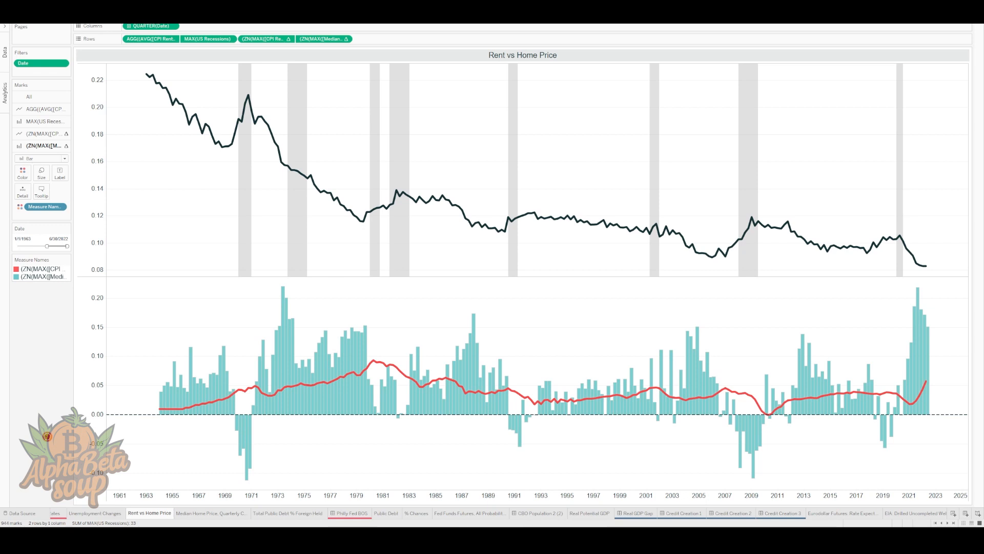
Show the 'Rent vs Home Price' sheet with the ratio falling to about 0.08 by 2022
left_click(344, 465)
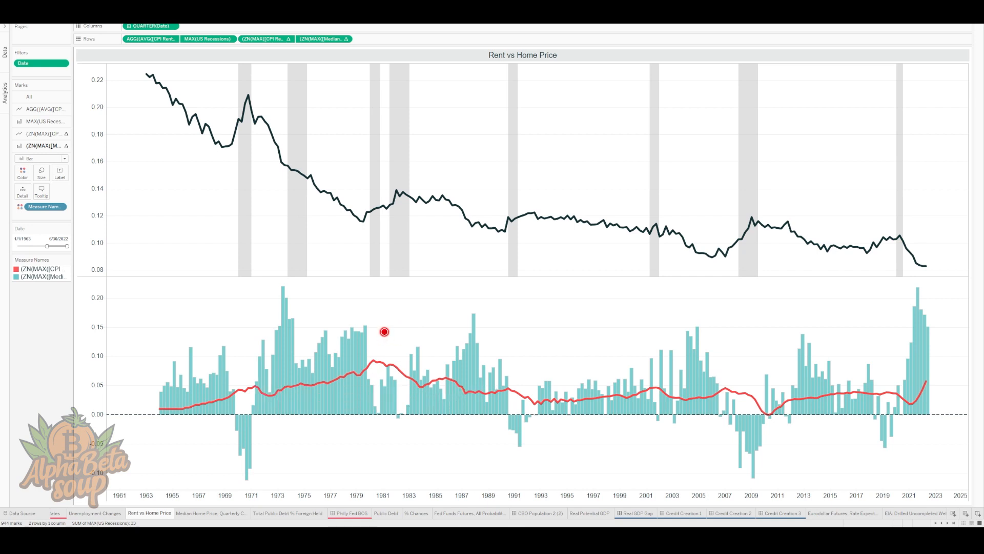
mouse_move(165, 425)
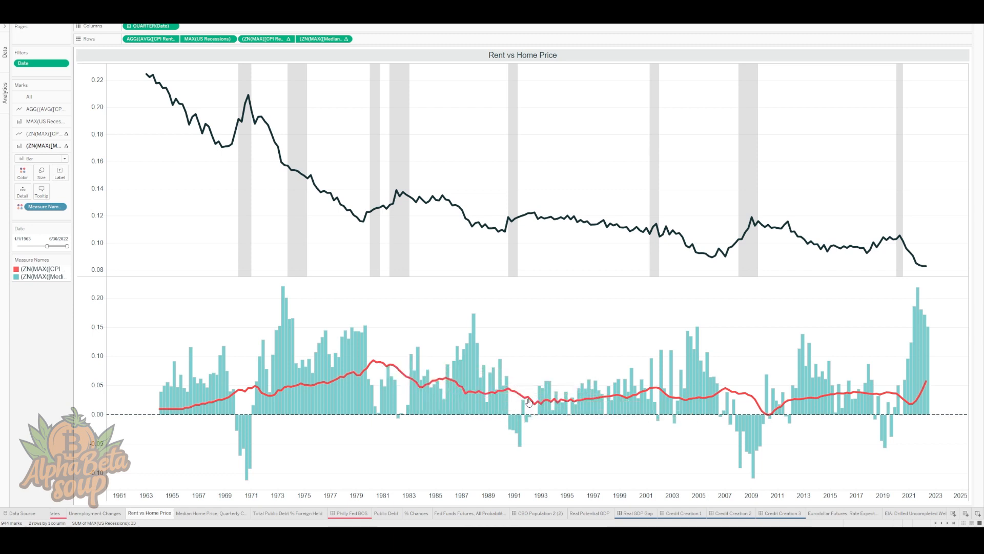
mouse_move(529, 404)
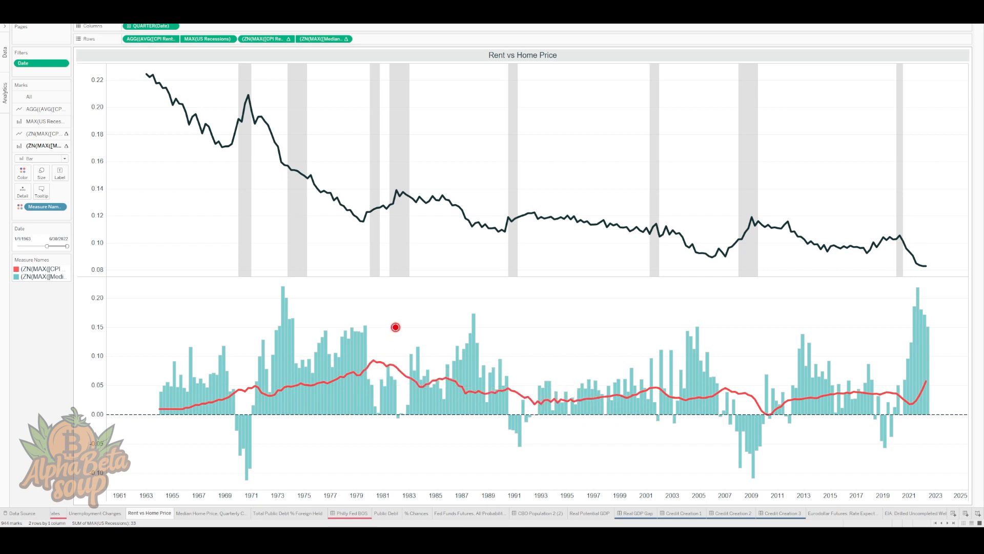
mouse_move(767, 418)
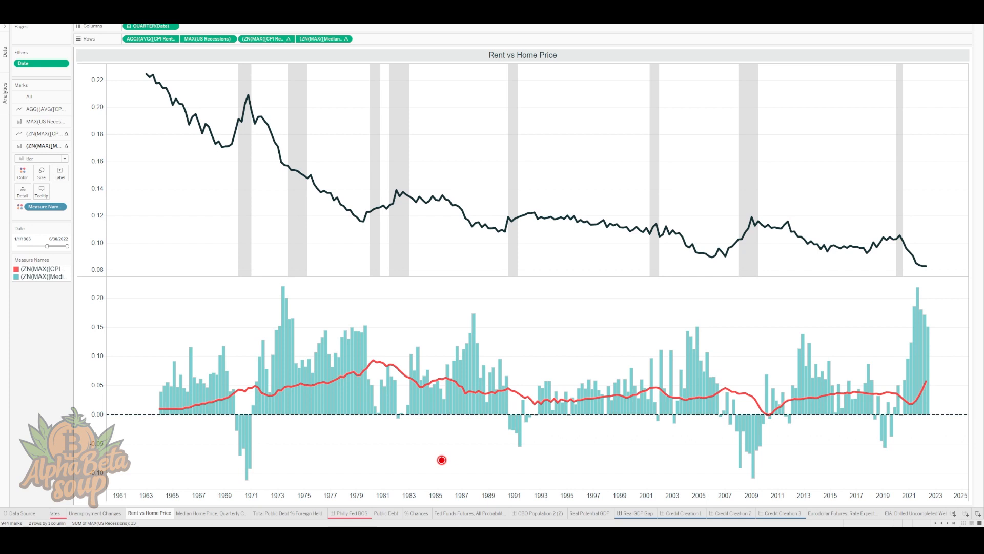
mouse_move(237, 421)
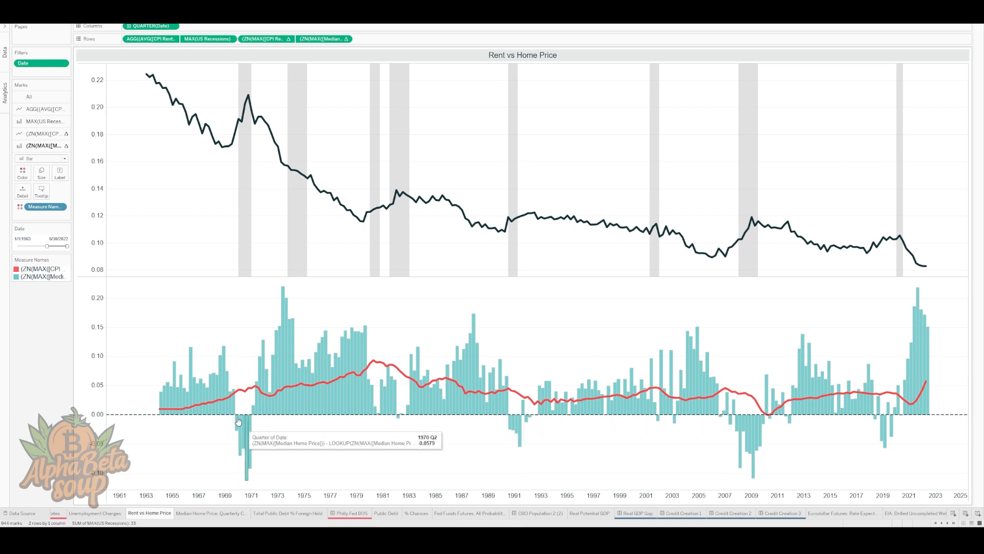
mouse_move(246, 447)
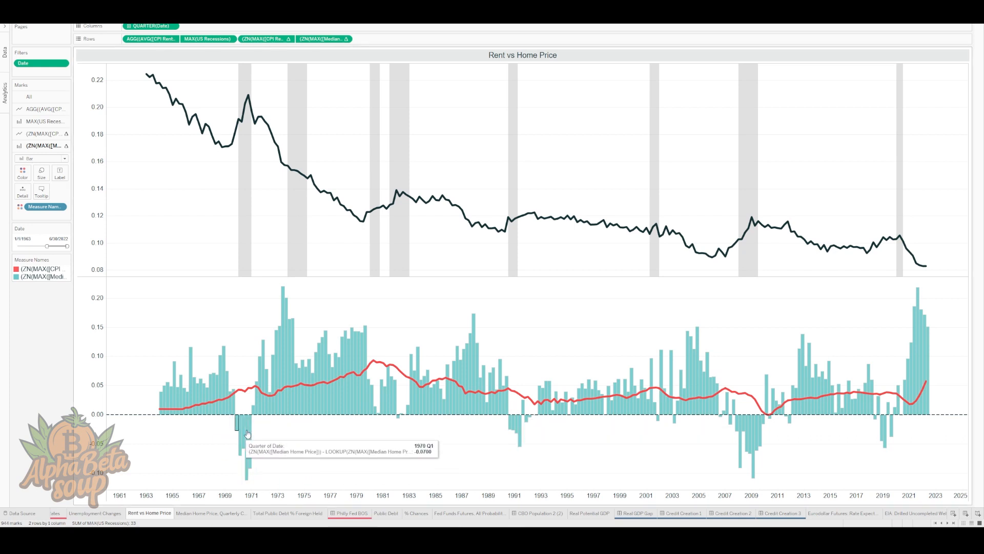
mouse_move(756, 465)
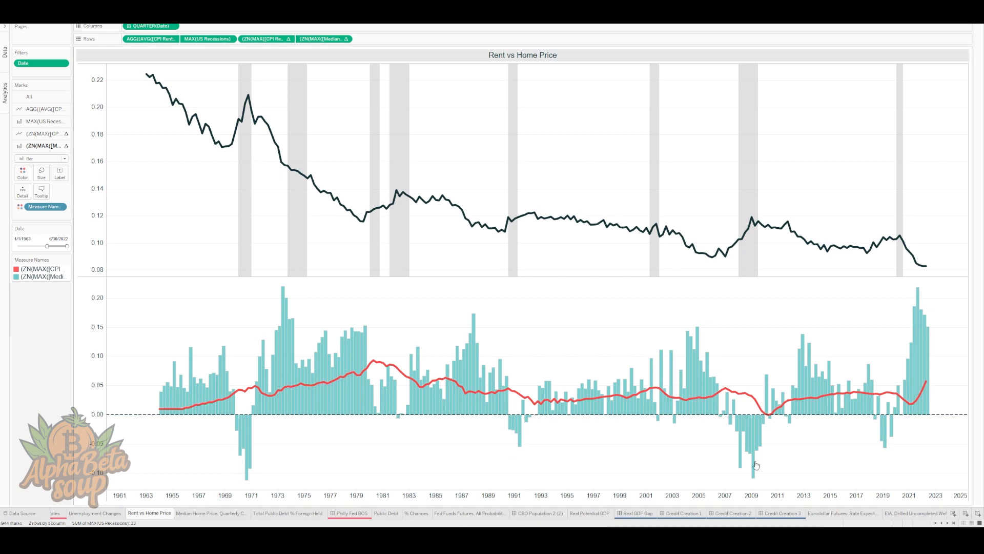
mouse_move(879, 418)
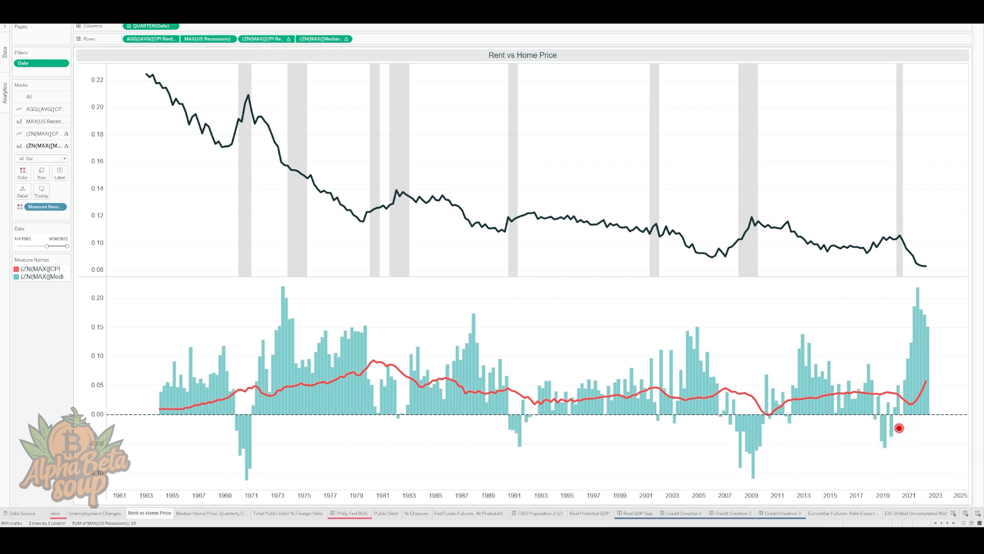
mouse_move(545, 397)
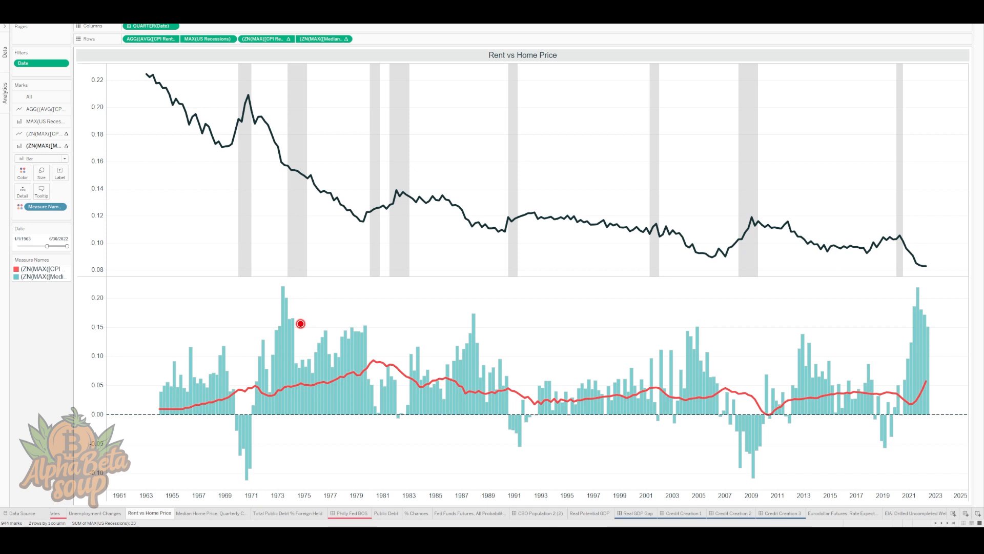
mouse_move(370, 367)
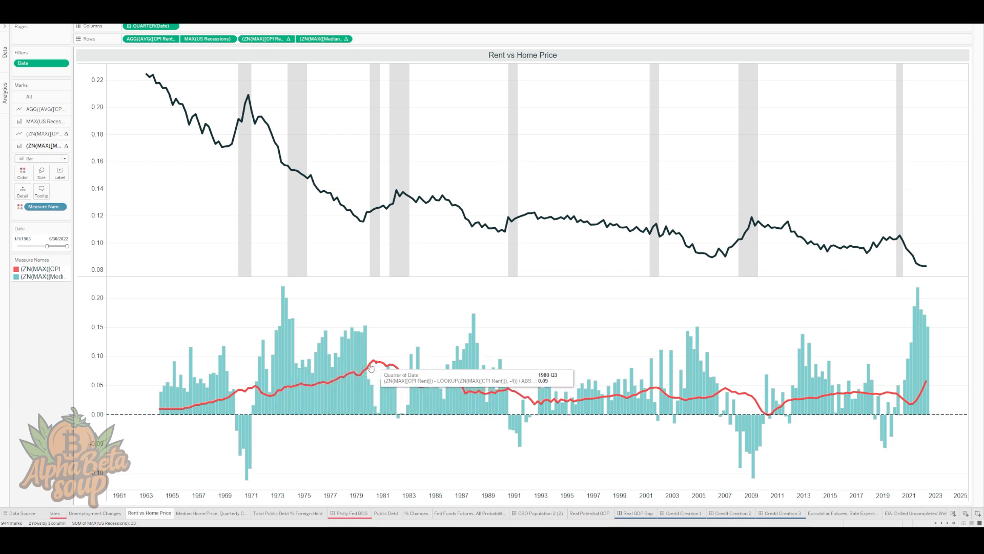
mouse_move(300, 386)
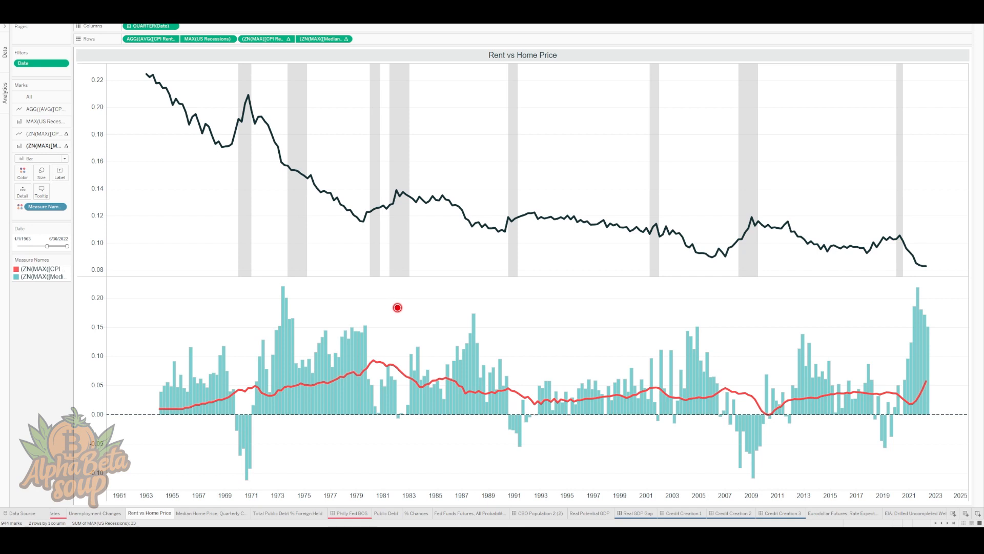
mouse_move(301, 399)
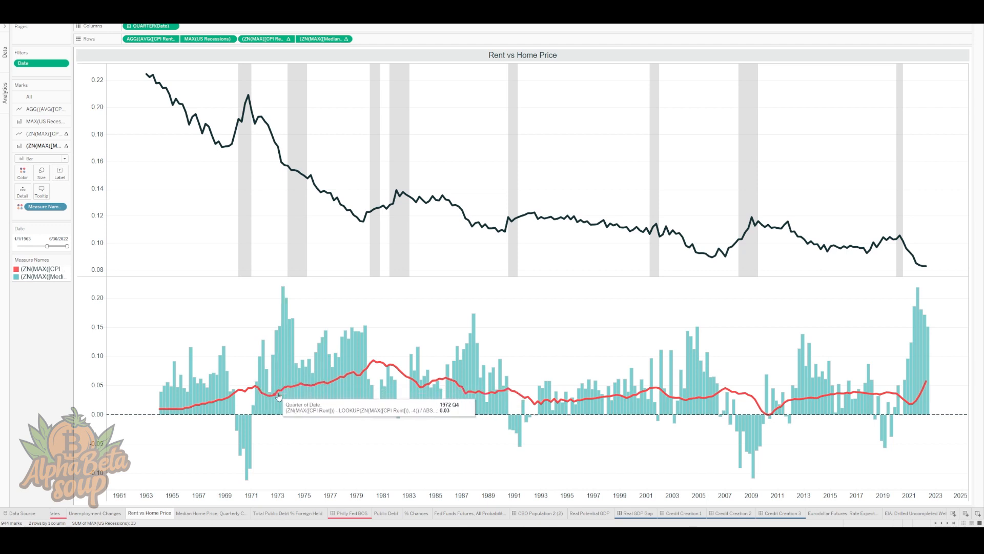
mouse_move(293, 373)
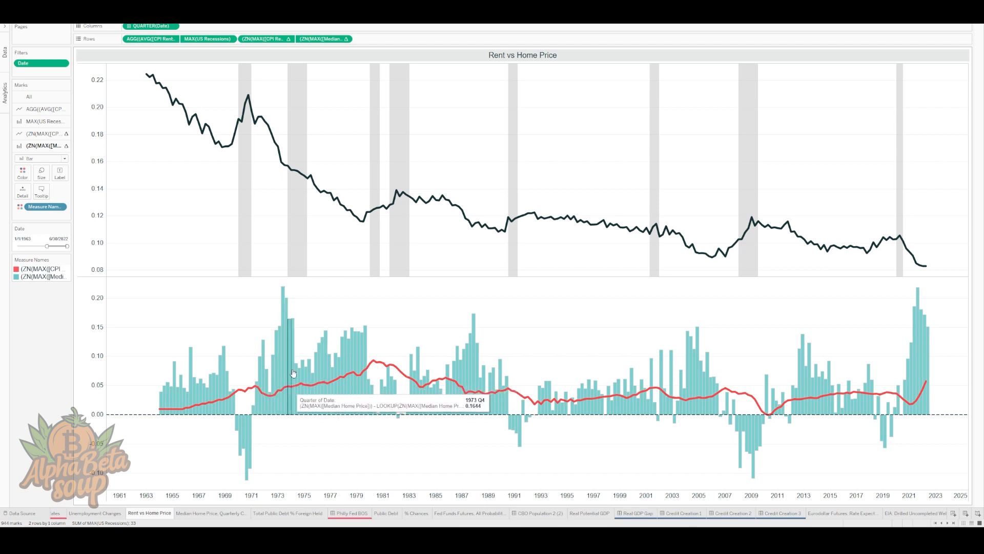
mouse_move(368, 365)
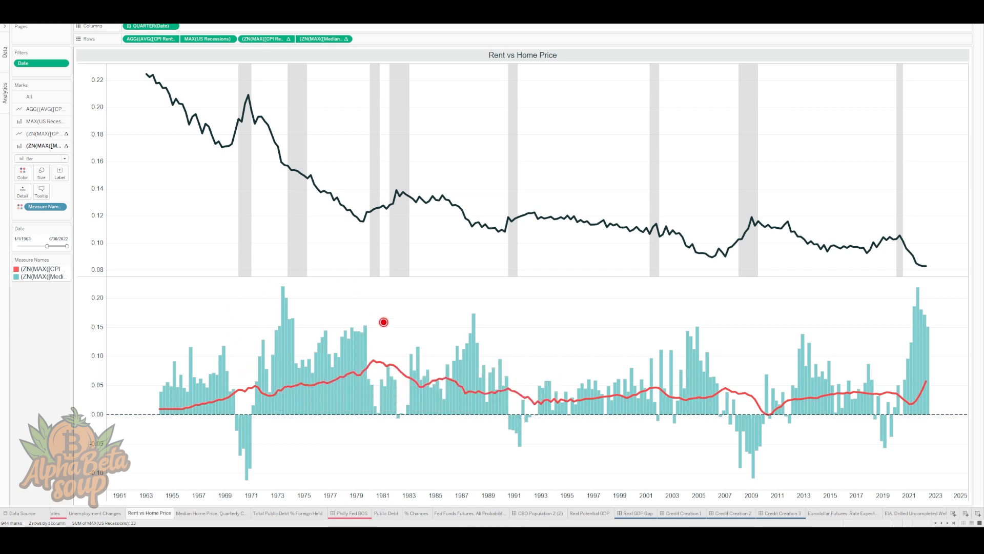
mouse_move(301, 373)
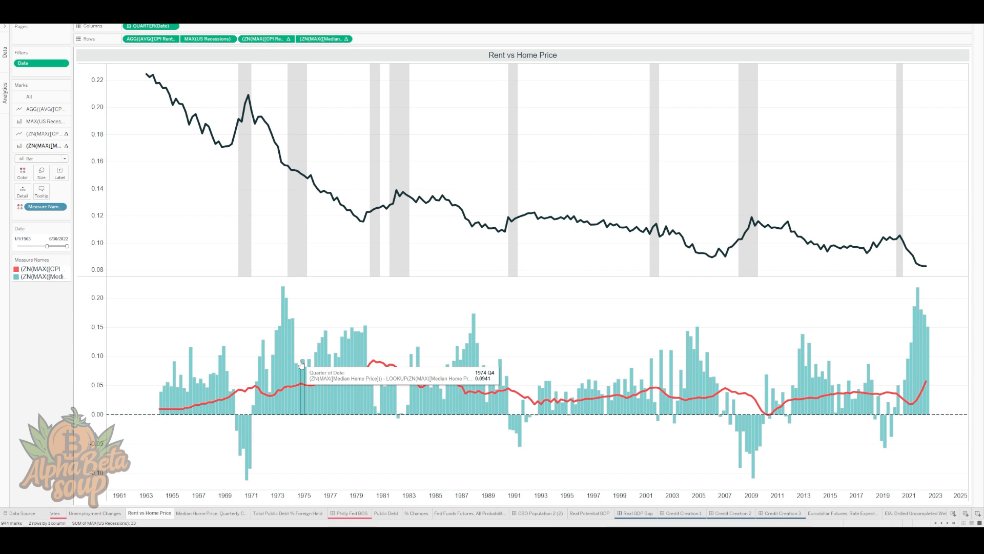
mouse_move(370, 415)
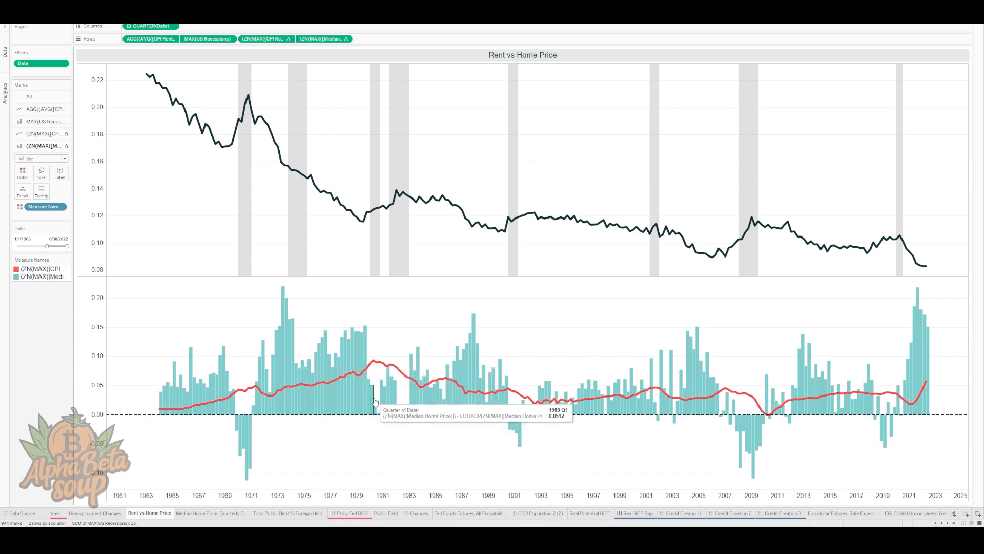
mouse_move(365, 332)
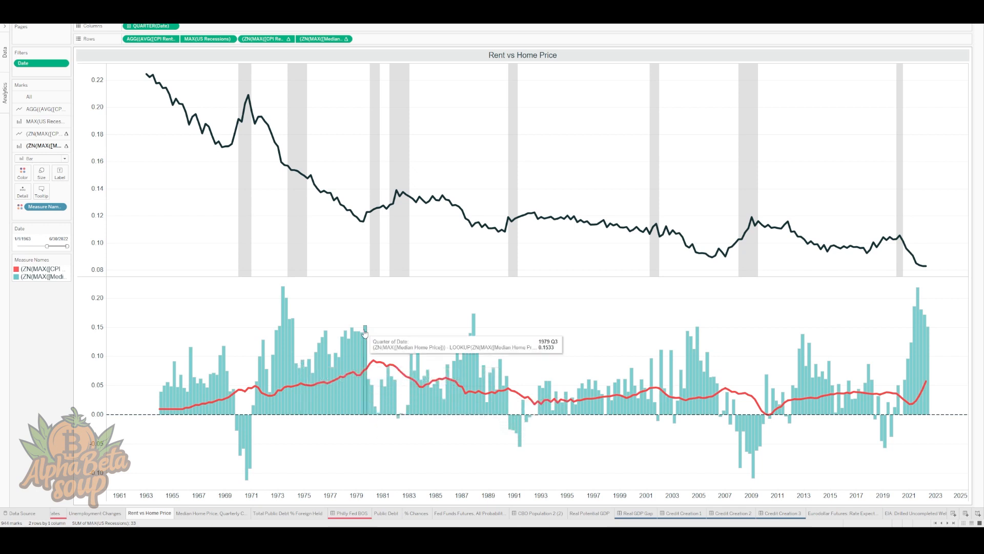
mouse_move(379, 418)
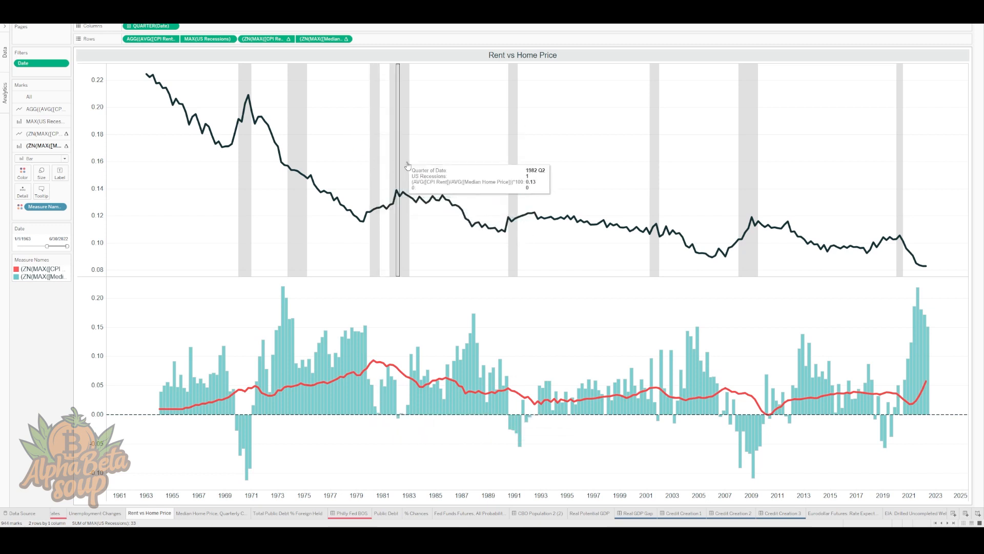
mouse_move(412, 170)
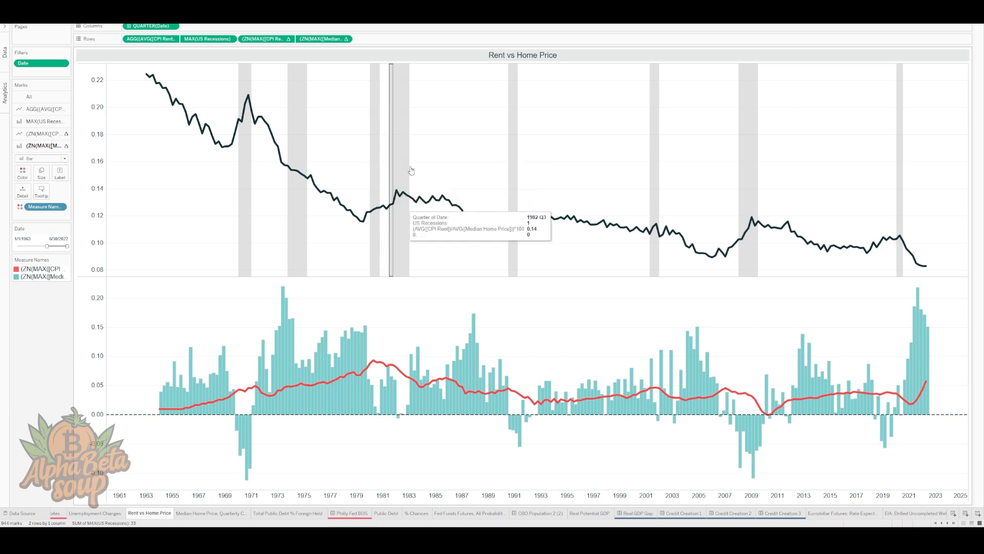
left_click(460, 147)
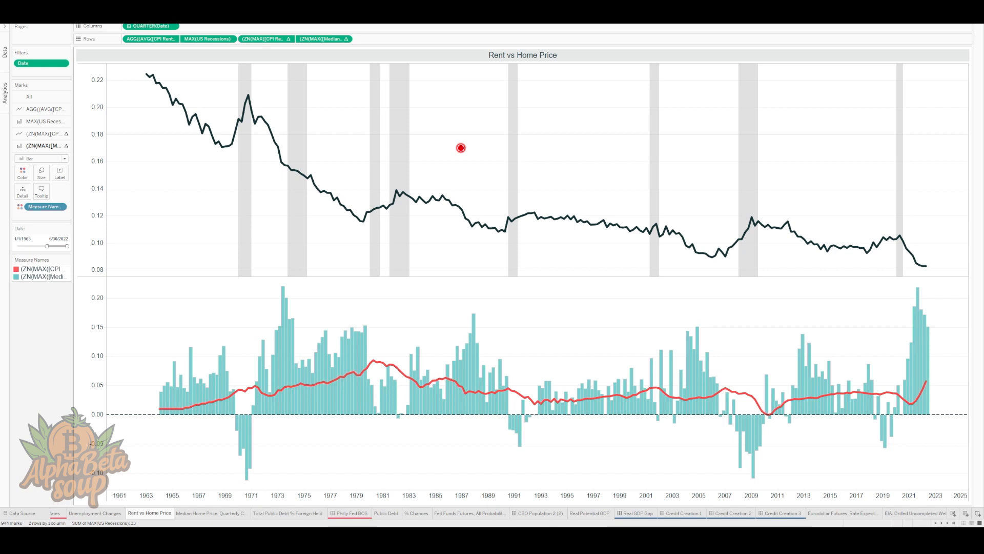
mouse_move(415, 180)
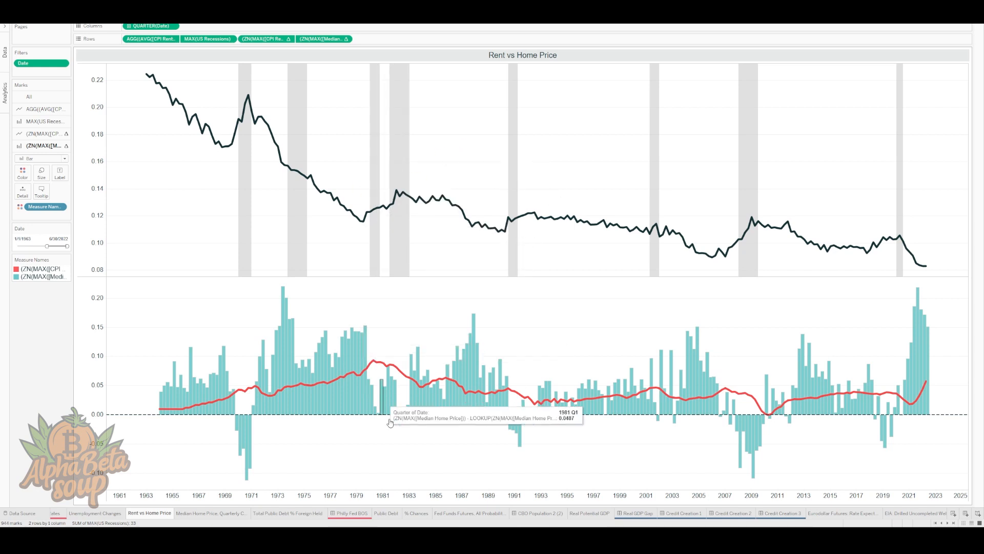
mouse_move(372, 376)
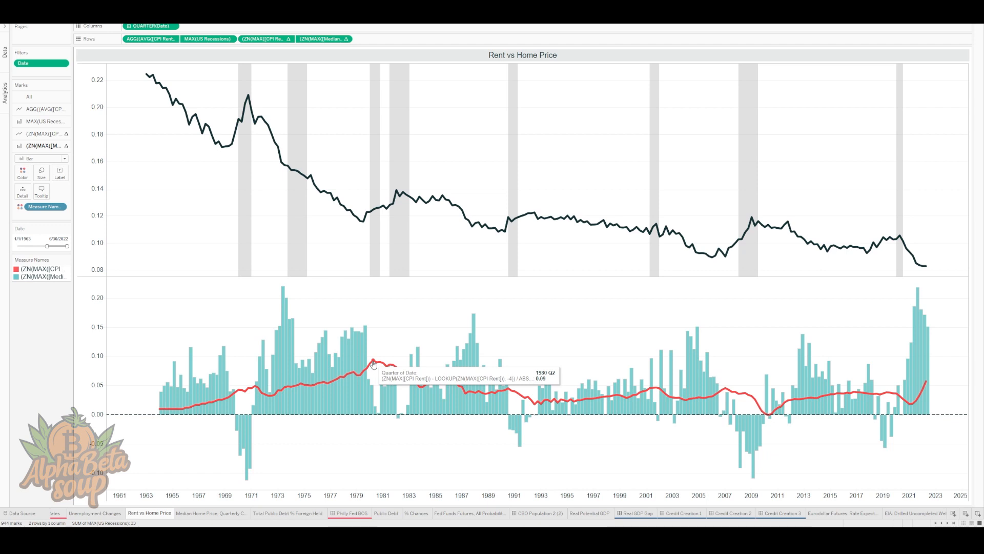
mouse_move(401, 374)
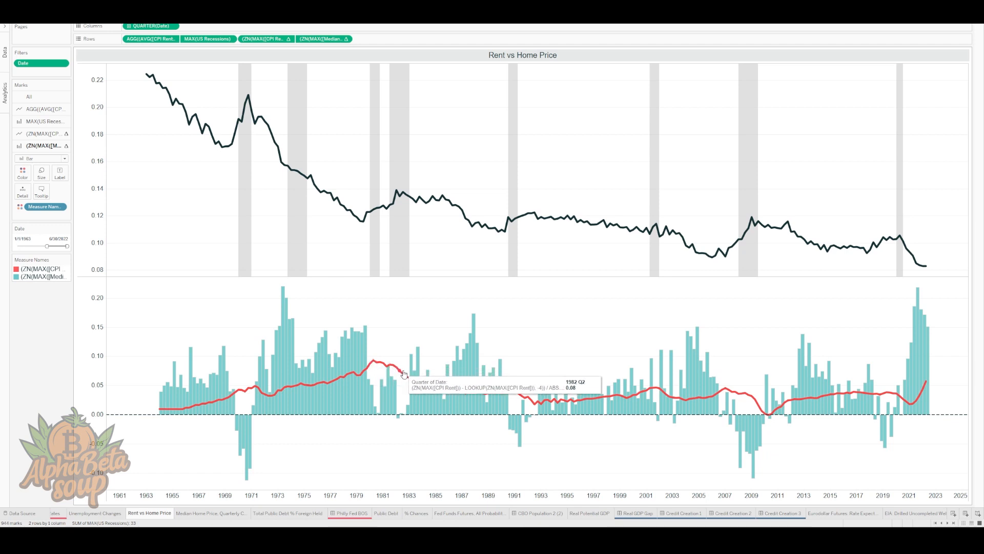
mouse_move(386, 370)
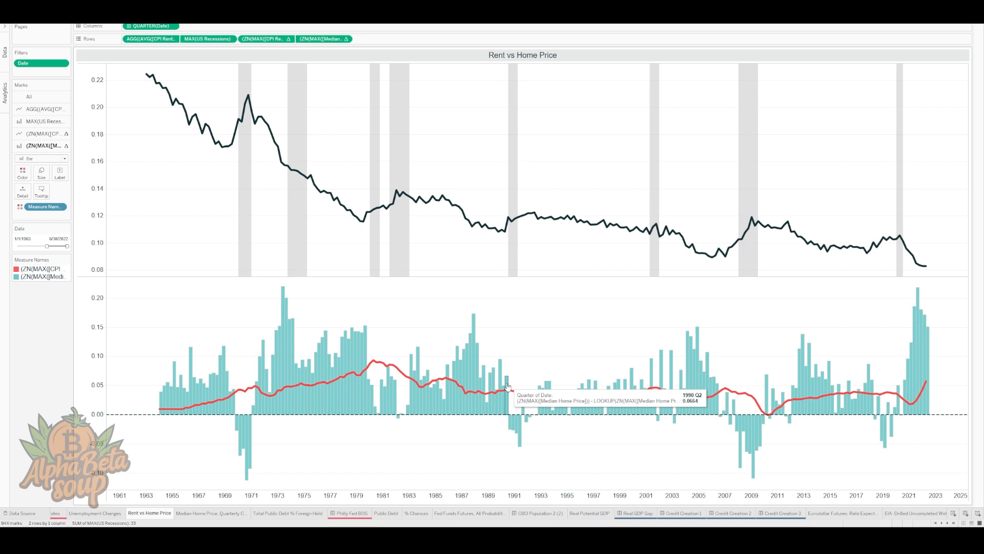
mouse_move(509, 389)
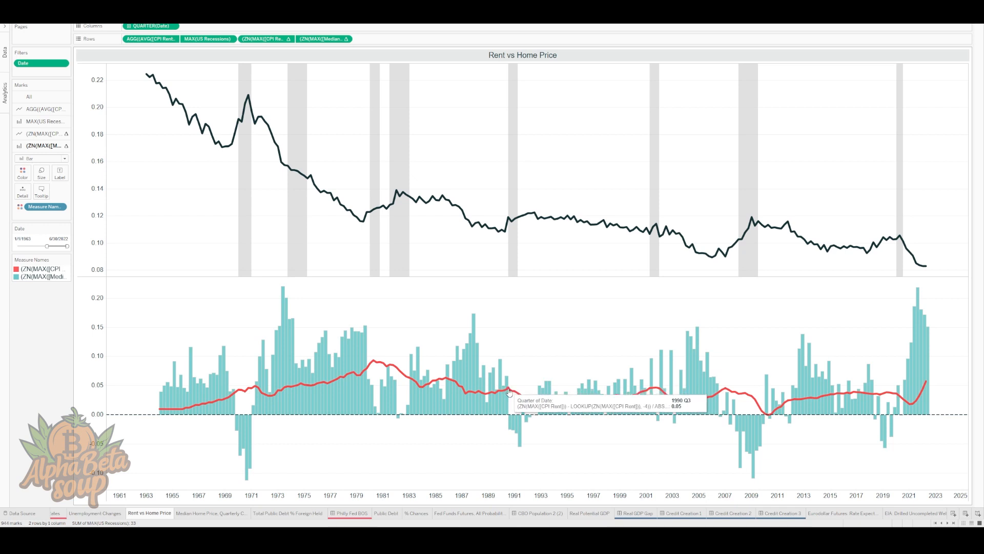
left_click(511, 437)
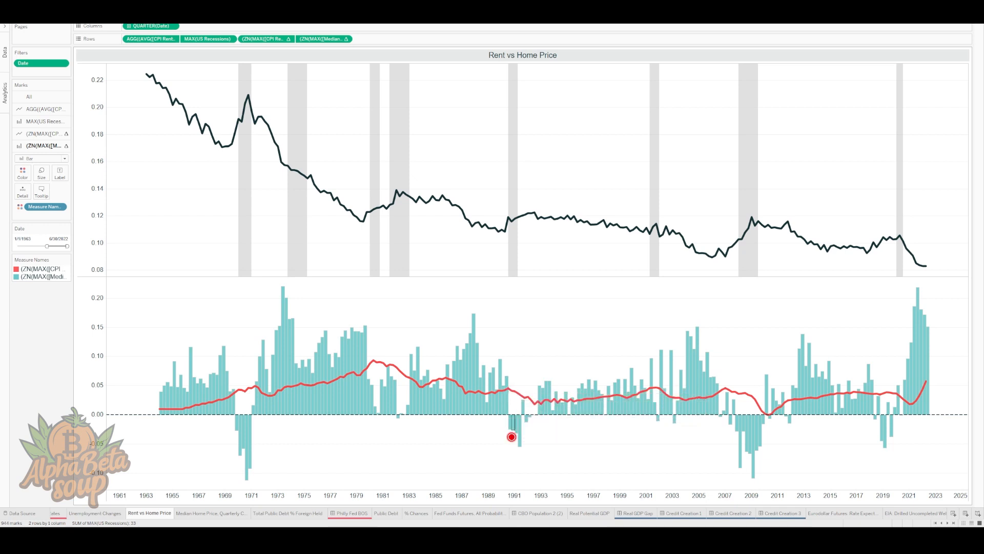
mouse_move(507, 390)
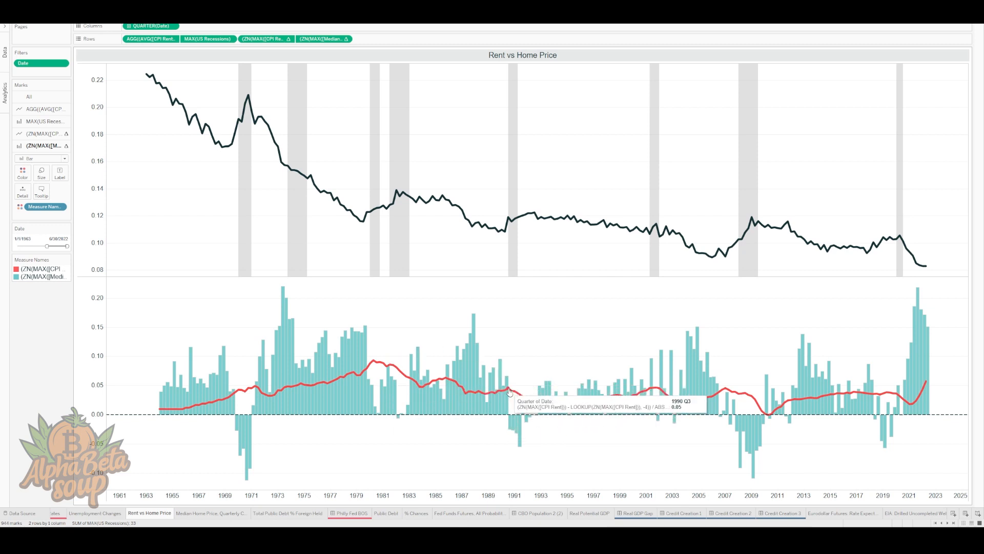
mouse_move(532, 406)
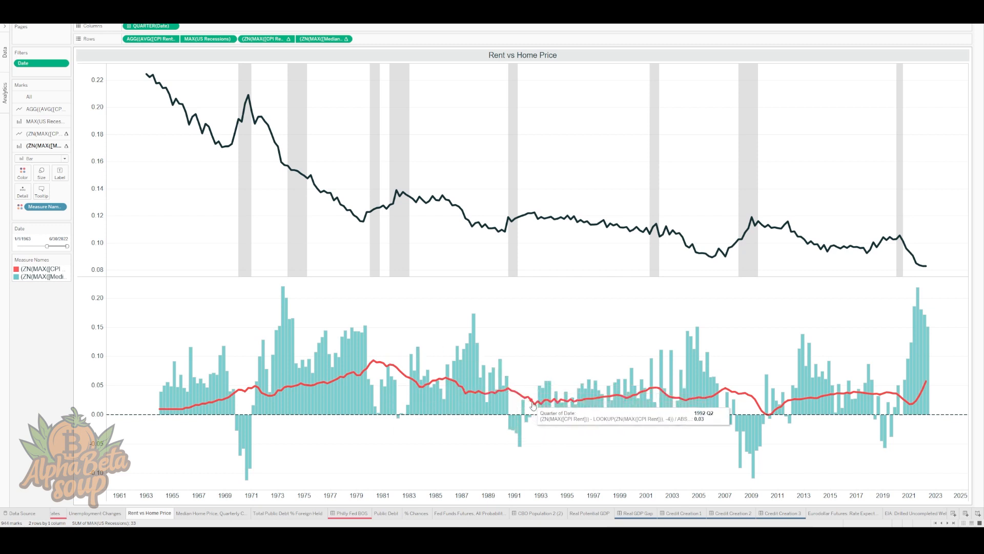
mouse_move(547, 413)
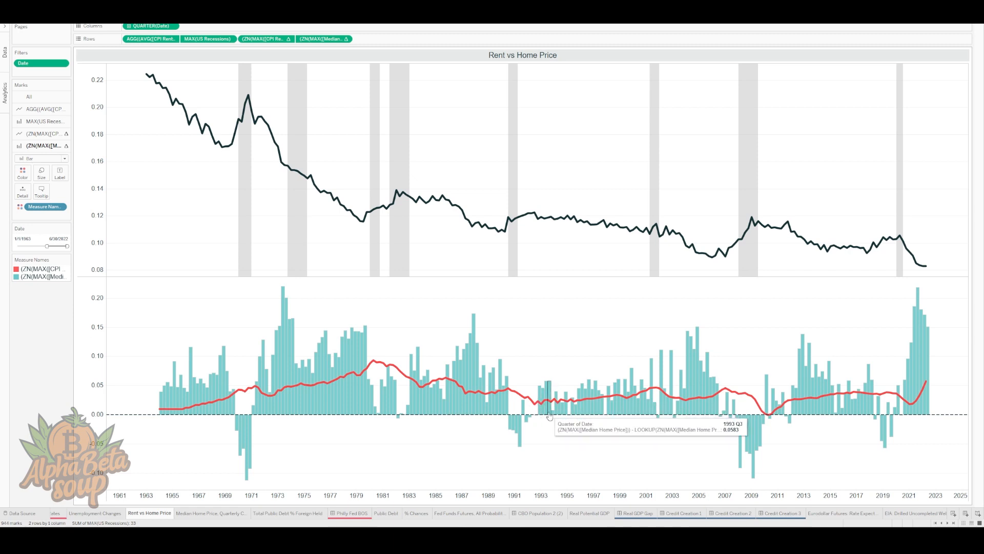
mouse_move(726, 427)
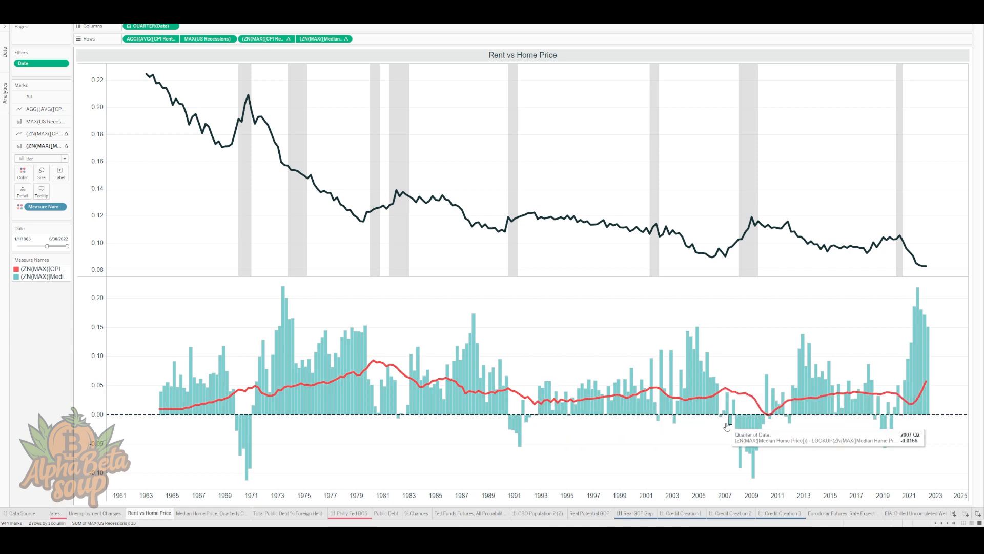
mouse_move(722, 417)
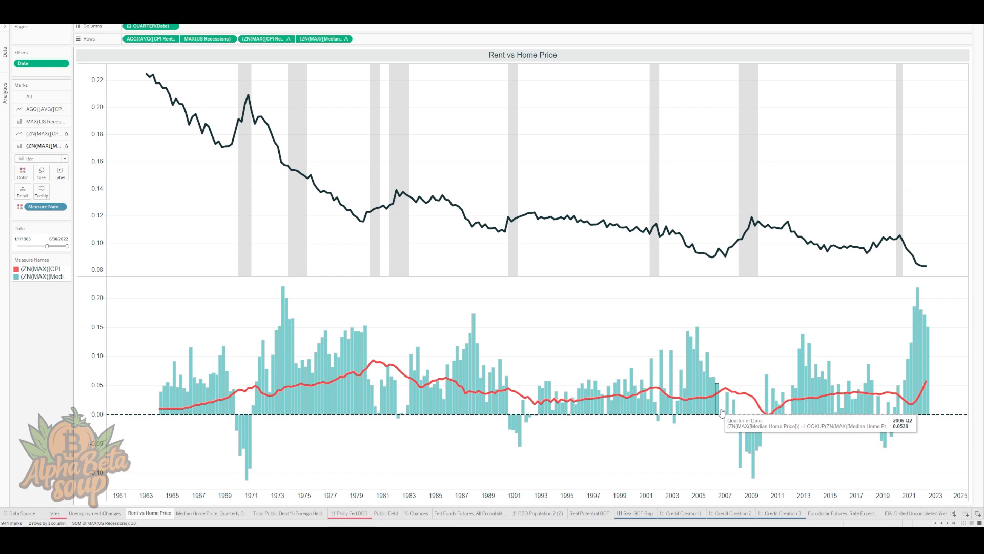
mouse_move(733, 413)
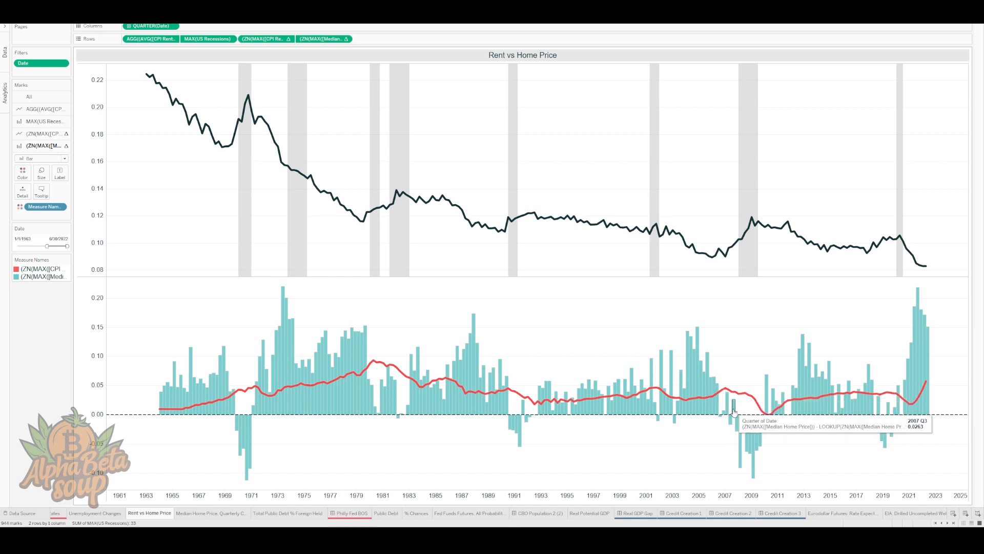
mouse_move(745, 451)
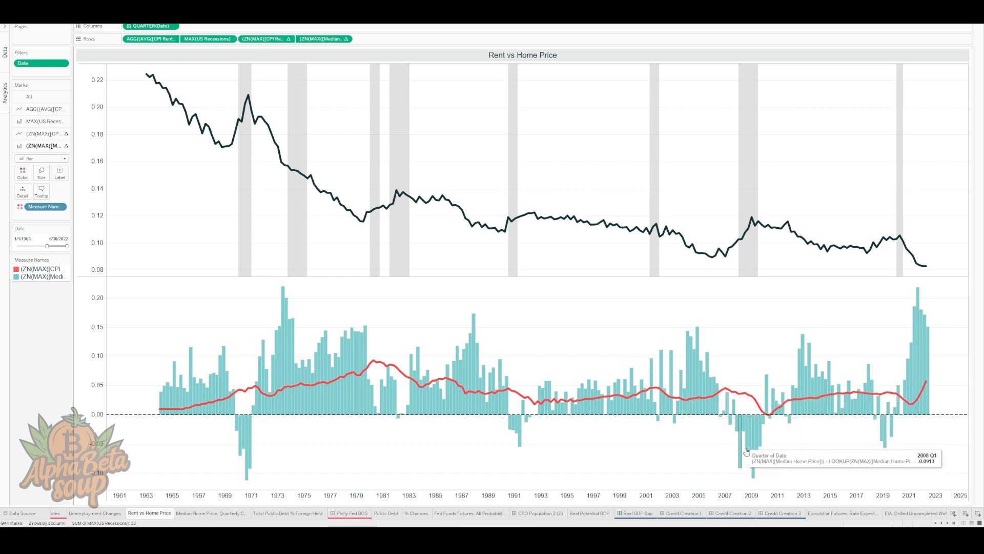
mouse_move(731, 419)
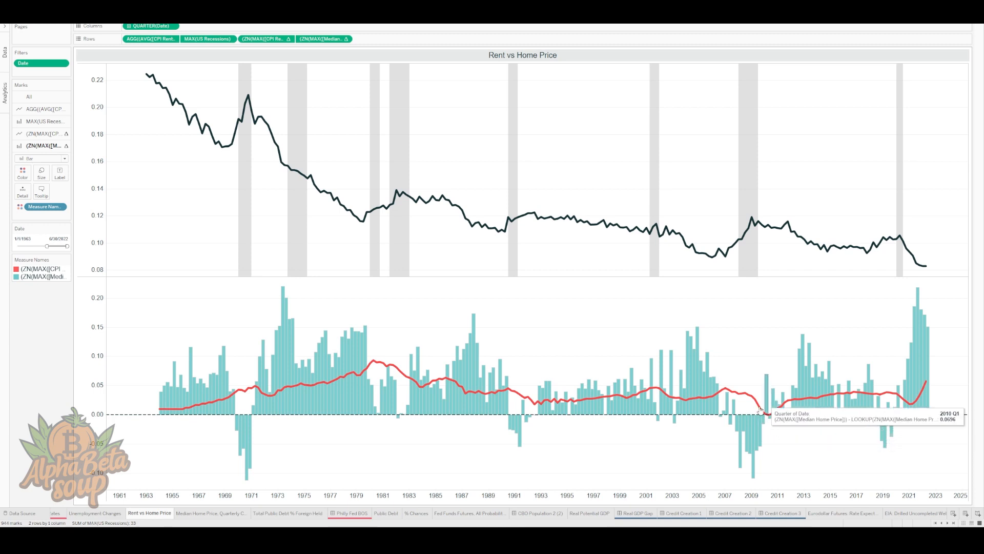
mouse_move(767, 429)
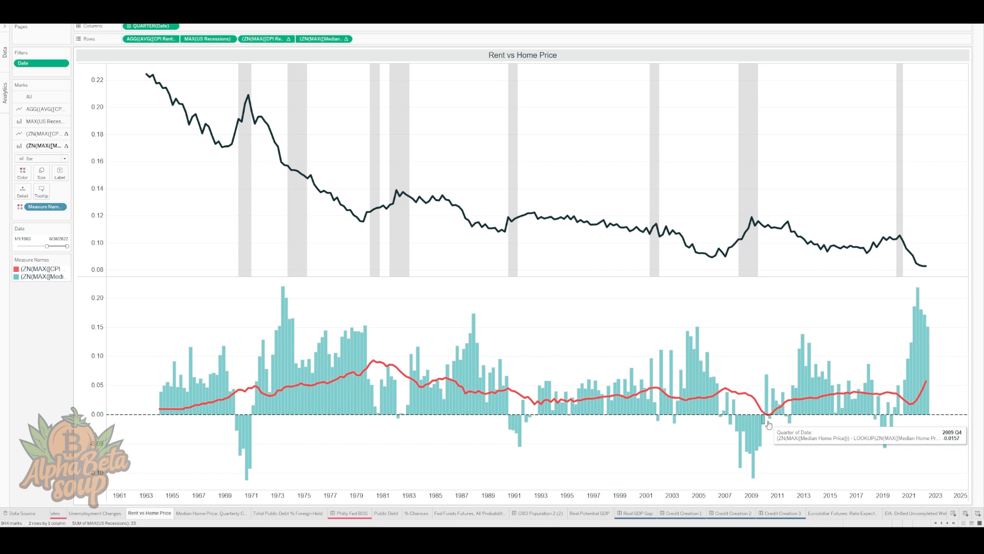
mouse_move(910, 328)
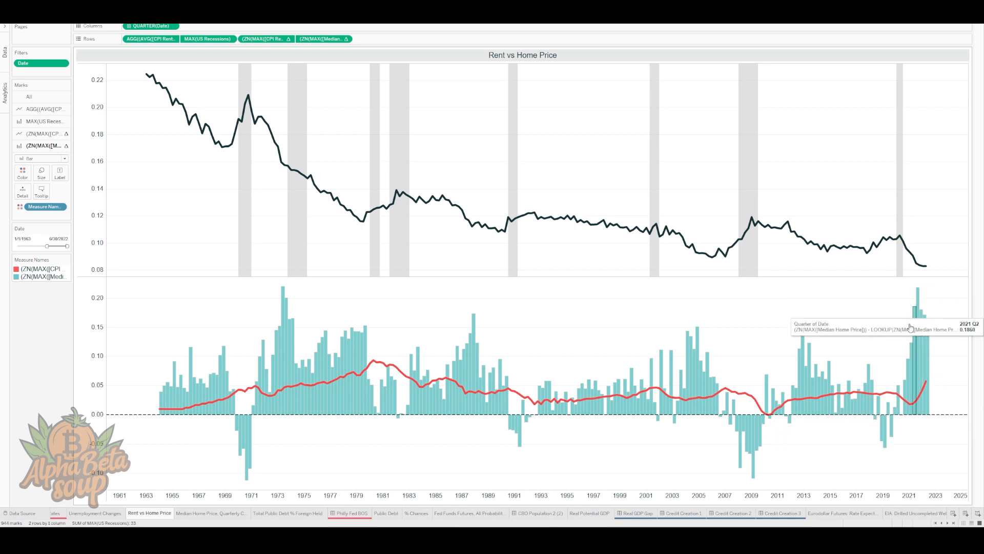
mouse_move(929, 343)
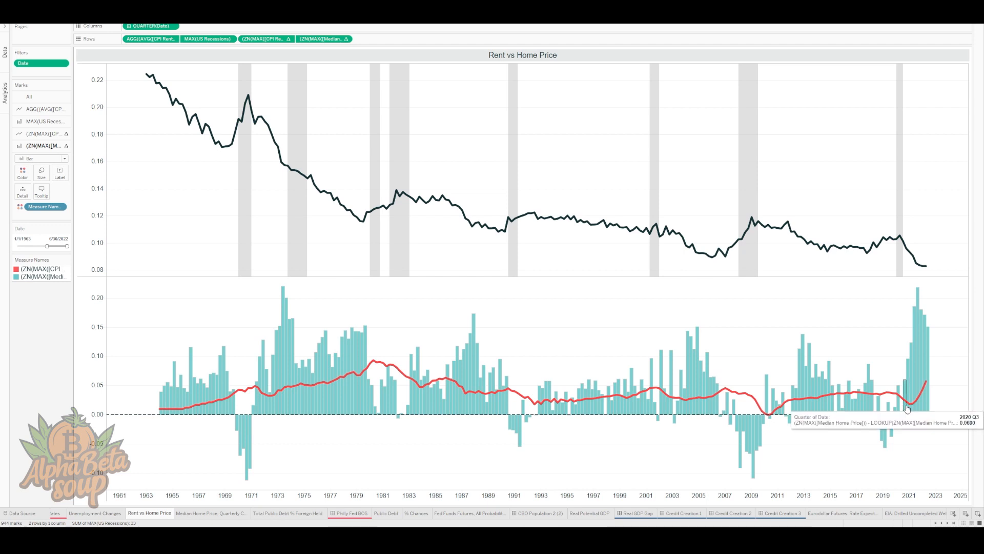
mouse_move(926, 396)
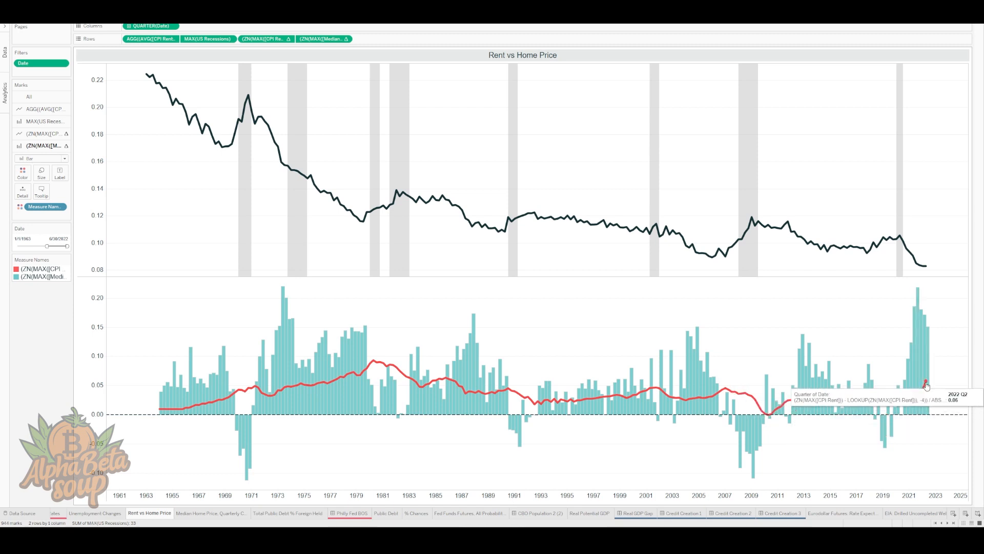
mouse_move(461, 405)
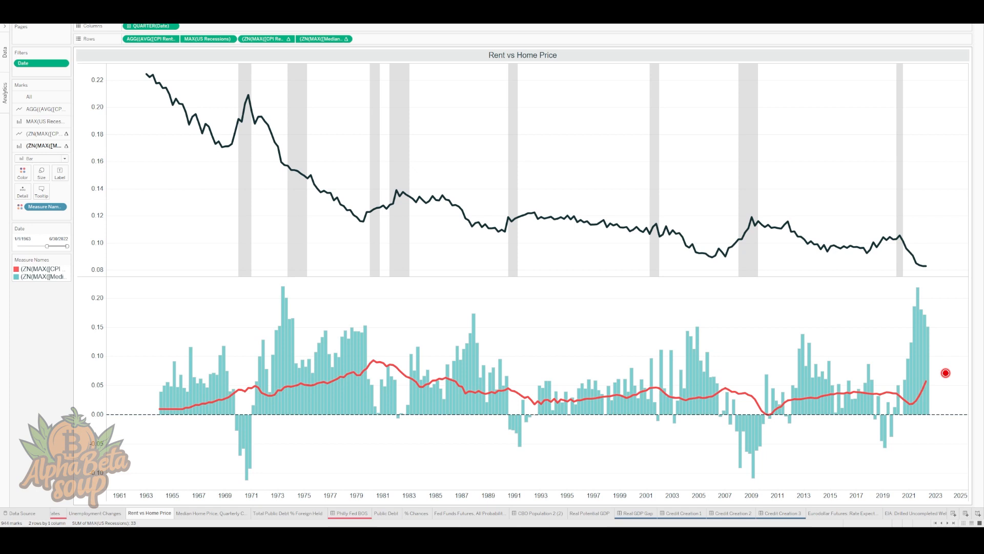
mouse_move(914, 417)
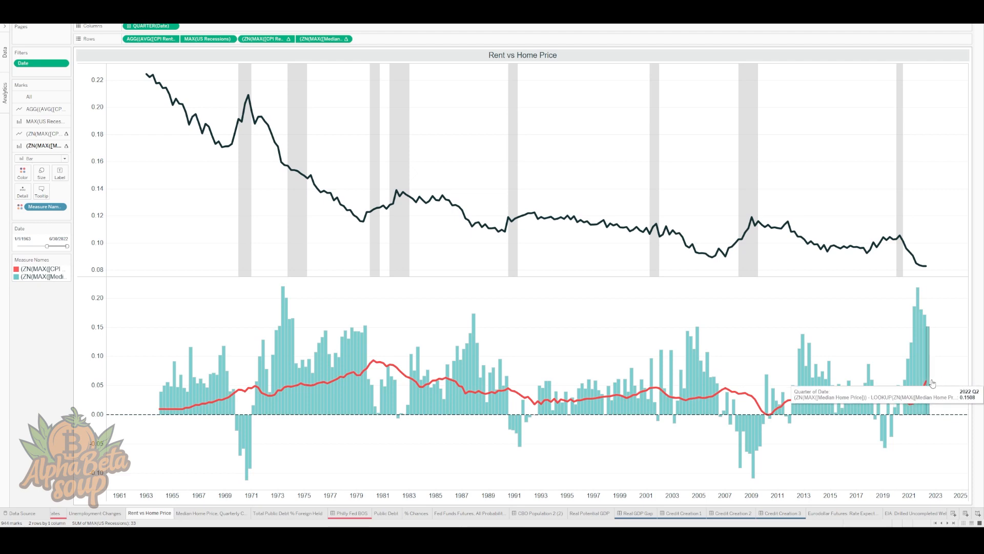
left_click(211, 513)
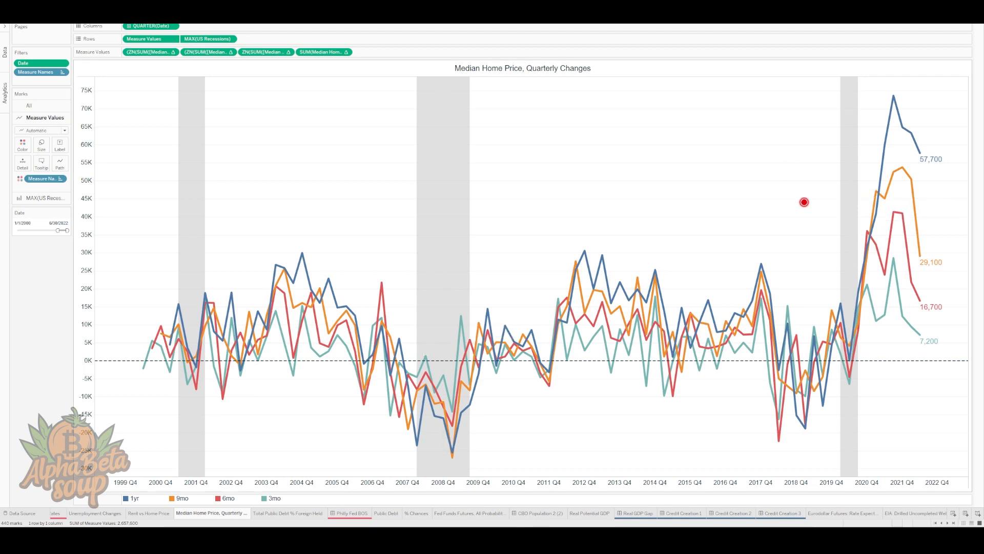
mouse_move(757, 184)
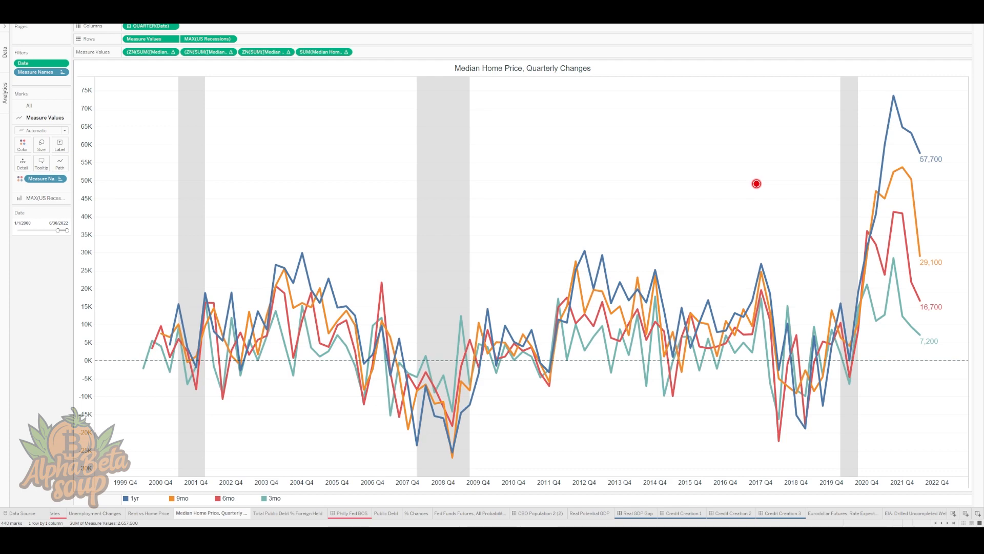
left_click(132, 498)
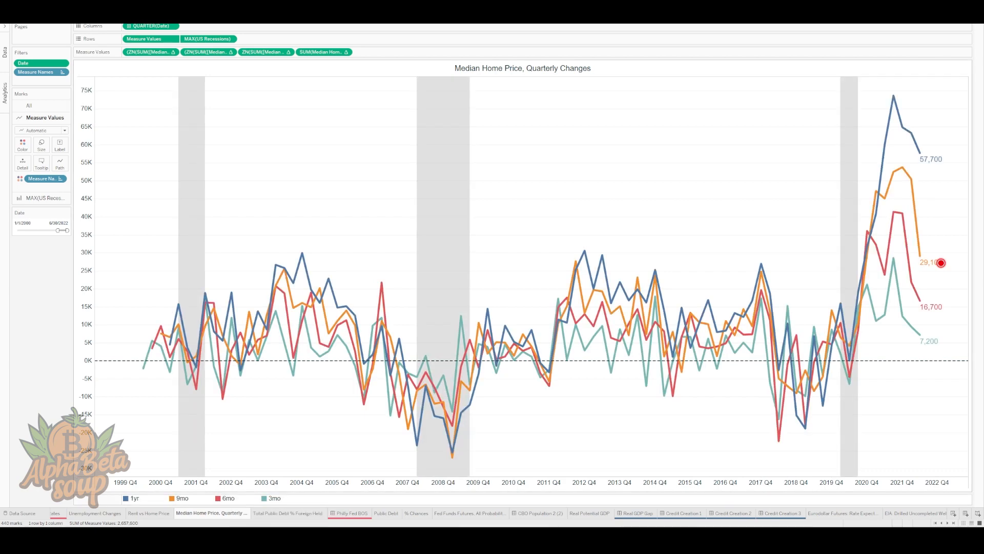
mouse_move(946, 154)
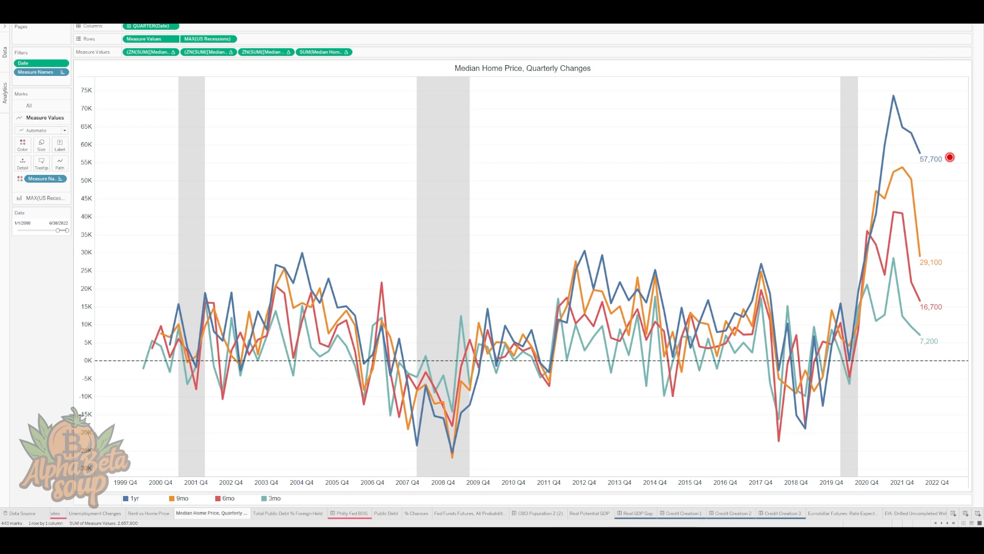
mouse_move(908, 128)
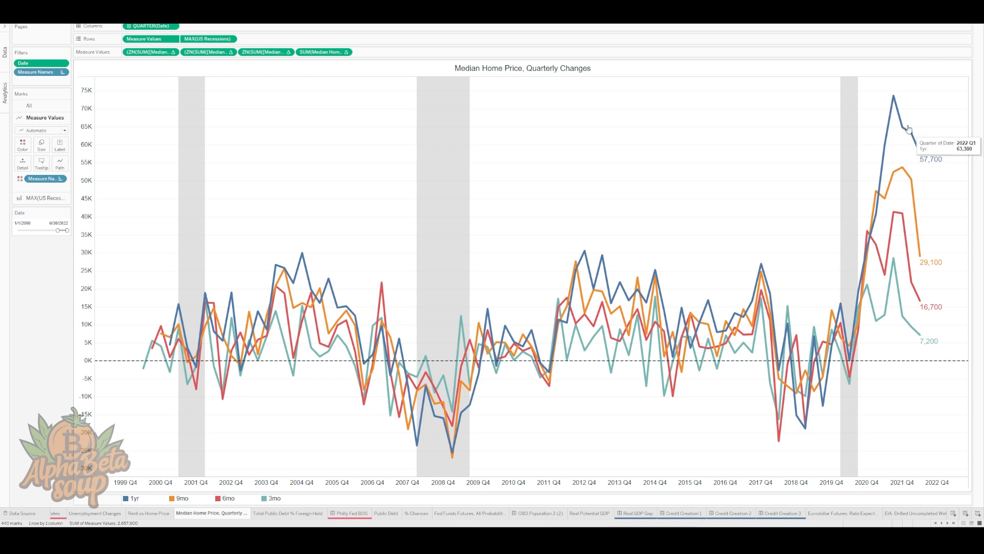
mouse_move(893, 100)
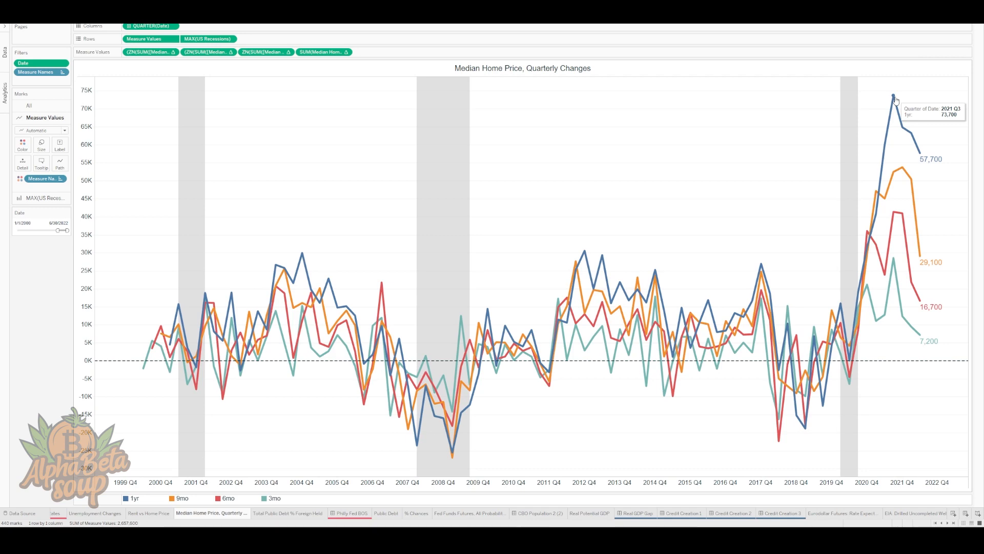
left_click(203, 513)
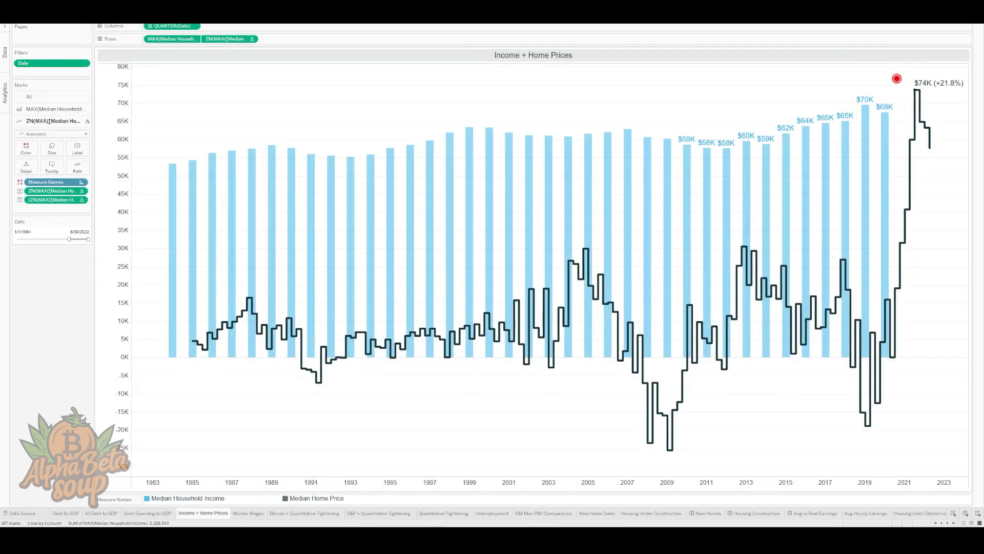
mouse_move(885, 113)
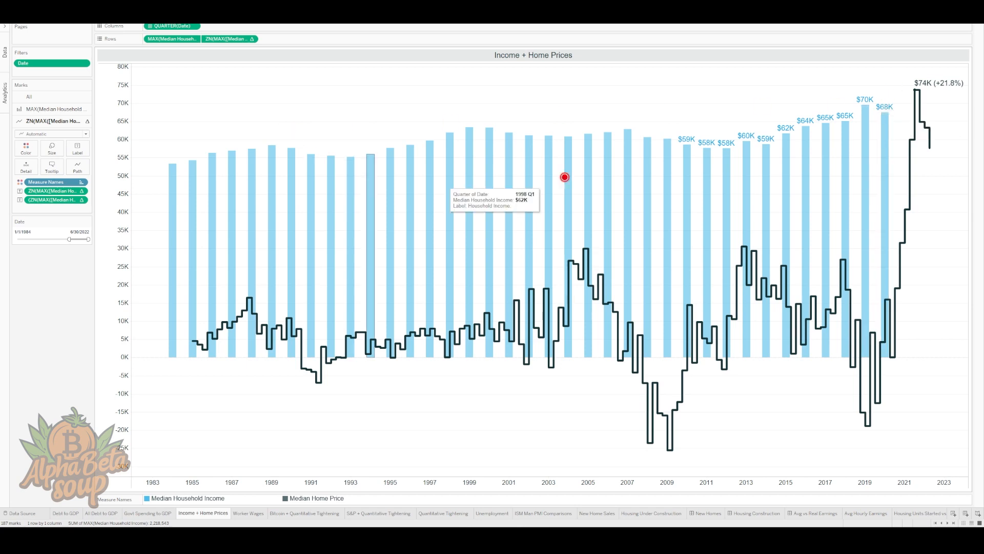
mouse_move(866, 109)
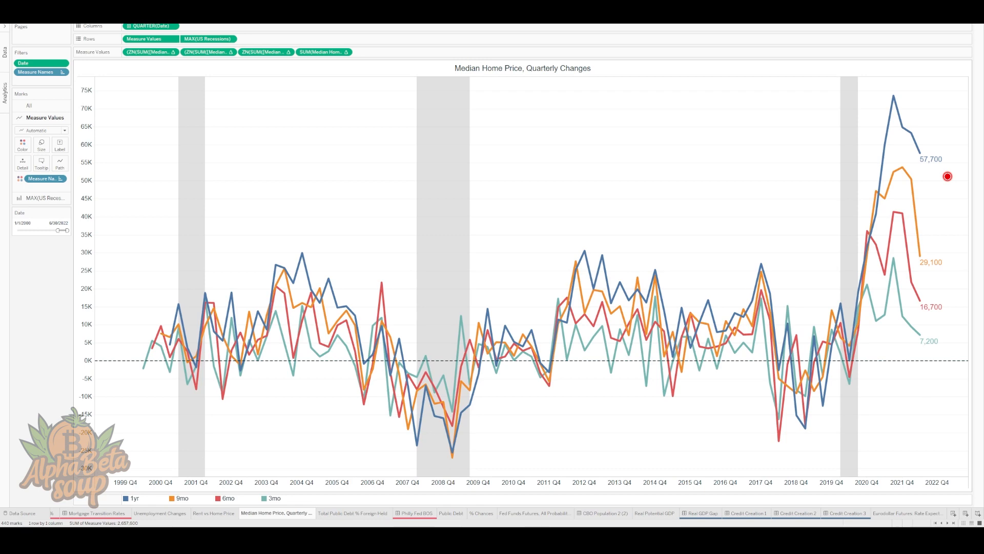
mouse_move(939, 185)
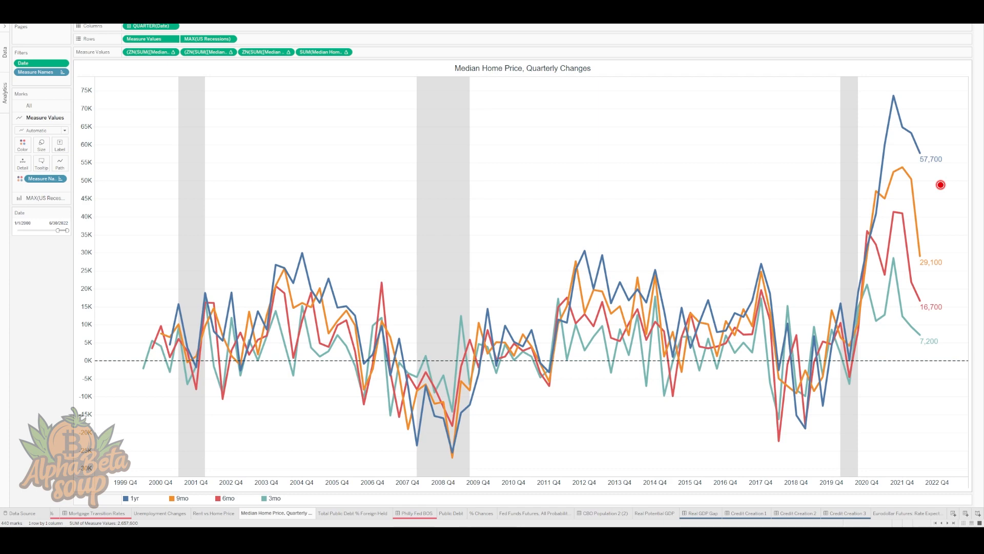
left_click(211, 513)
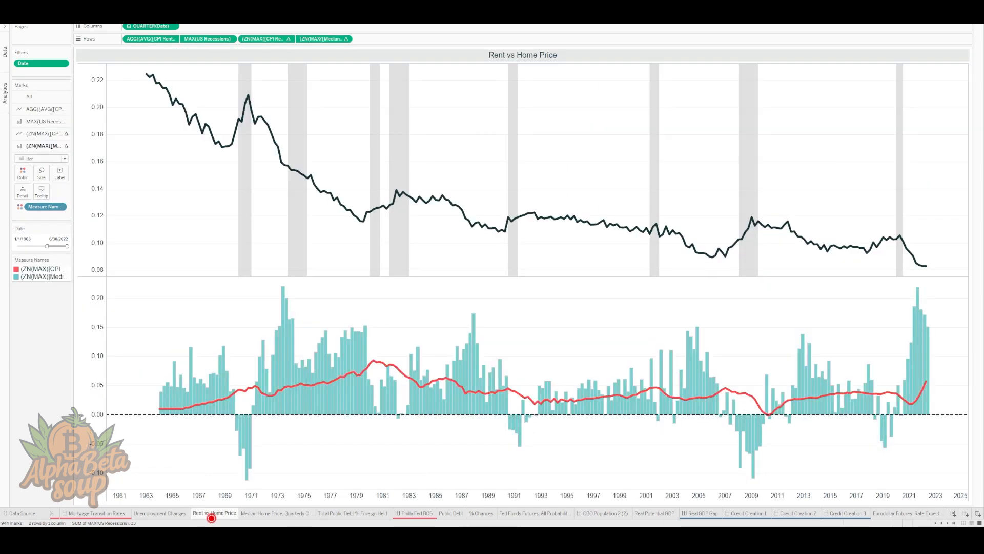
mouse_move(373, 362)
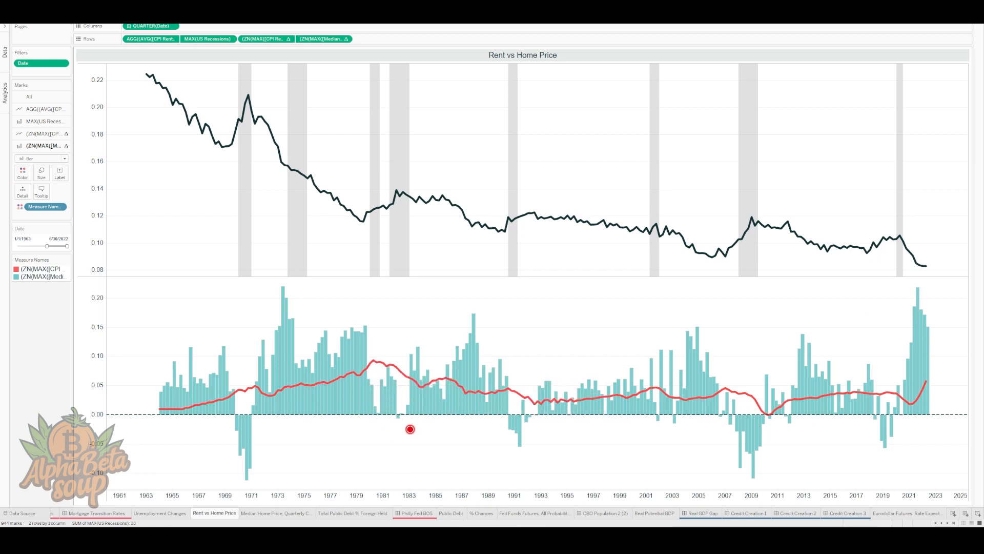
left_click(277, 513)
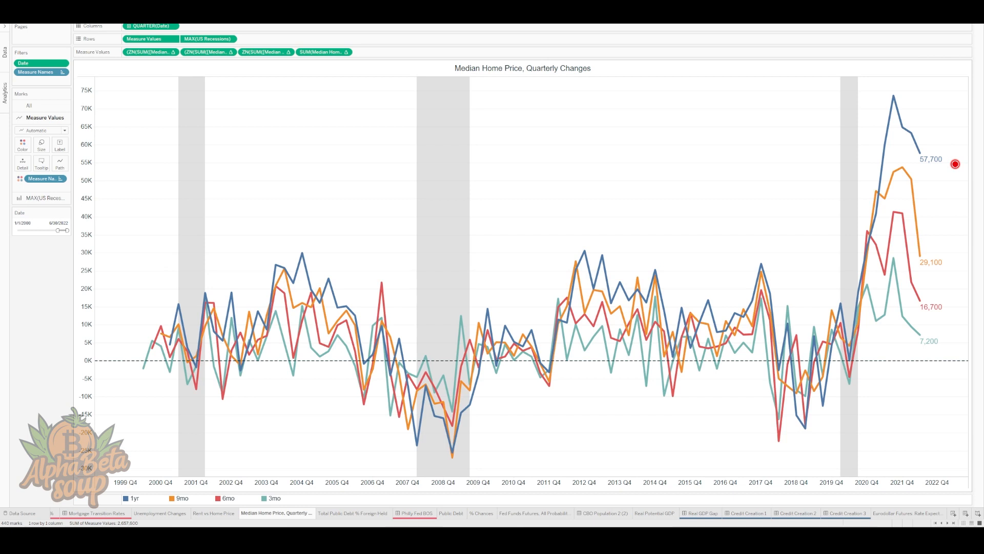
mouse_move(917, 154)
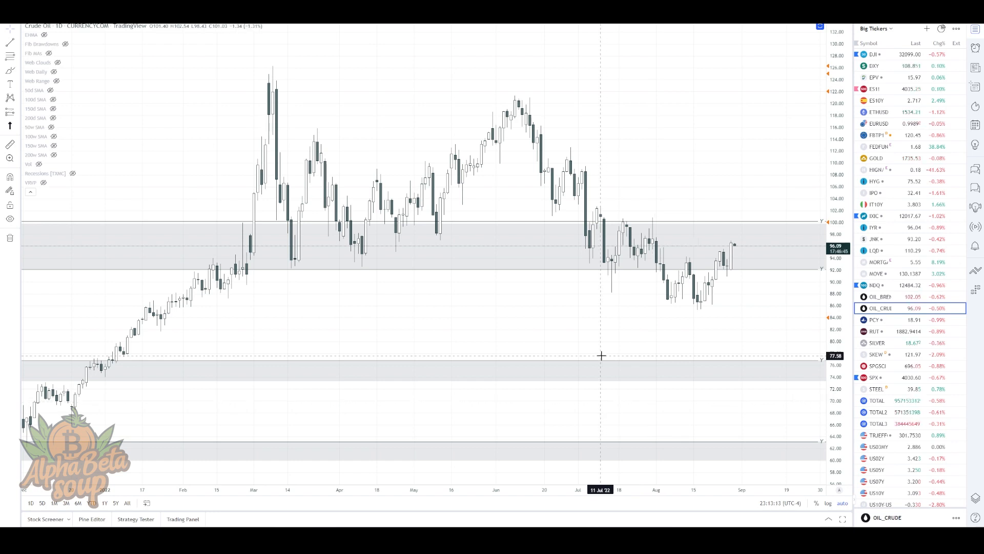
mouse_move(553, 121)
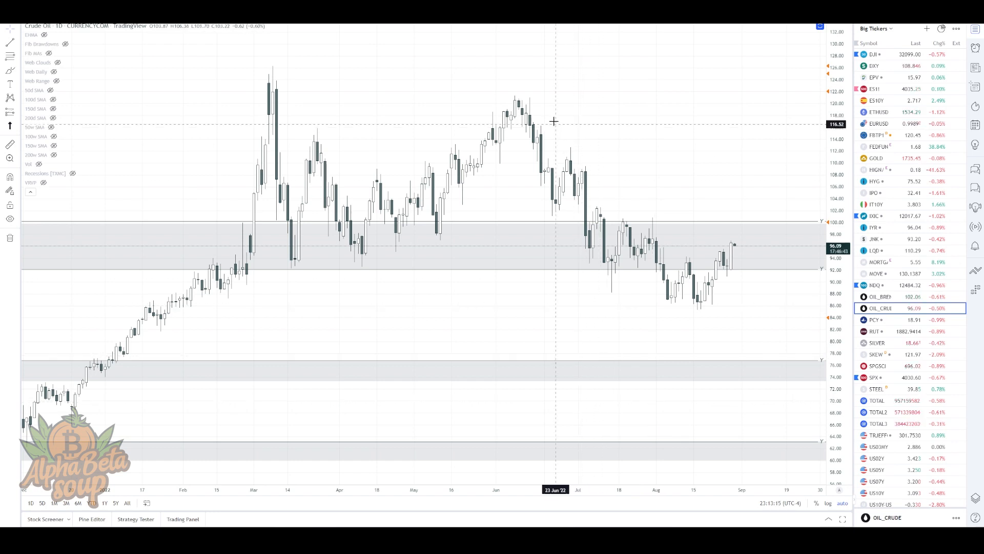
mouse_move(502, 158)
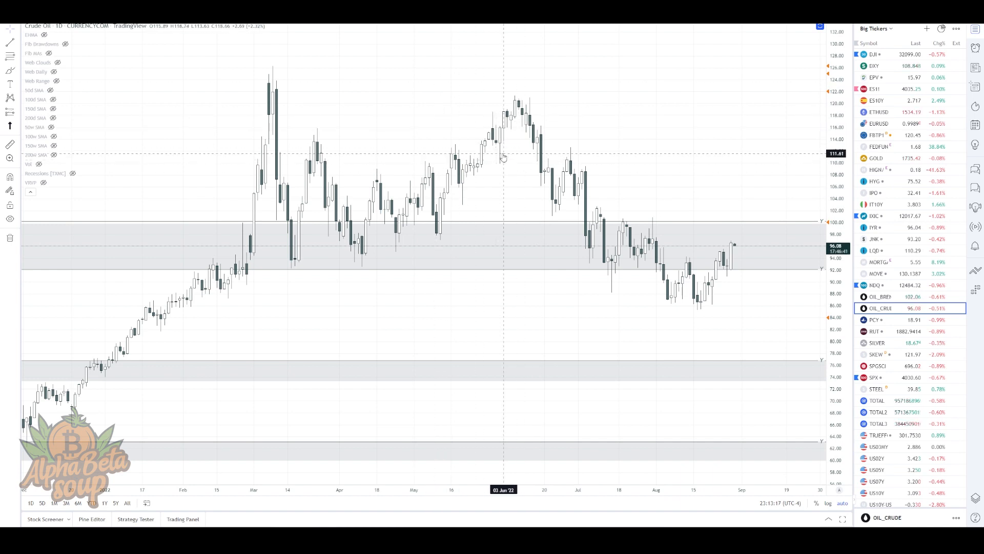
mouse_move(695, 305)
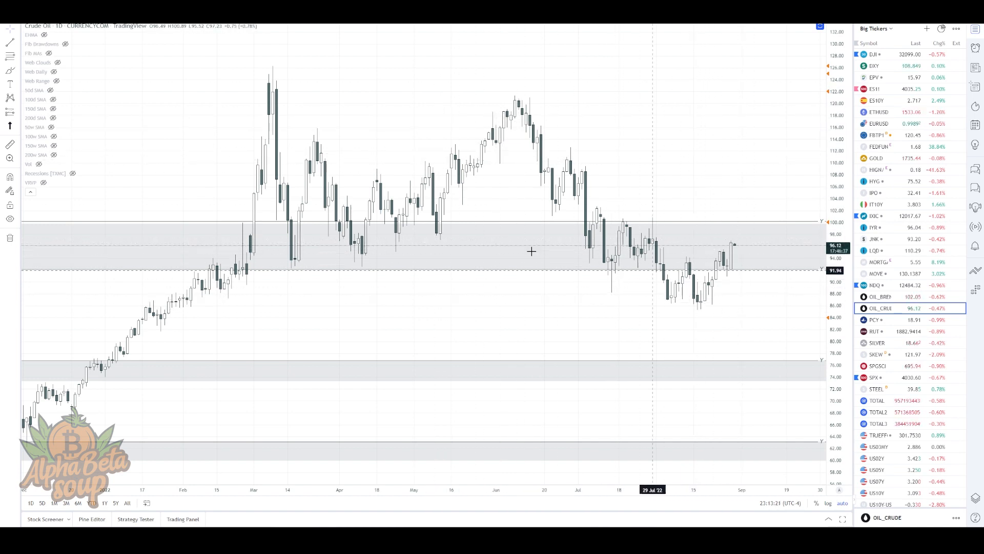
left_click(6, 111)
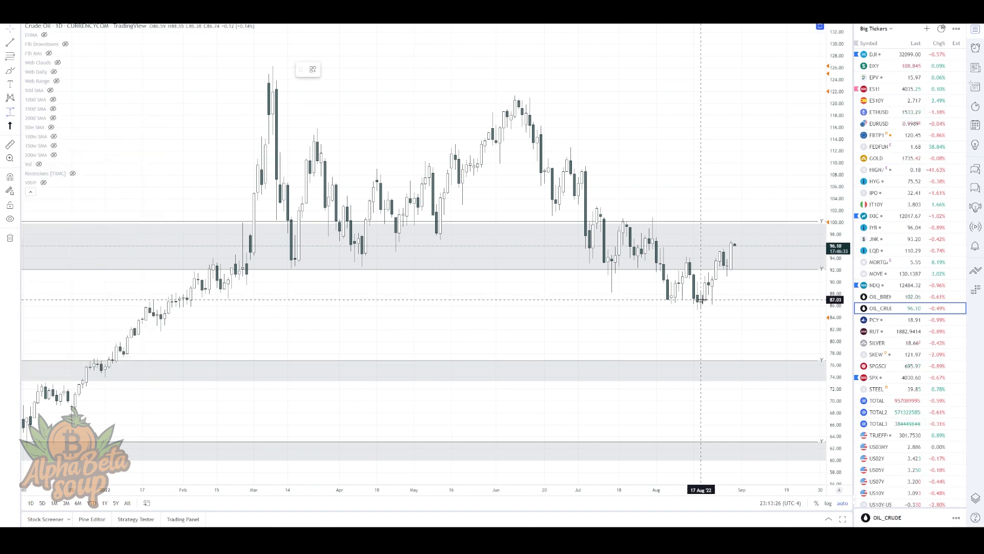
left_click_drag(697, 307, 734, 242)
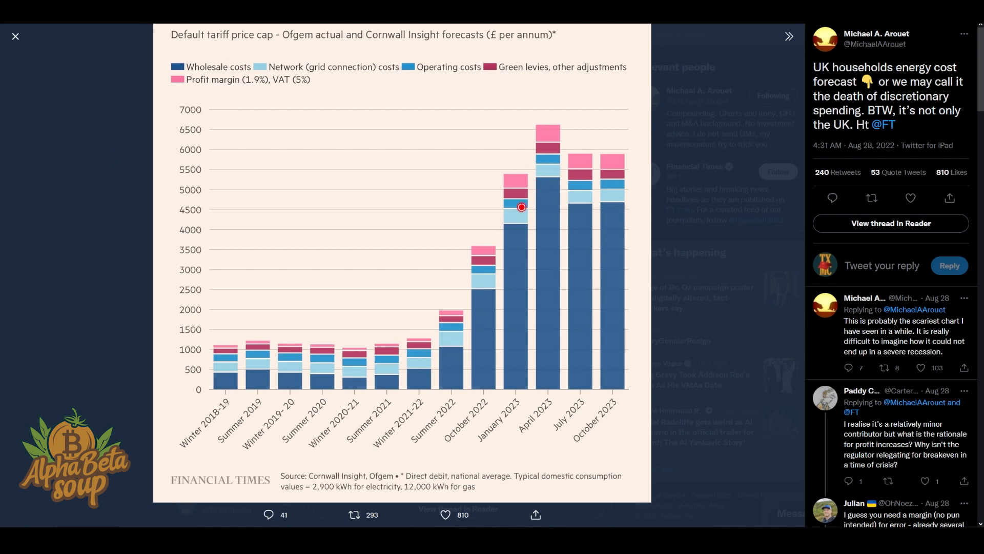
mouse_move(537, 375)
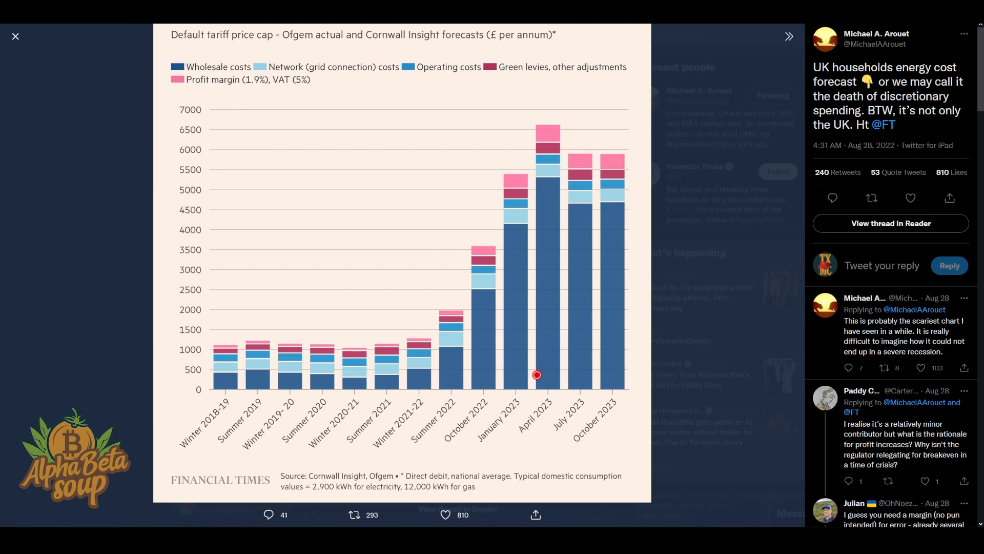
mouse_move(430, 298)
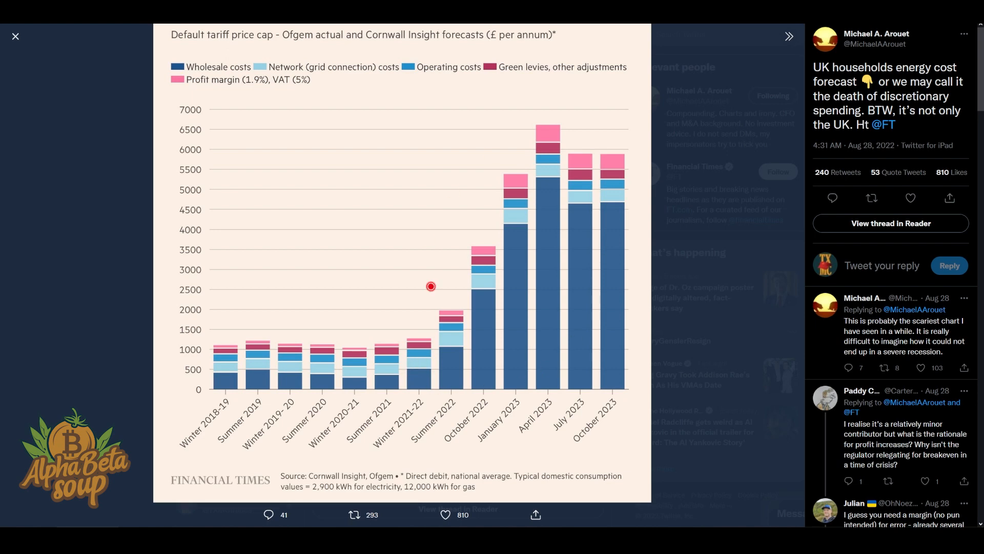
mouse_move(572, 273)
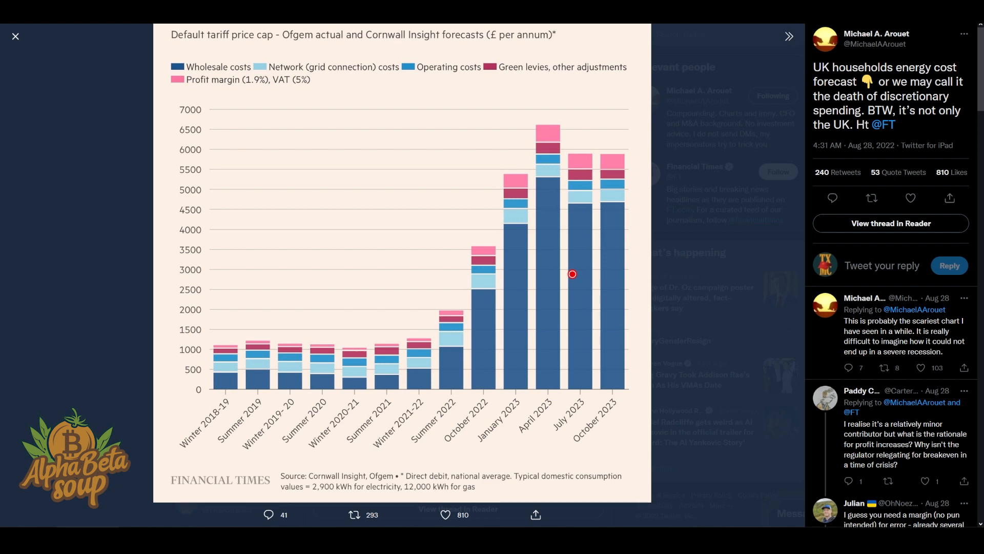
mouse_move(488, 269)
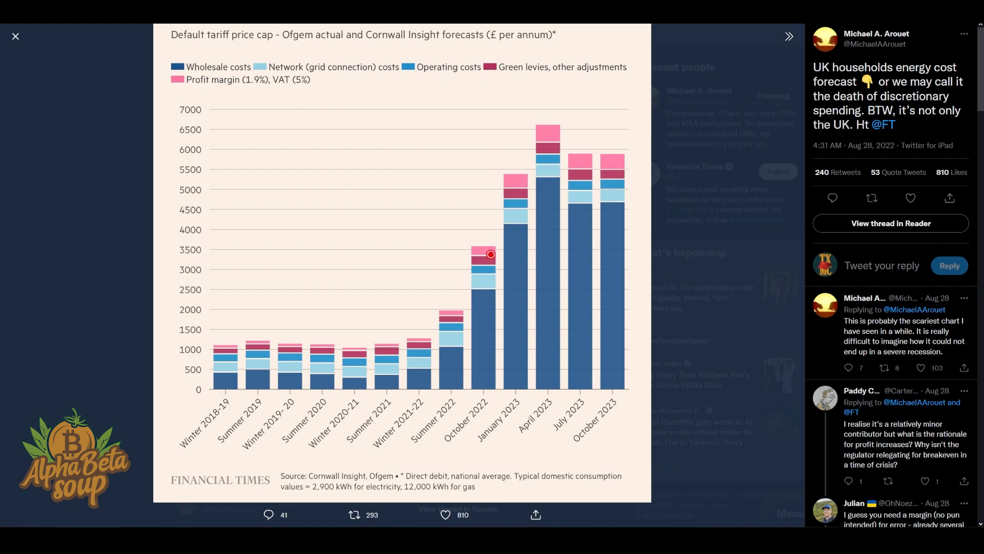
mouse_move(710, 254)
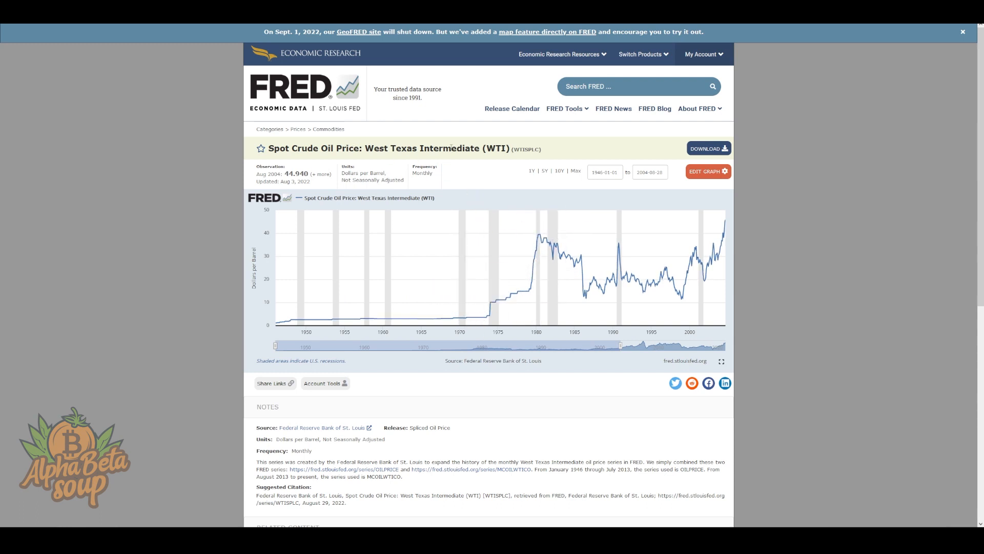
mouse_move(444, 316)
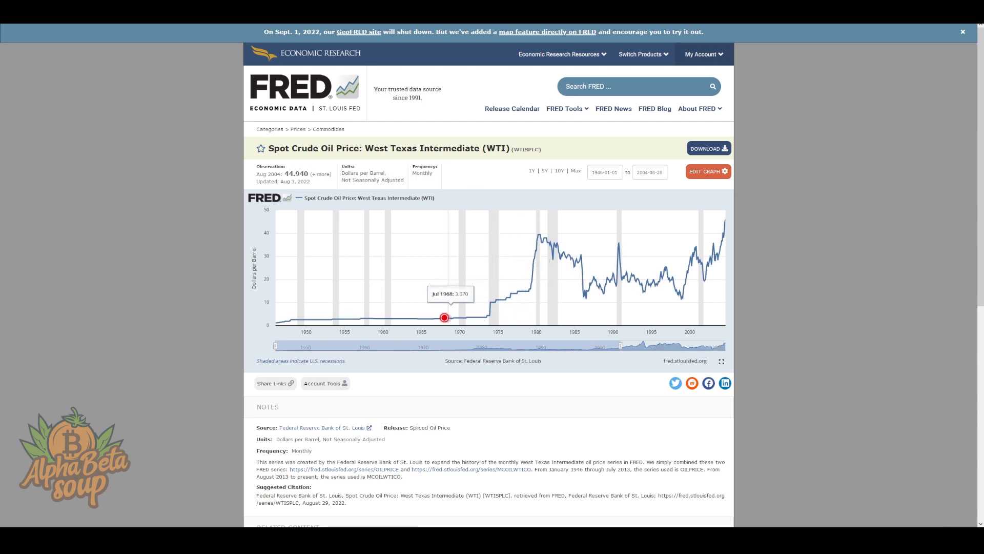
mouse_move(441, 328)
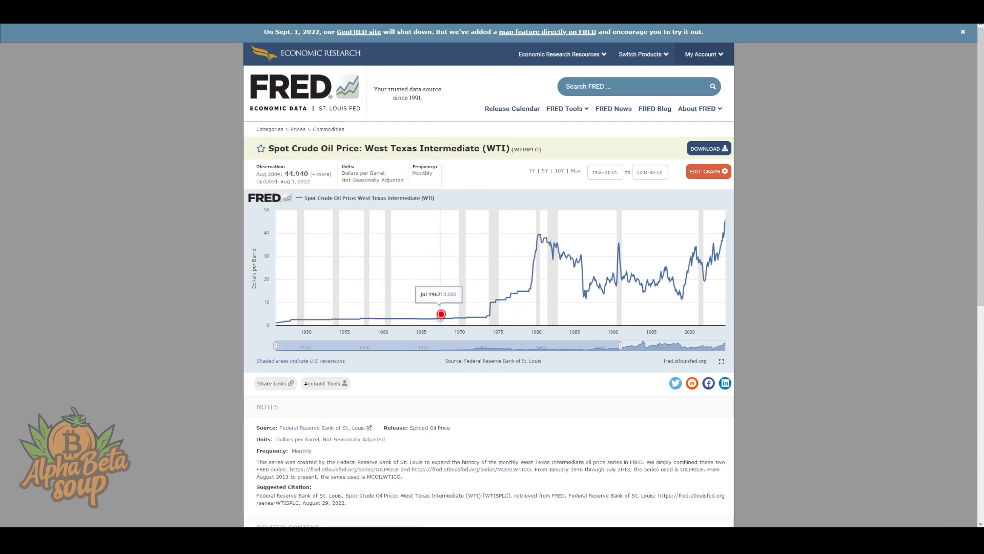
mouse_move(315, 316)
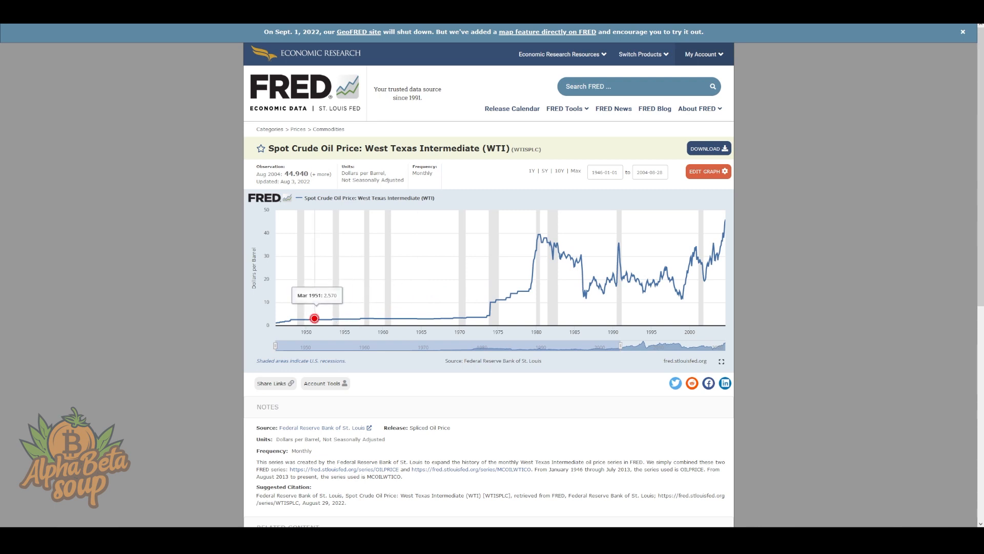
mouse_move(490, 315)
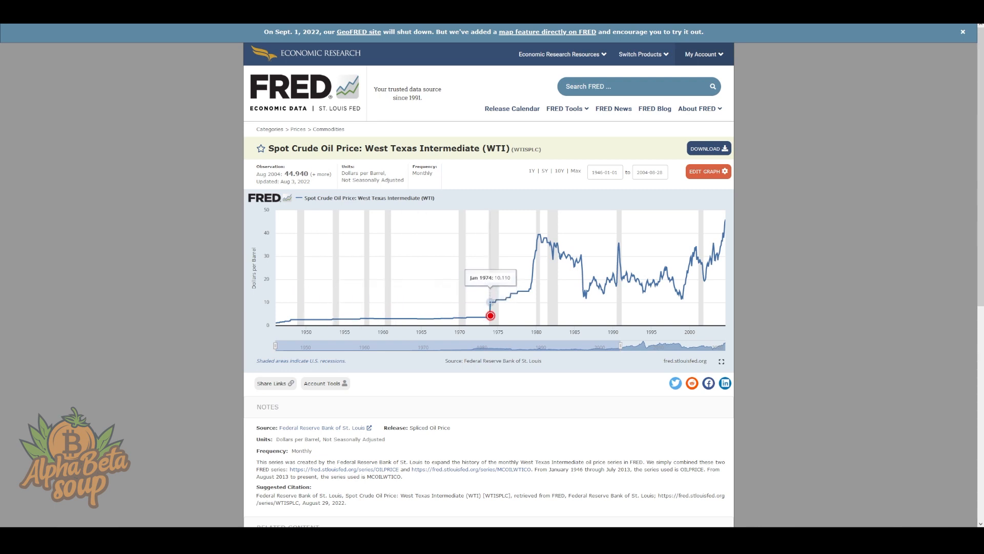
mouse_move(481, 302)
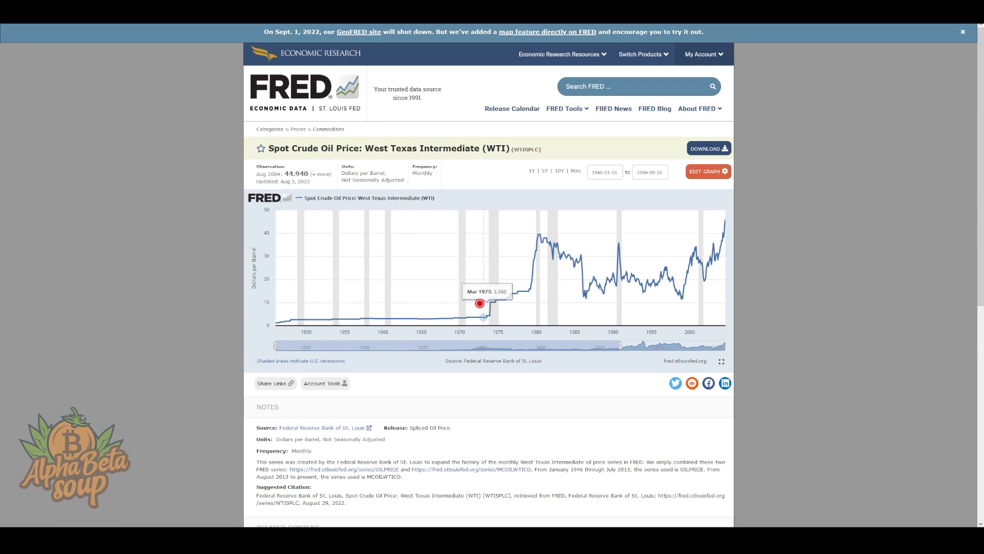
mouse_move(497, 312)
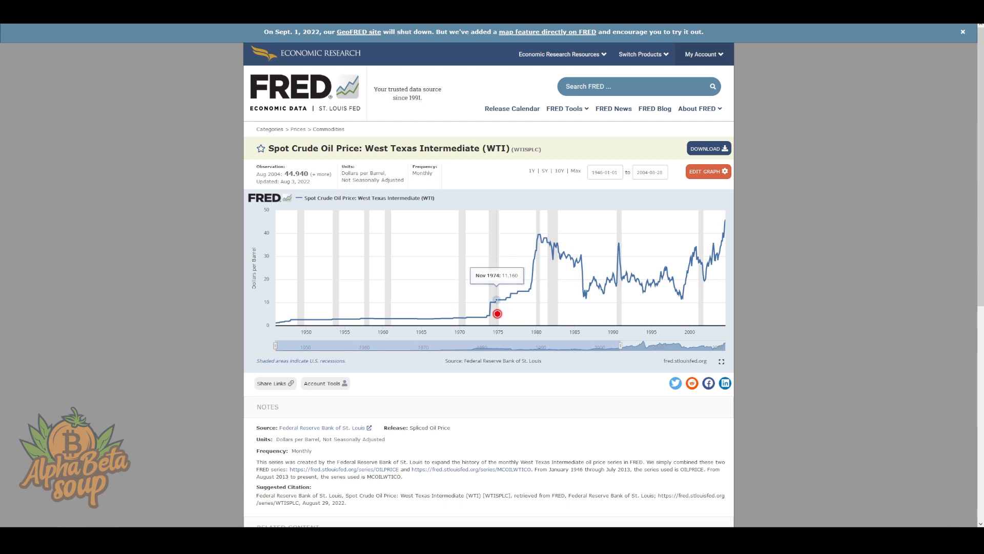
mouse_move(493, 316)
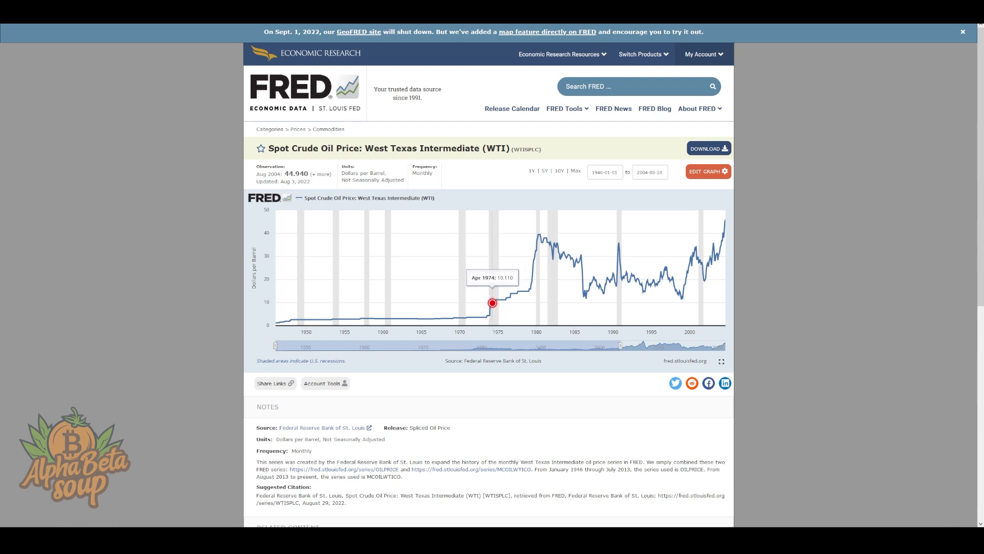
mouse_move(478, 314)
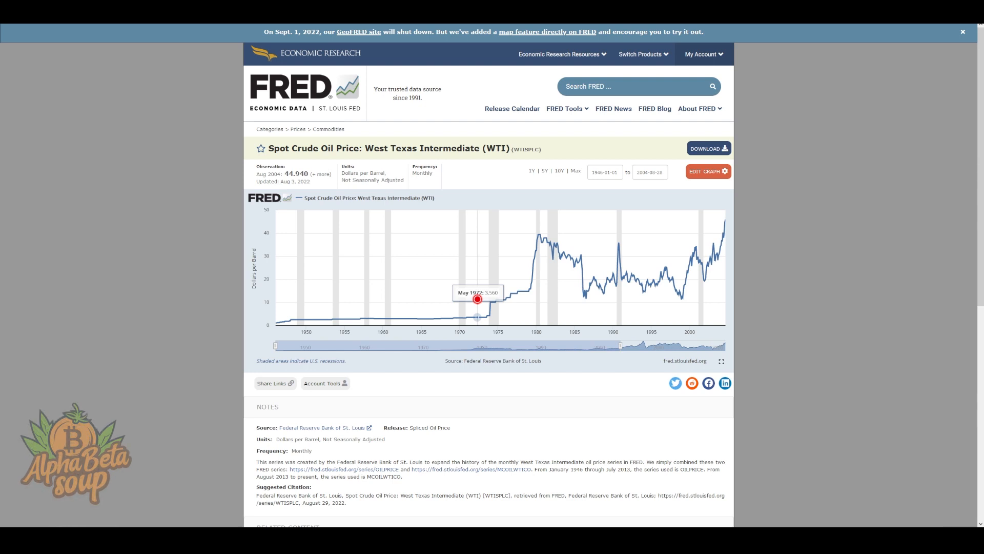
mouse_move(535, 259)
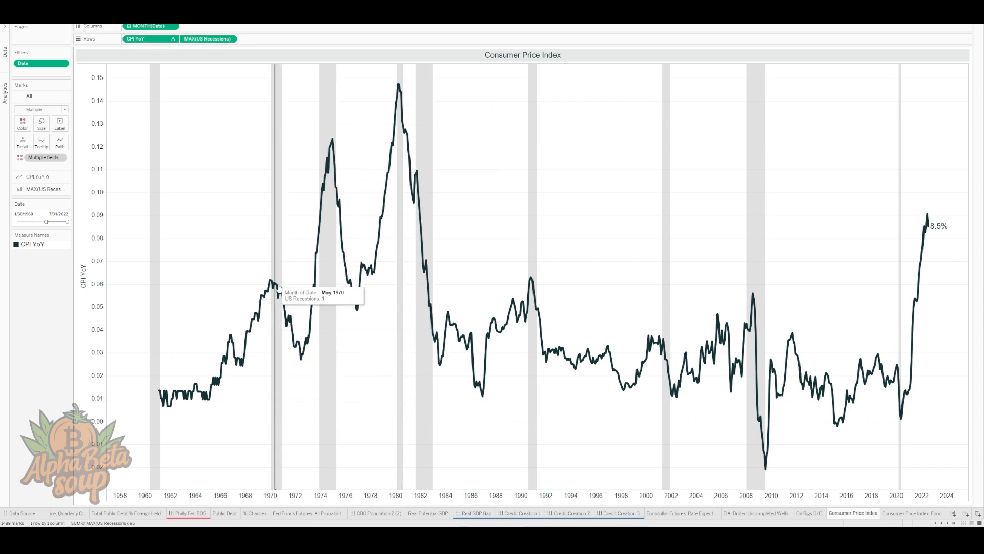
mouse_move(300, 353)
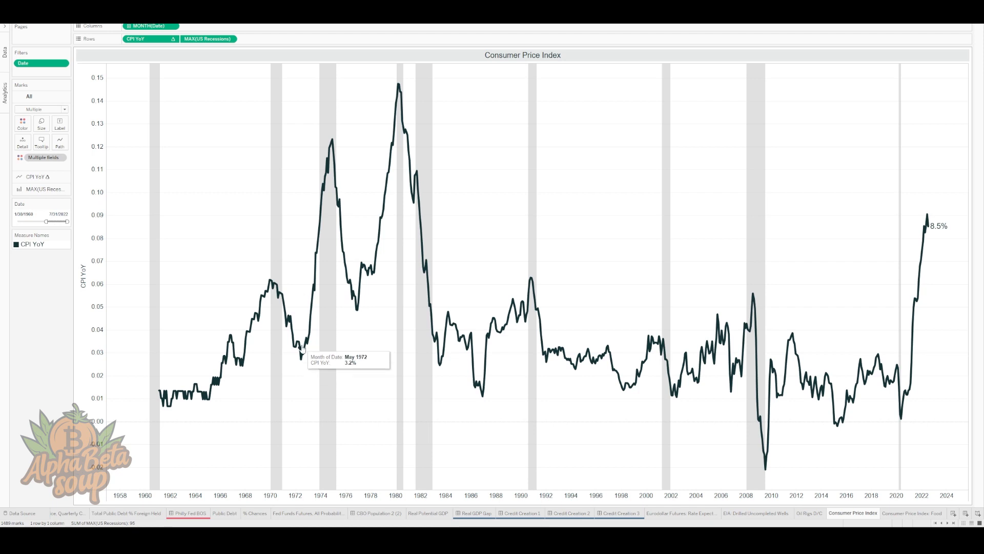
Show the Consumer Price Index sheet and read the 1970s peaks near 12% around 1974
left_click(346, 132)
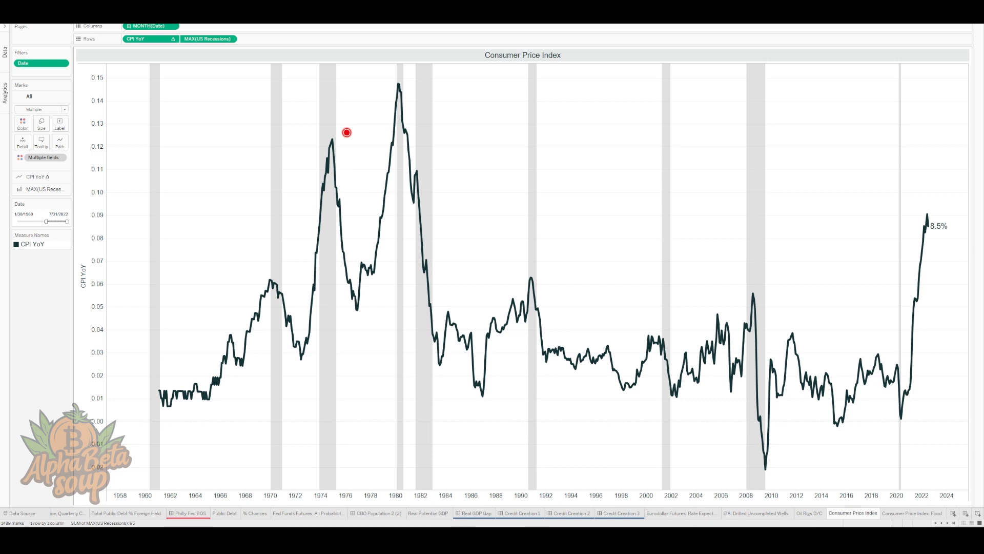
mouse_move(49, 376)
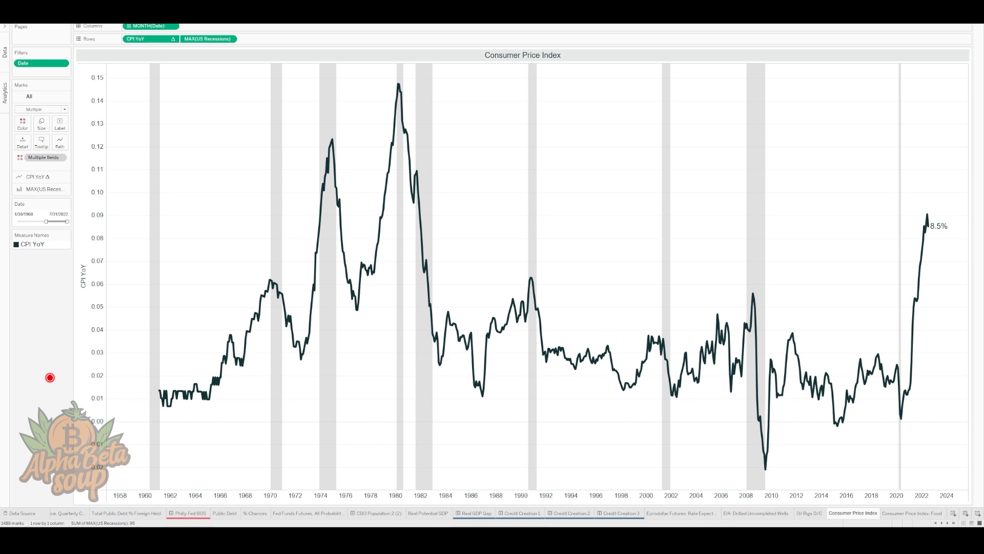
mouse_move(271, 284)
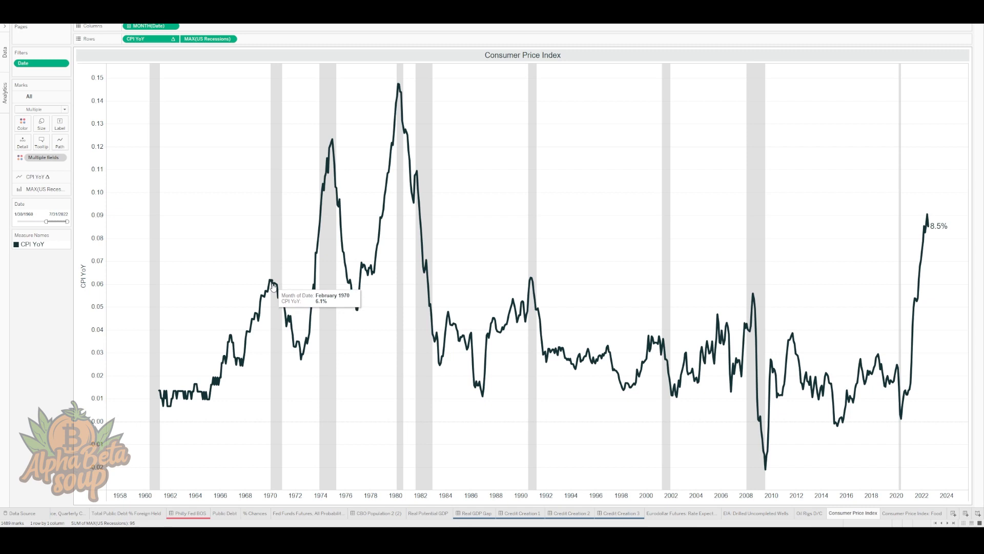
mouse_move(309, 344)
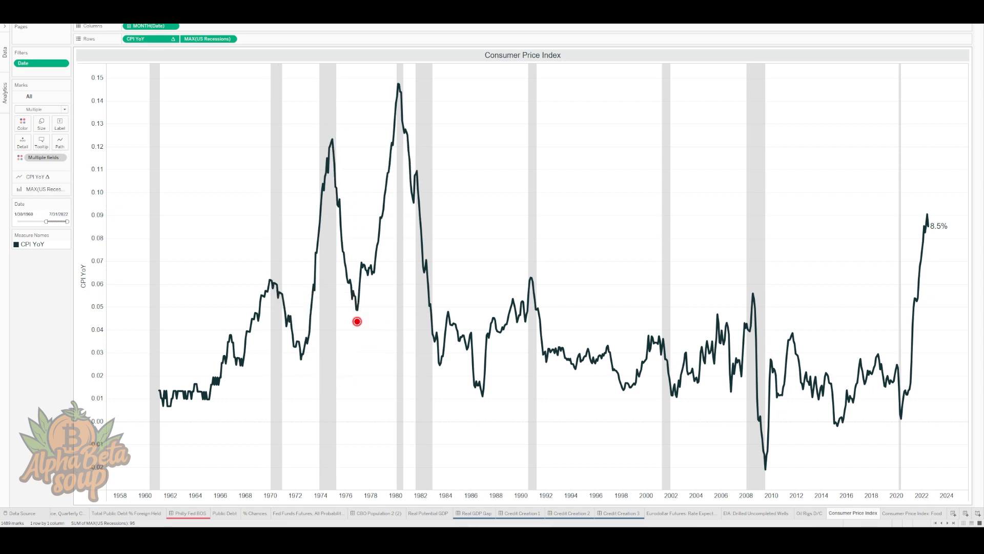
mouse_move(309, 378)
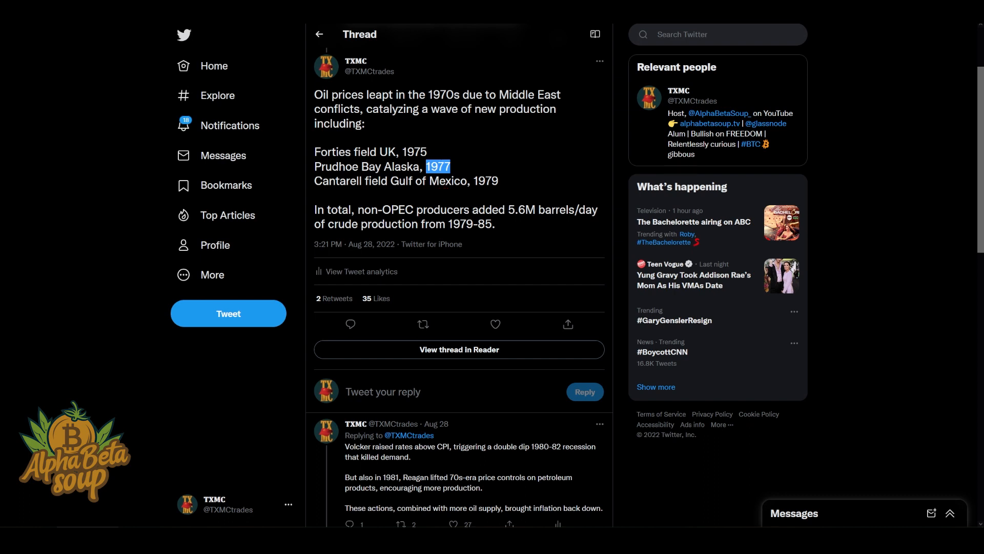
Highlight the year 1977 and the 1979-85 production period in the oil-history tweet
left_click_drag(314, 180, 459, 181)
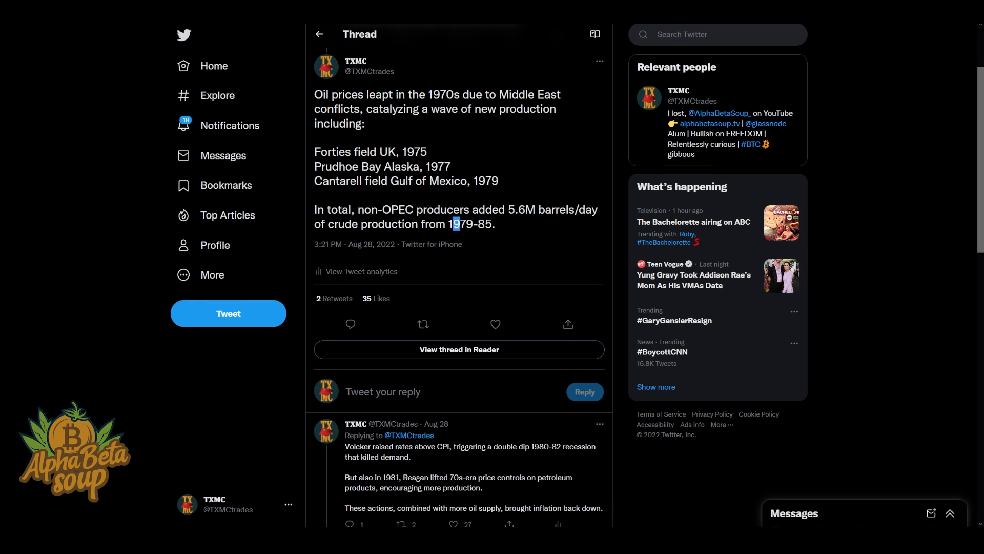
left_click_drag(456, 225, 494, 225)
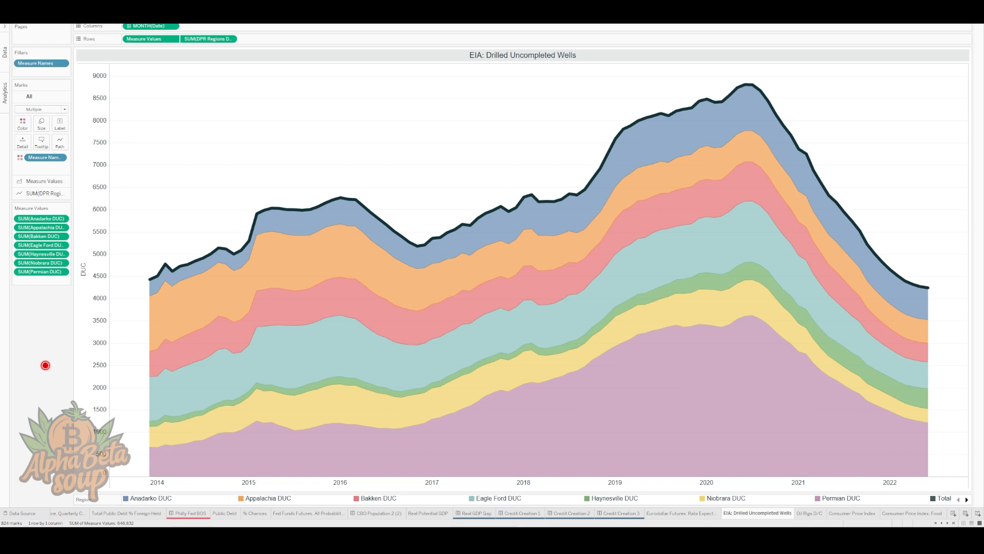
mouse_move(533, 89)
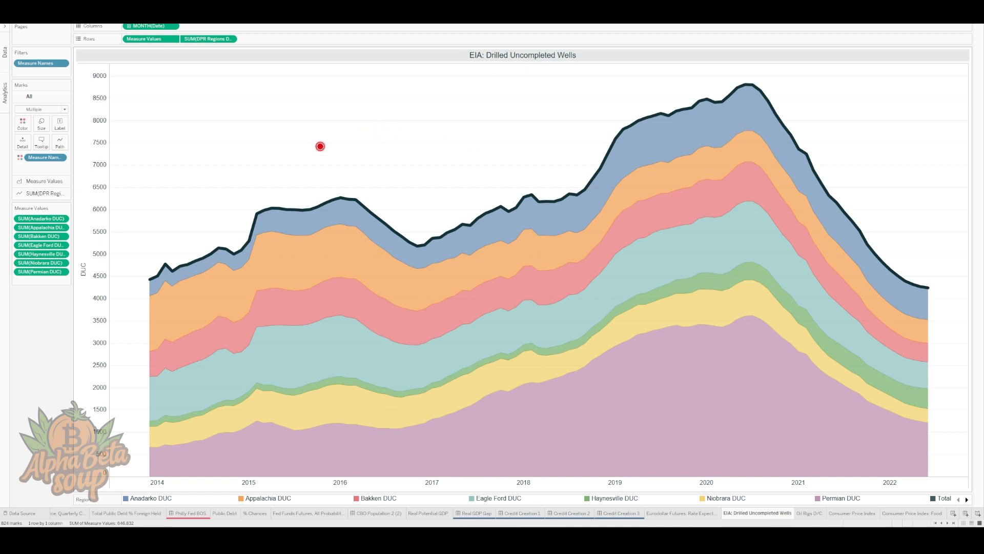
mouse_move(491, 188)
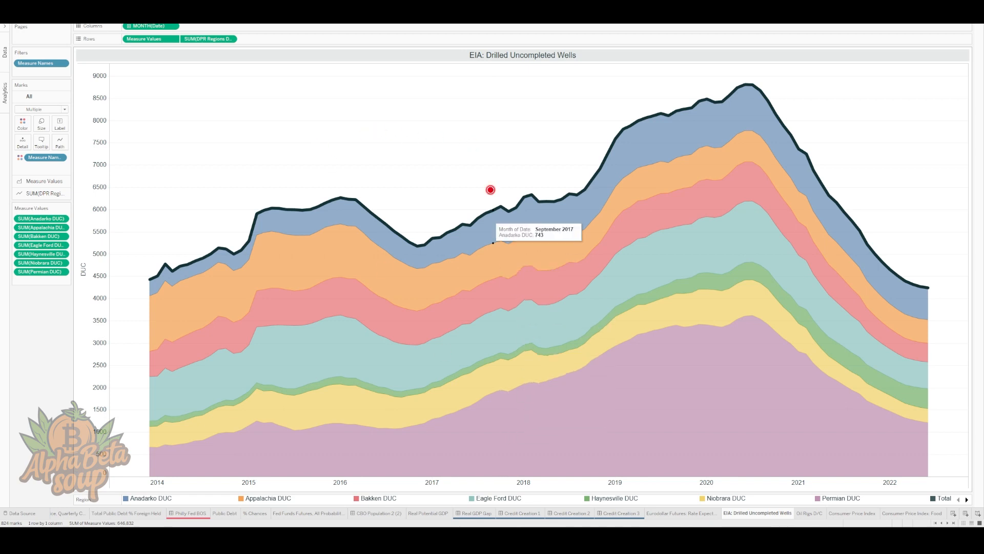
mouse_move(502, 146)
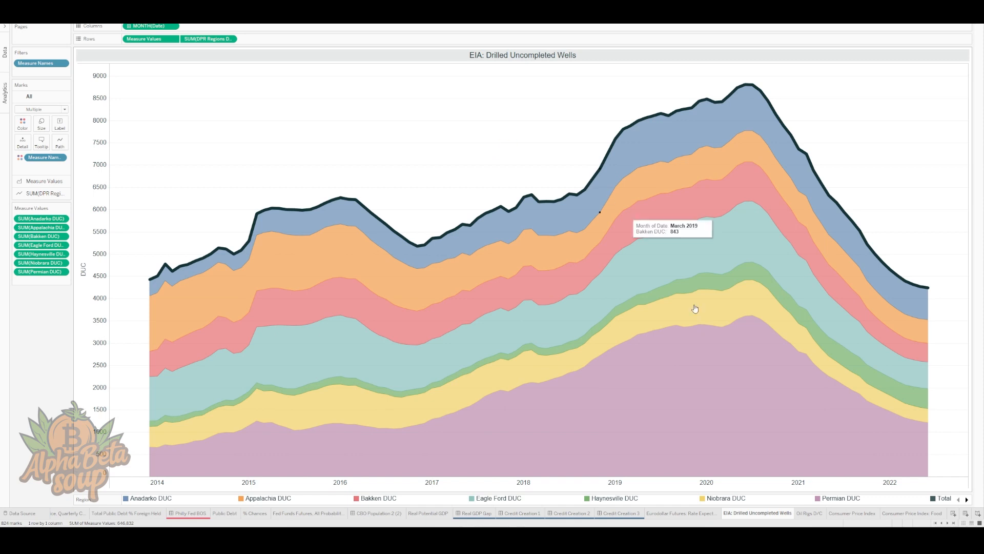
Show the EIA Drilled Uncompleted Wells sheet and read Anadarko 743 and Bakken 843
left_click(841, 499)
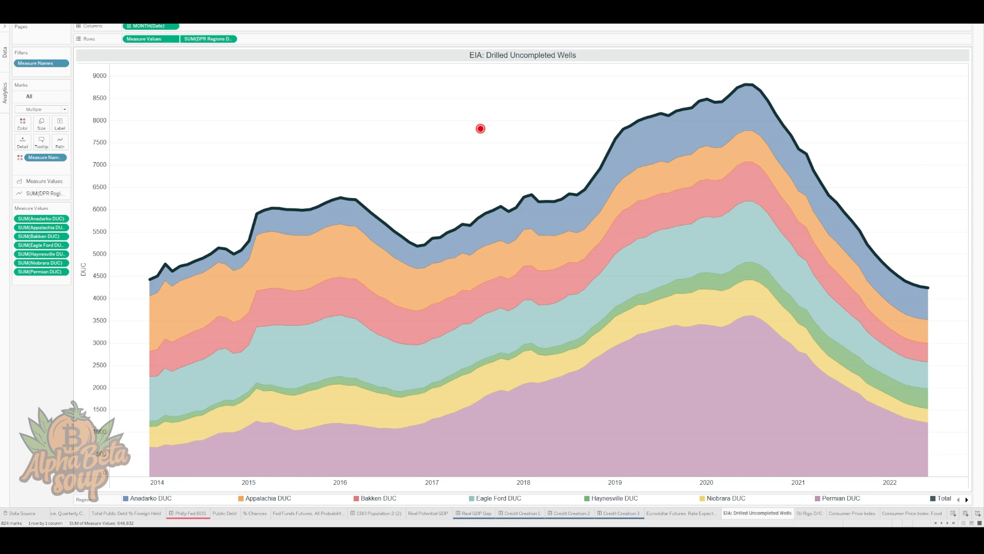
mouse_move(418, 123)
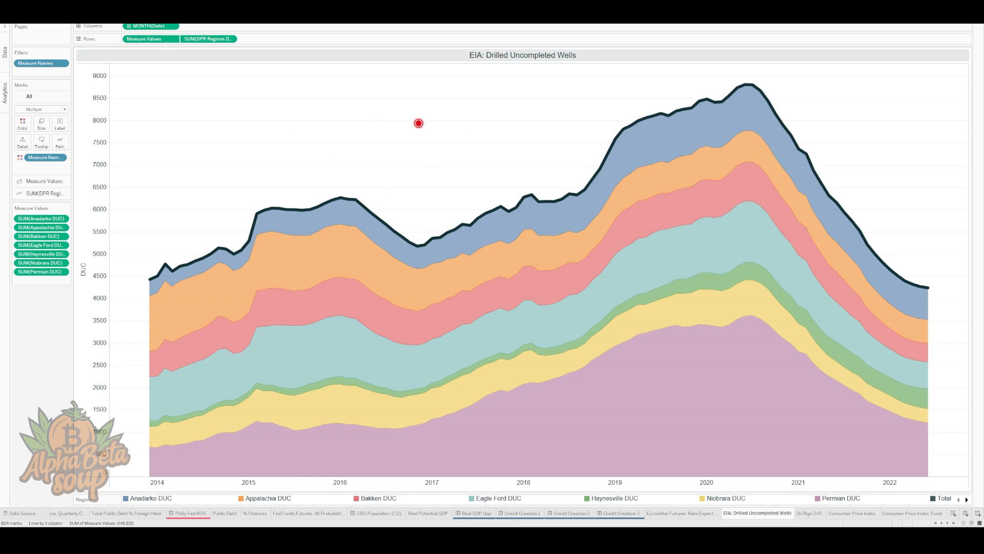
mouse_move(141, 281)
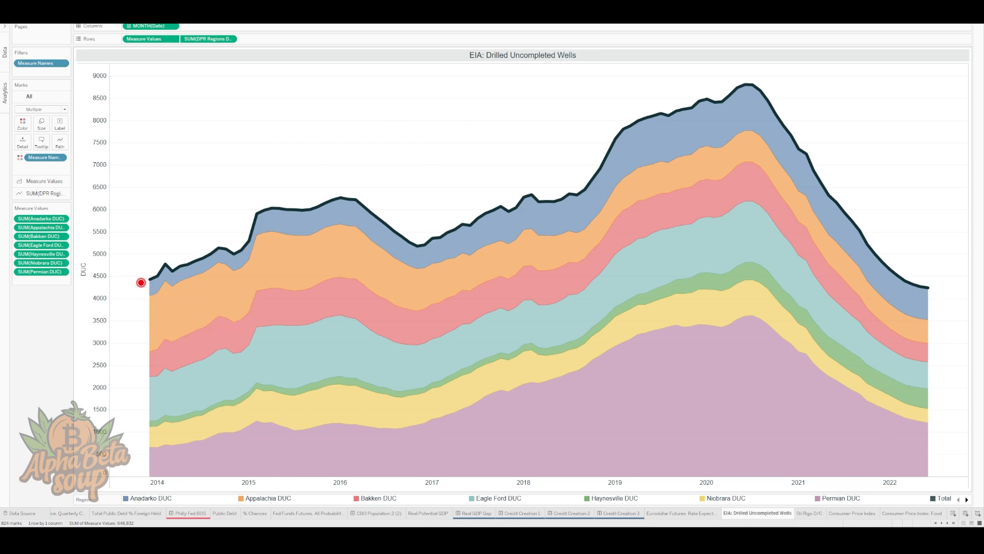
mouse_move(461, 127)
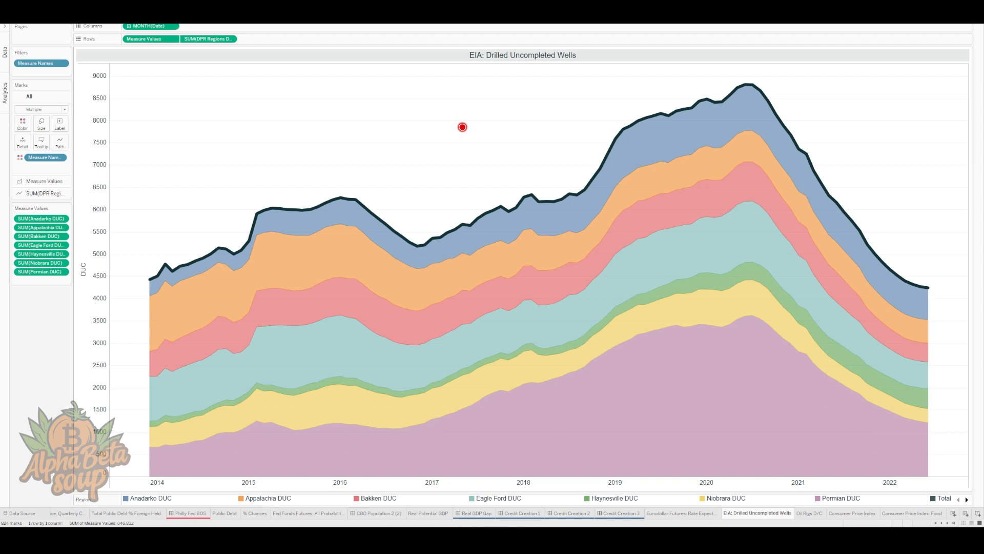
mouse_move(751, 88)
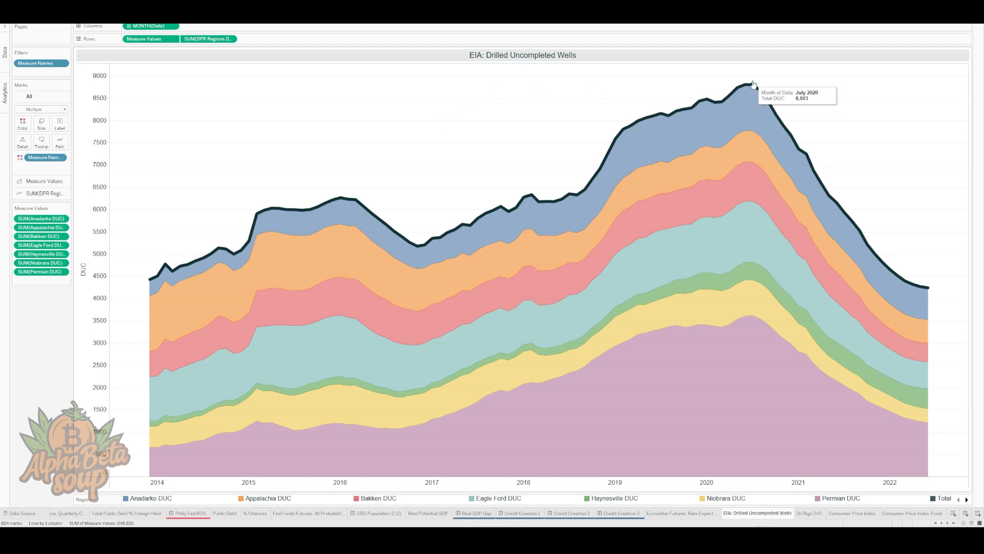
mouse_move(753, 90)
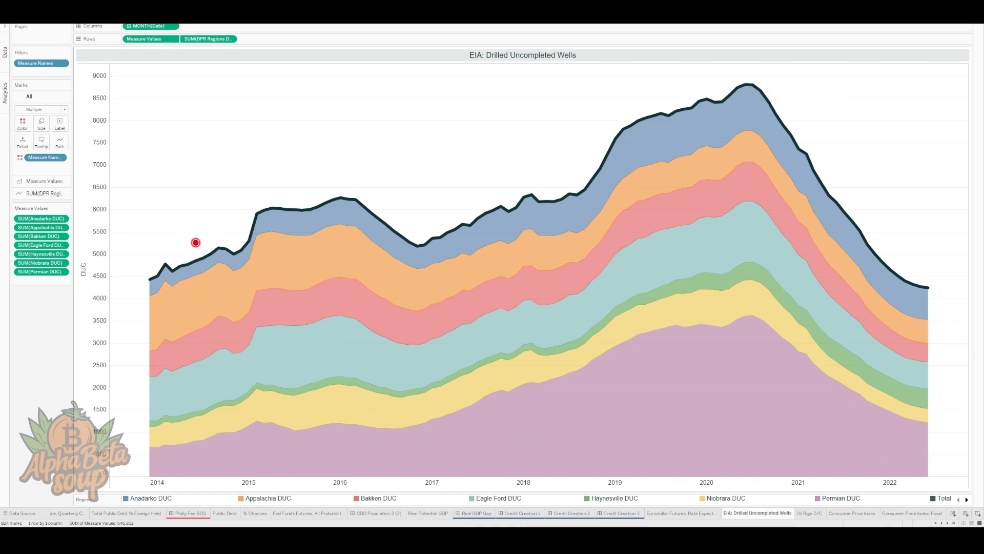
mouse_move(146, 280)
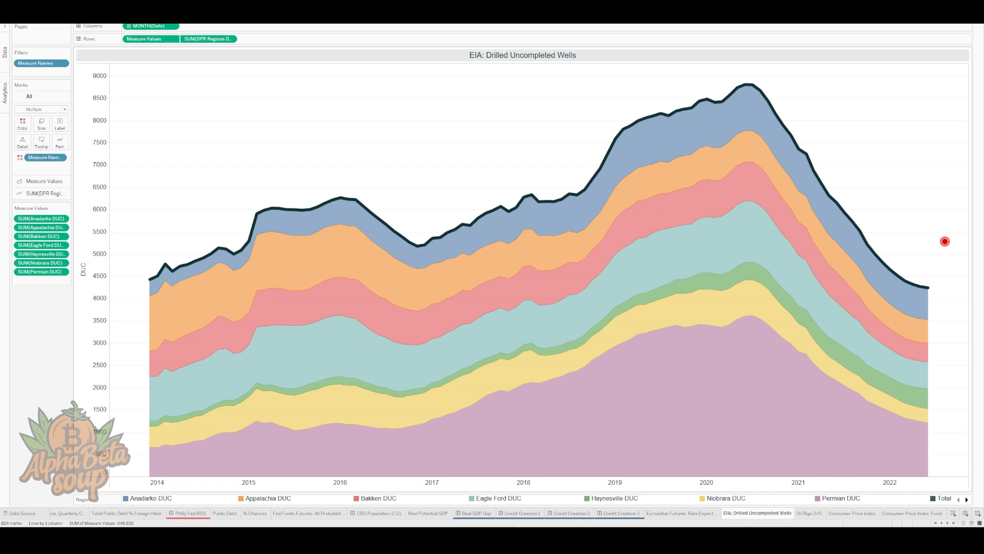
mouse_move(787, 88)
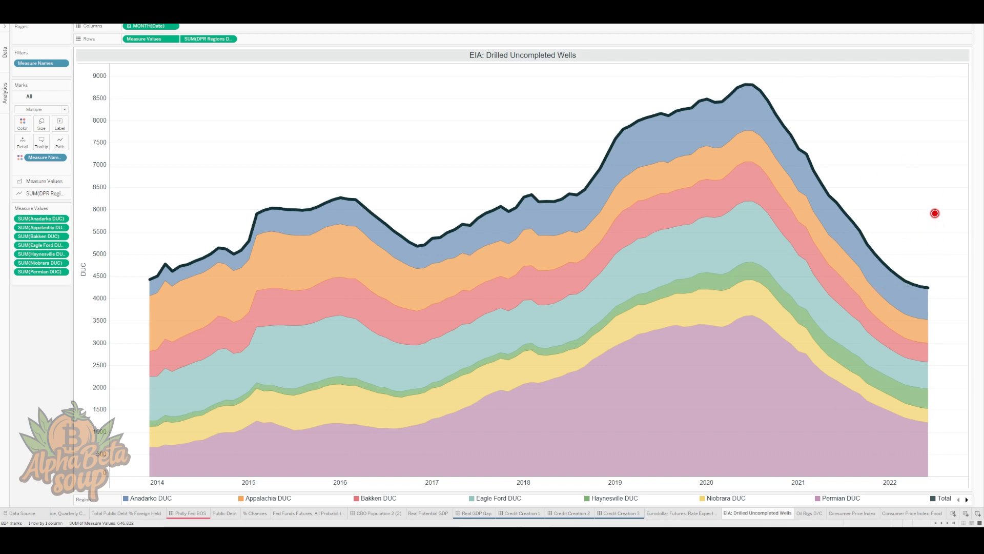
mouse_move(797, 135)
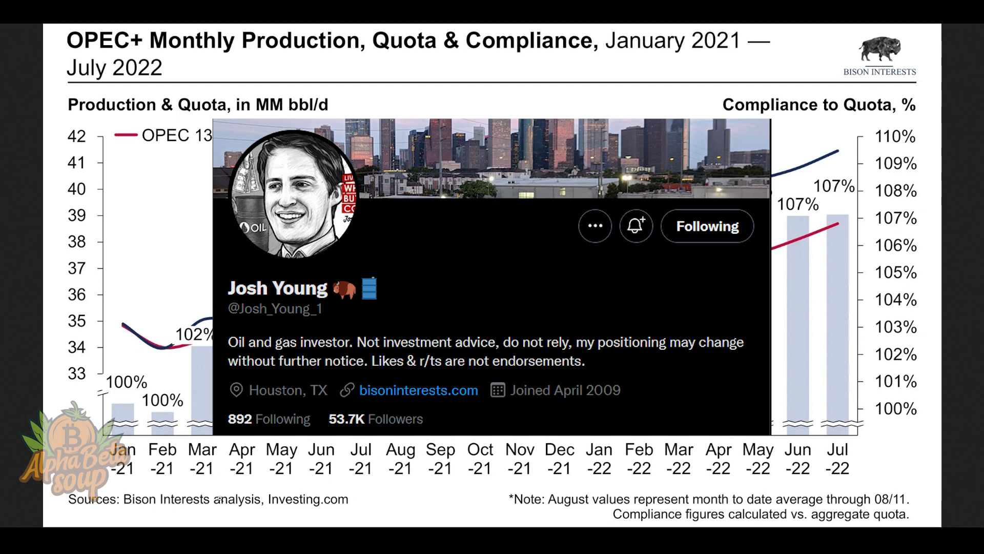
mouse_move(224, 508)
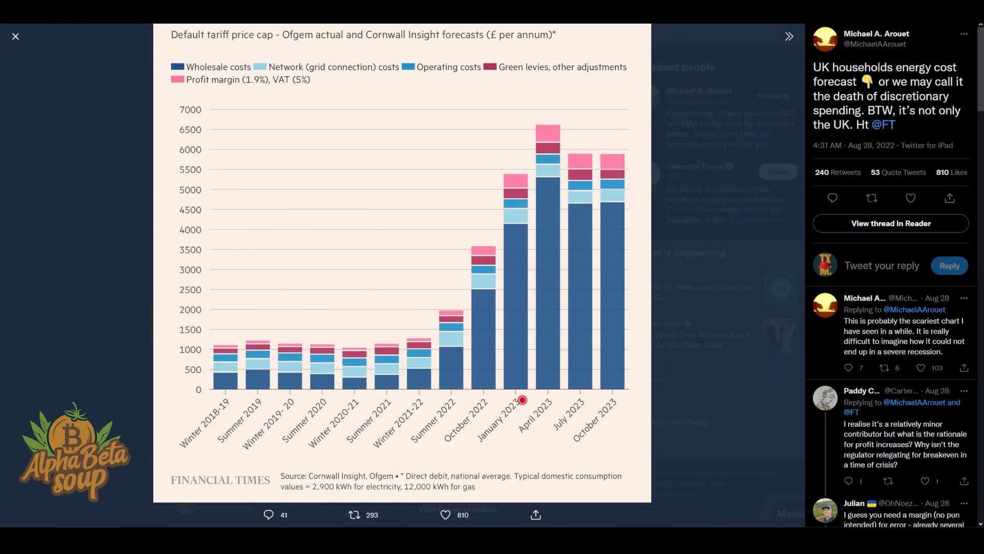
mouse_move(719, 221)
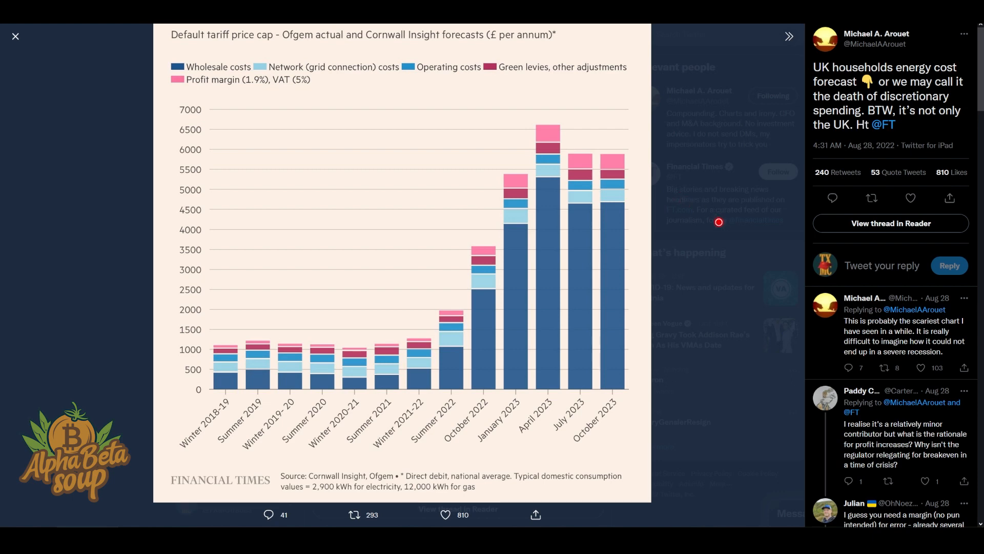
mouse_move(714, 225)
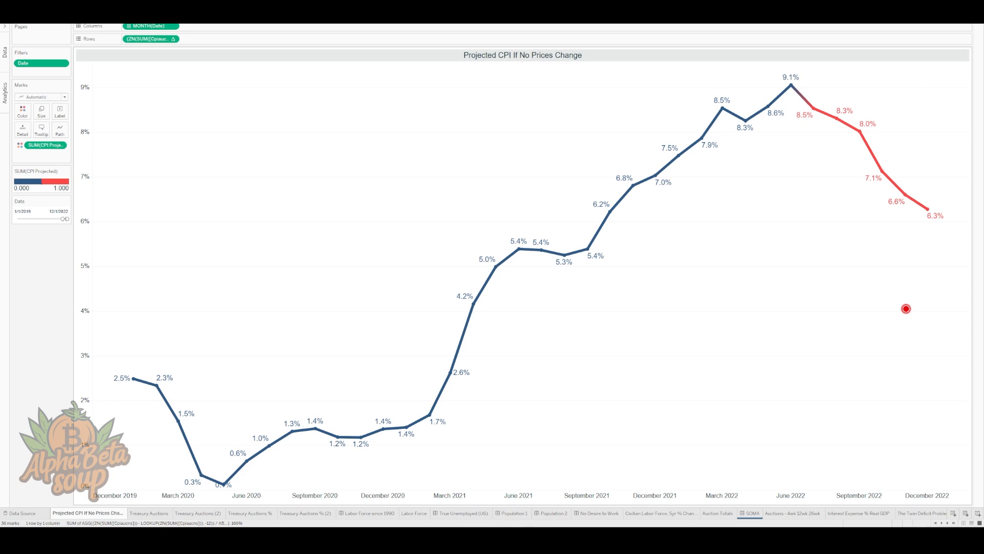
mouse_move(822, 69)
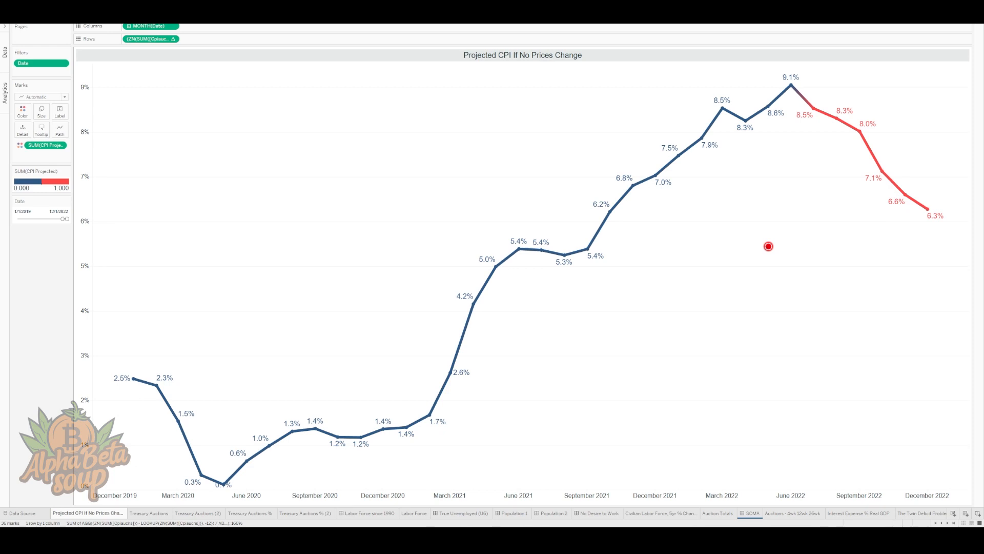
mouse_move(47, 354)
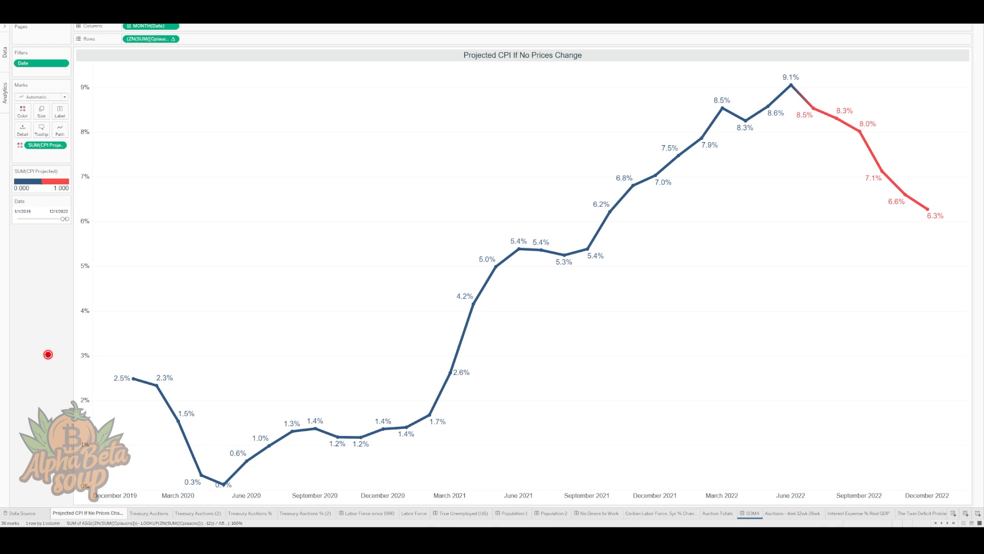